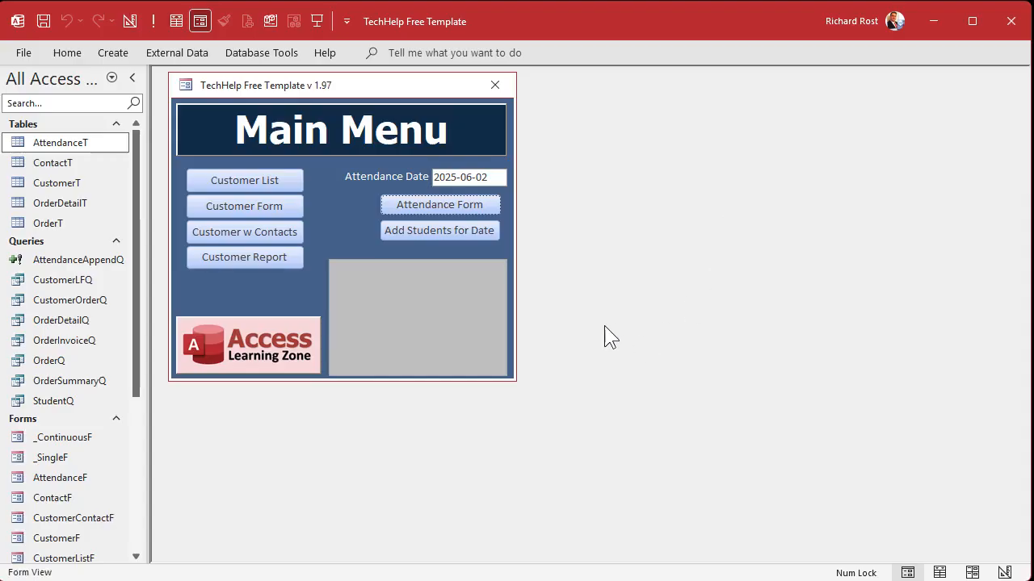
pyautogui.moveTo(62, 143)
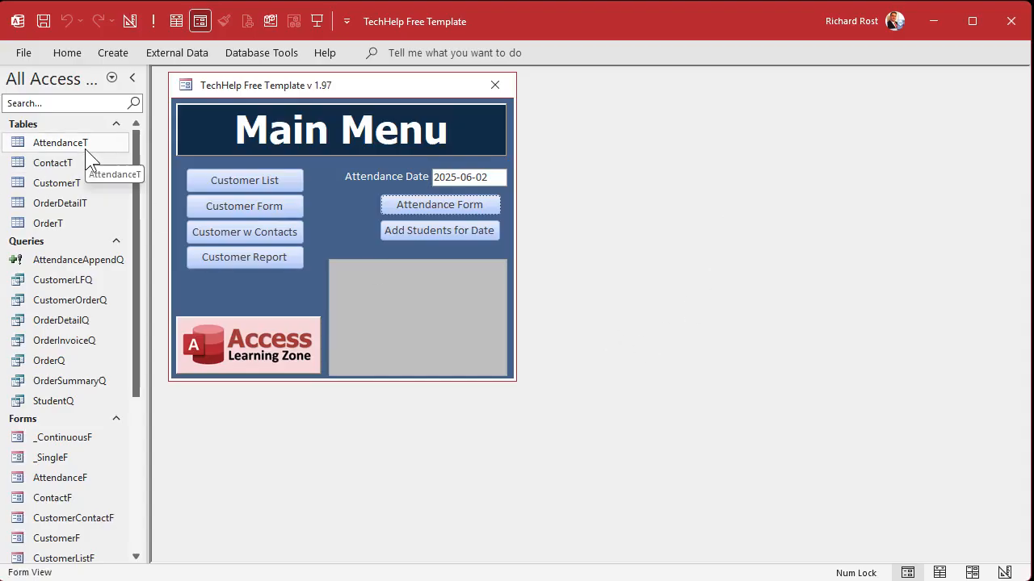
# Review the Attendance Form, then add attendance rows for 2025-06-02 for every student.
pyautogui.click(439, 203)
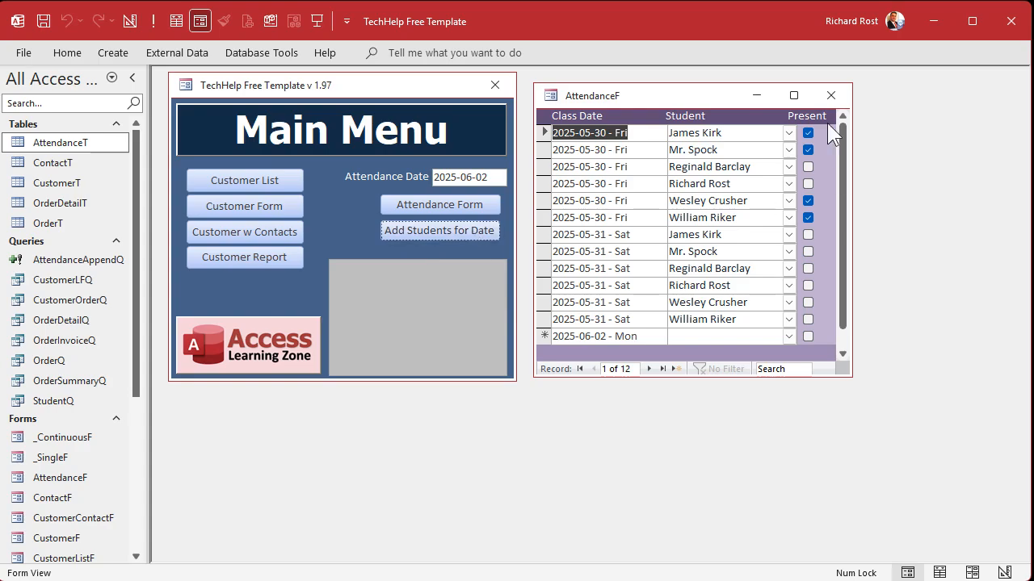
pyautogui.click(830, 94)
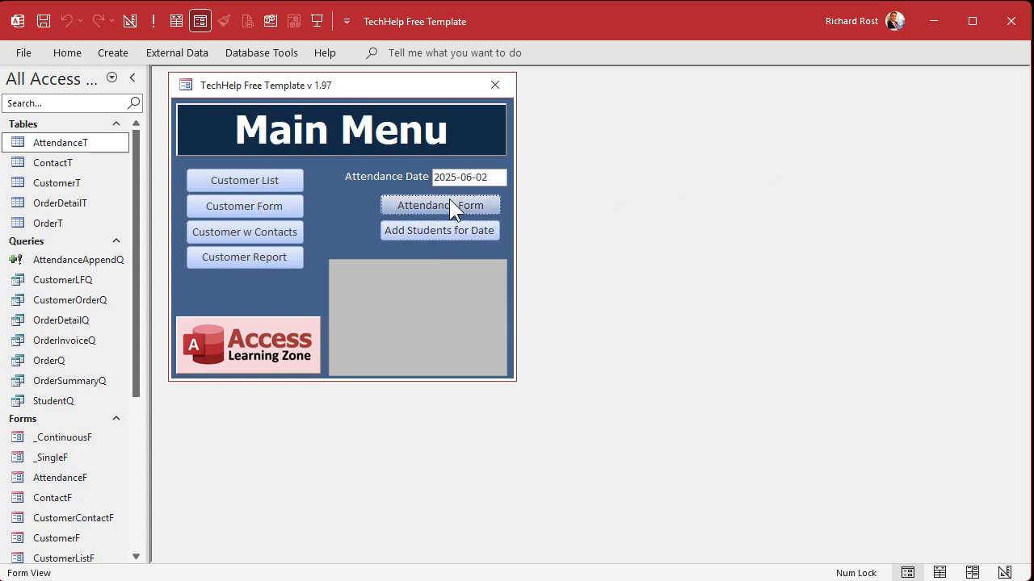
pyautogui.click(439, 204)
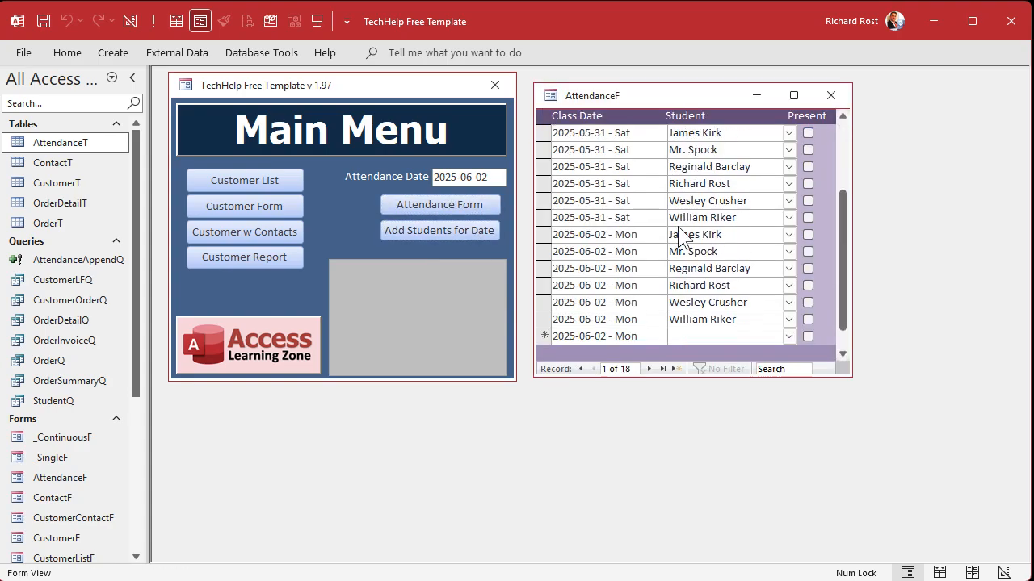
pyautogui.scroll(-3)
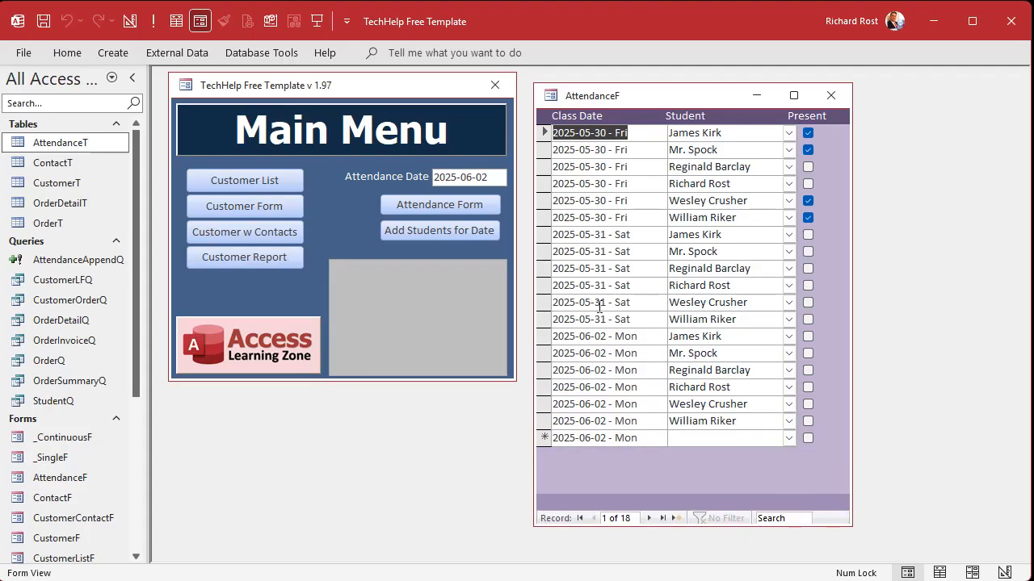
pyautogui.moveTo(714, 220)
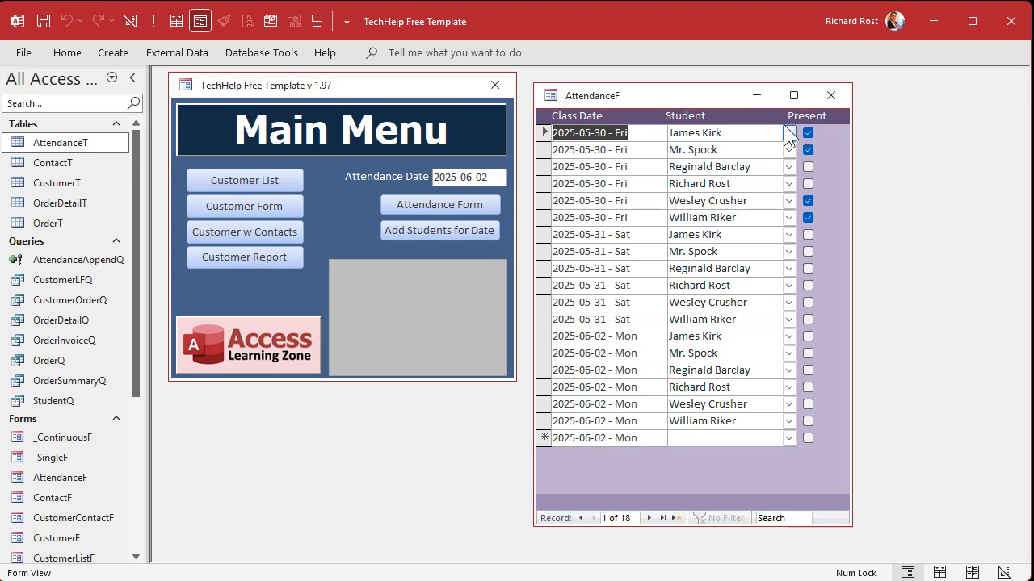
# Mark the attending students as Present in the Attendance Form and close it.
pyautogui.click(807, 234)
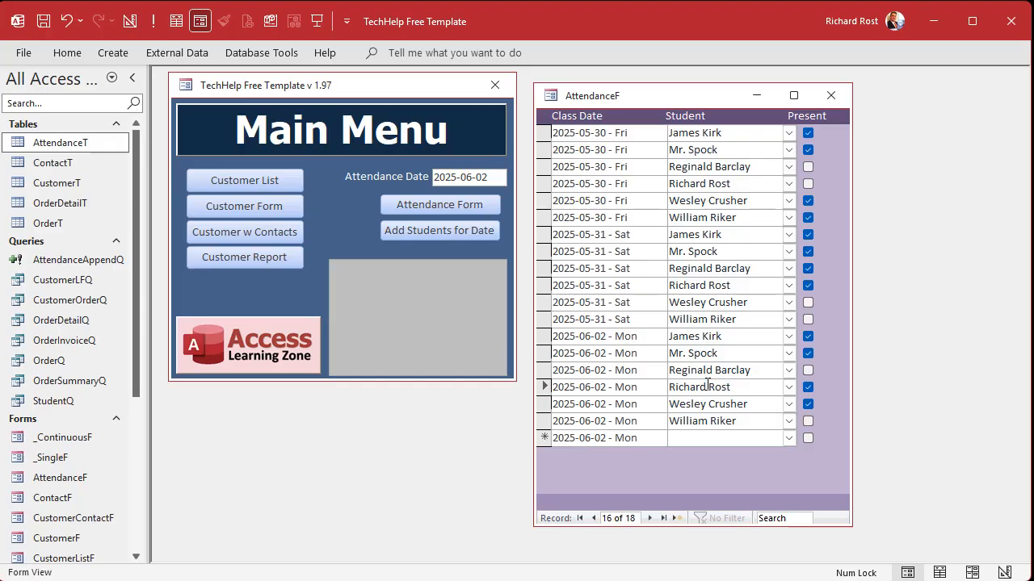
pyautogui.moveTo(738, 146)
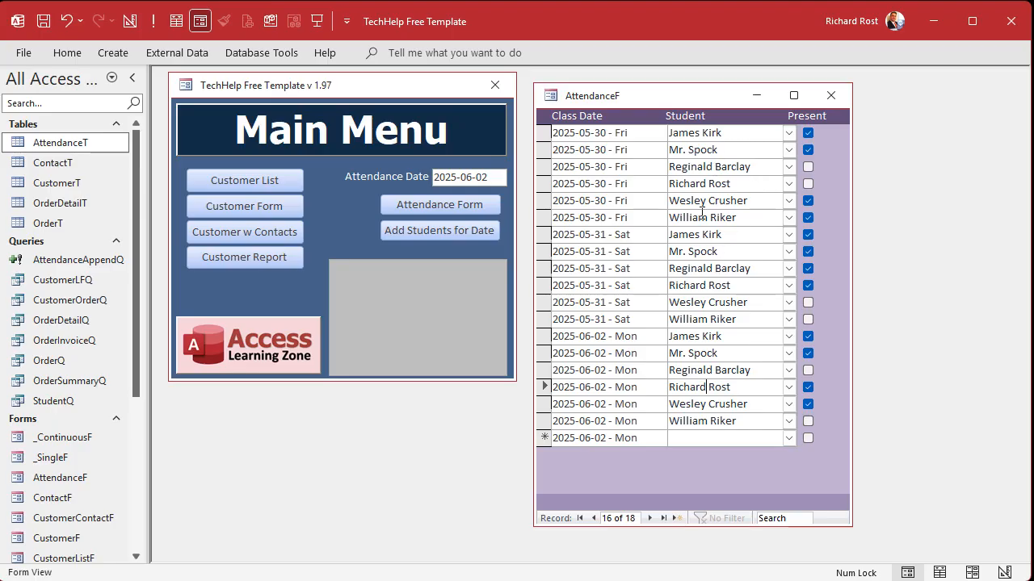
pyautogui.click(830, 93)
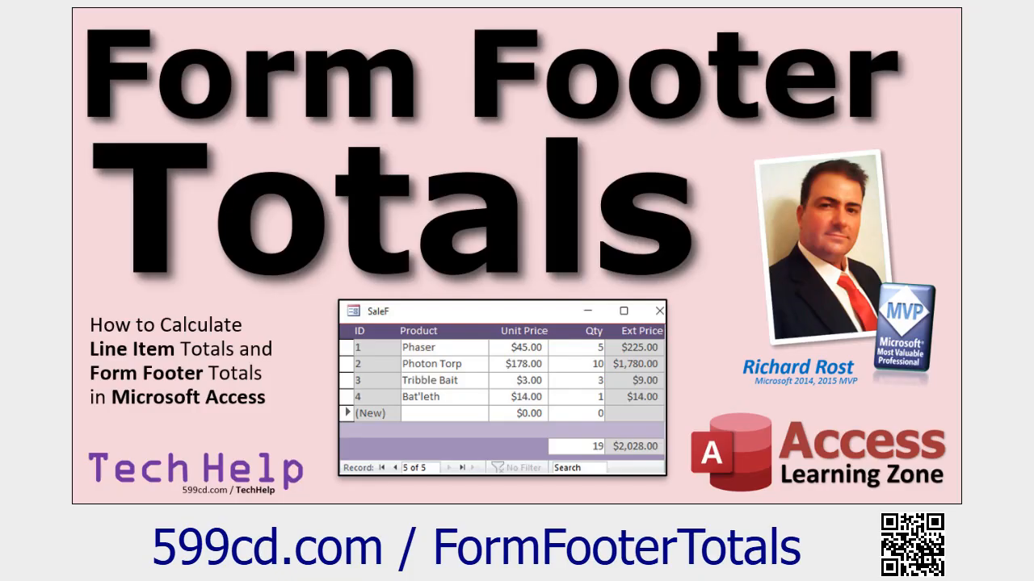
pyautogui.moveTo(622, 522)
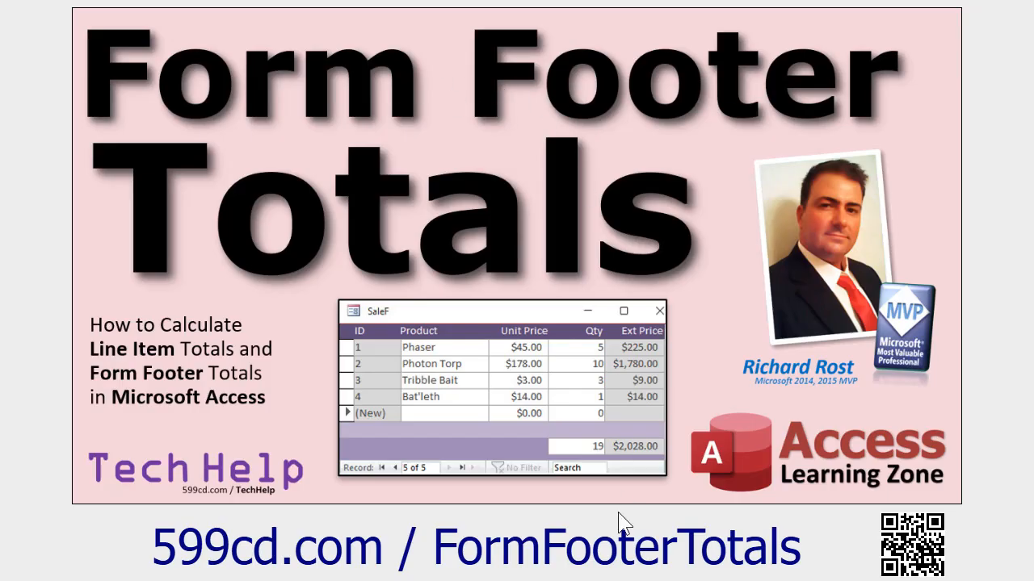
pyautogui.moveTo(638, 459)
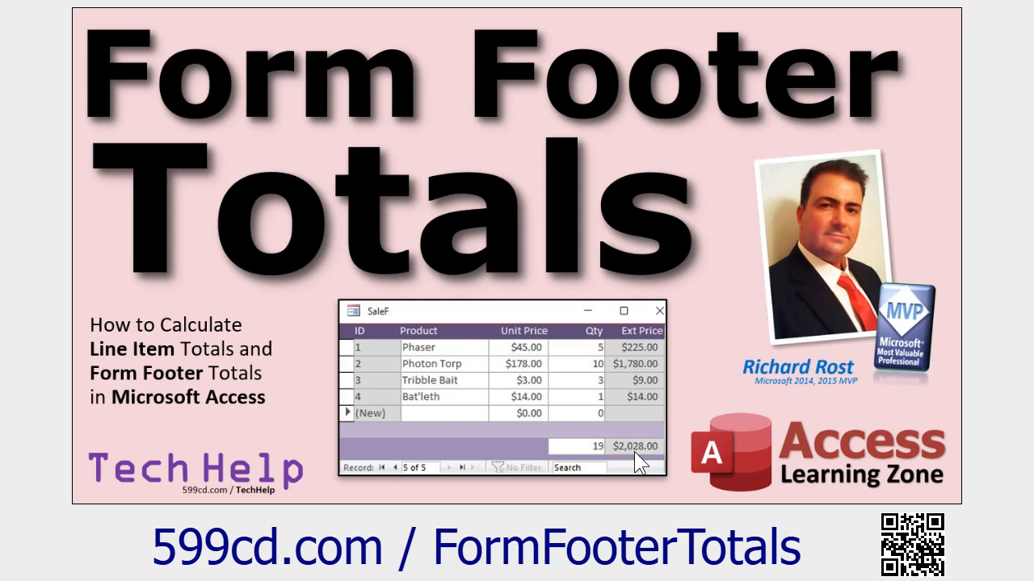
pyautogui.moveTo(617, 472)
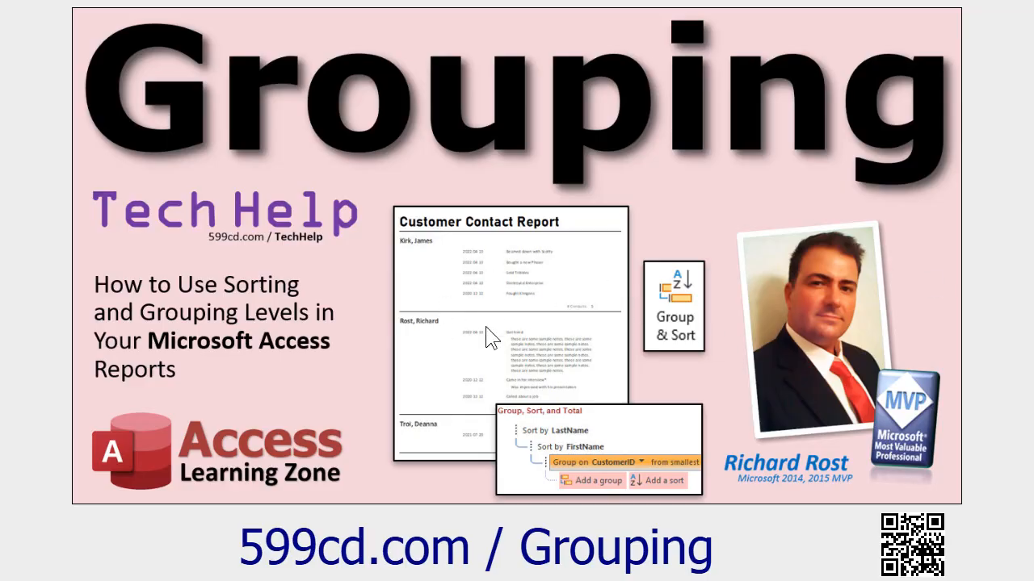
pyautogui.moveTo(678, 194)
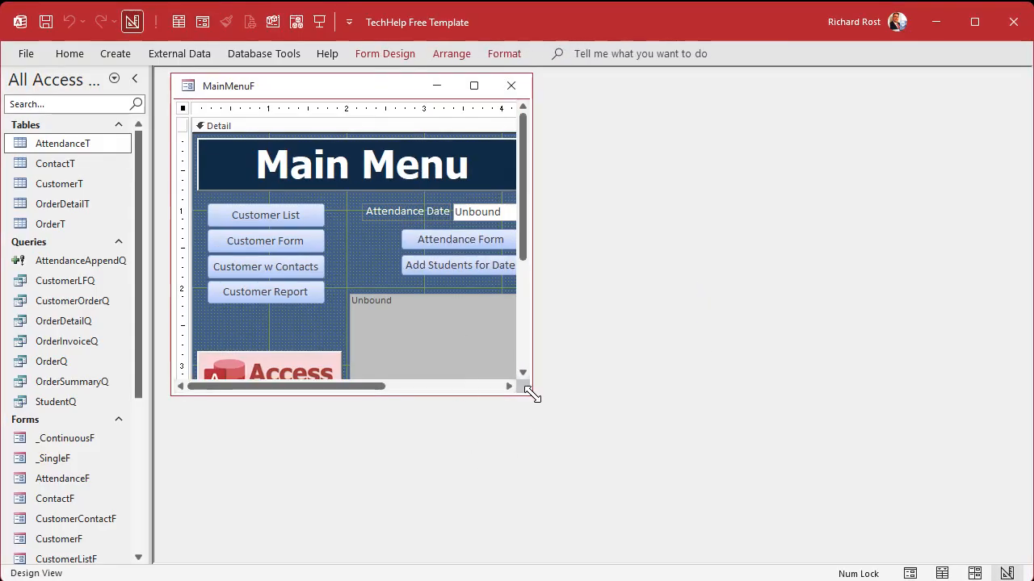
# Enlarge the form design and add Start Date and End Date text boxes under Add Students for Date.
pyautogui.moveTo(533, 396); pyautogui.dragTo(633, 530)
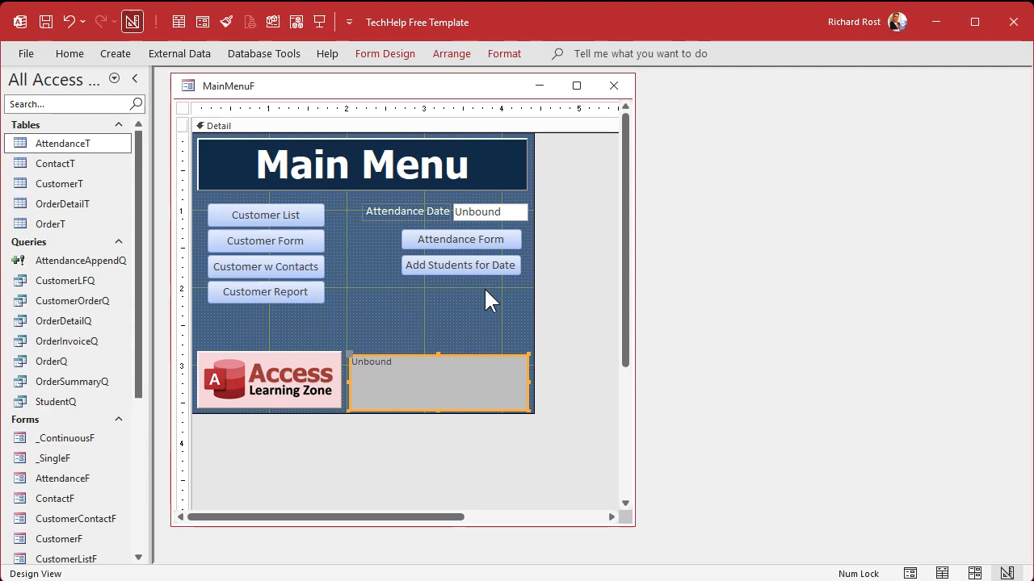
pyautogui.click(491, 211)
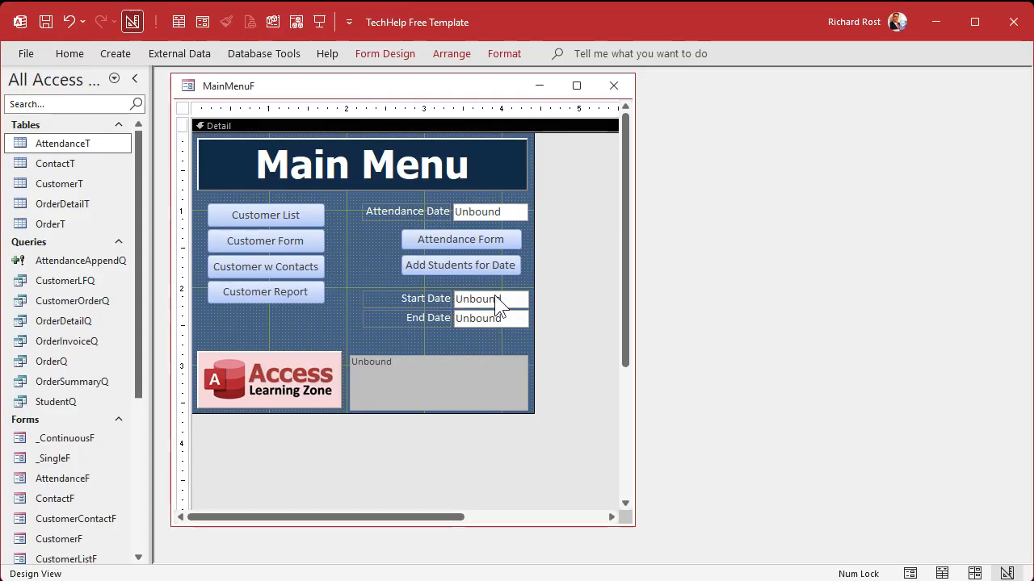
pyautogui.click(488, 299)
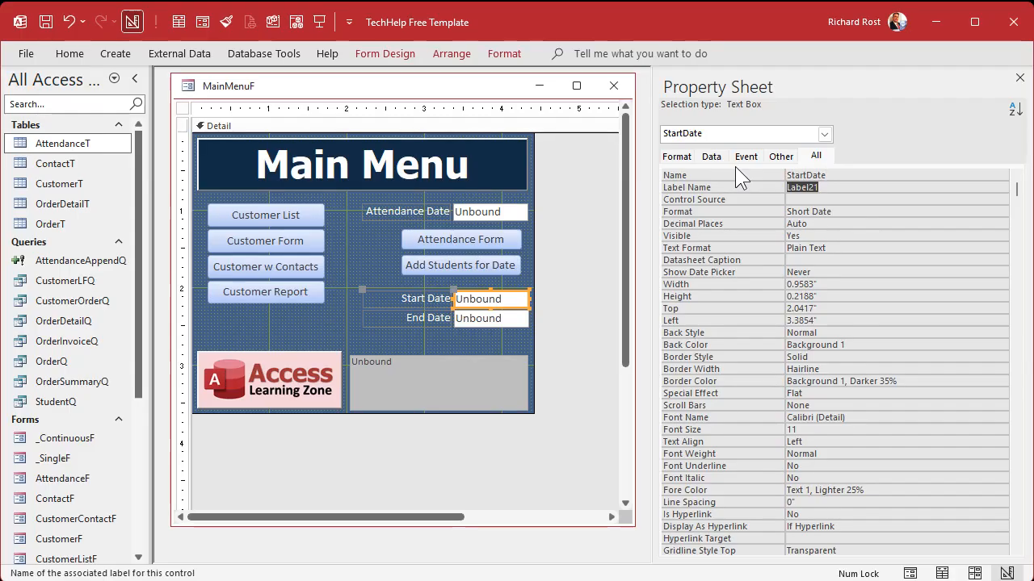
# Name the new text boxes StartDate and EndDate.
pyautogui.click(491, 318)
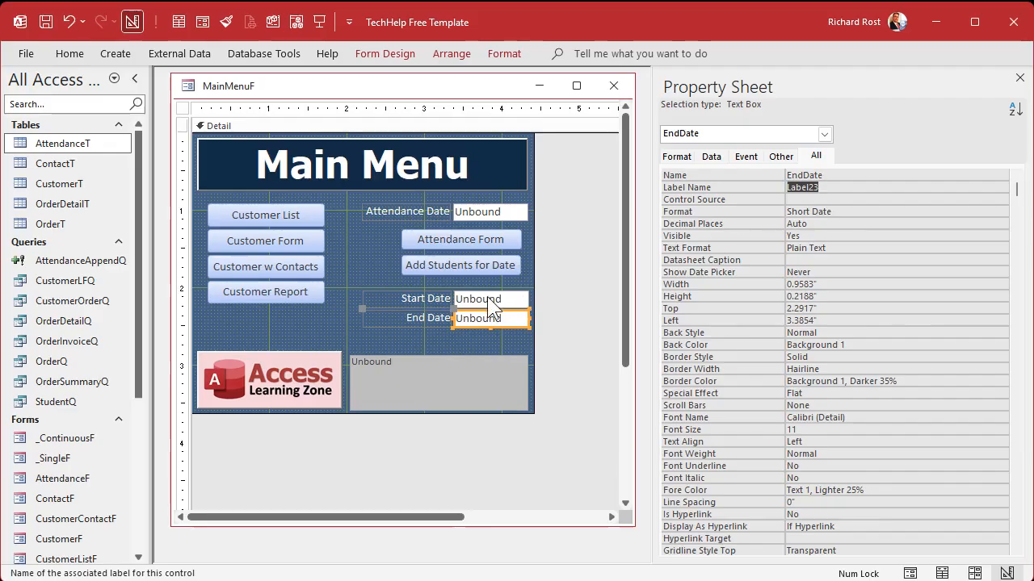
pyautogui.click(491, 299)
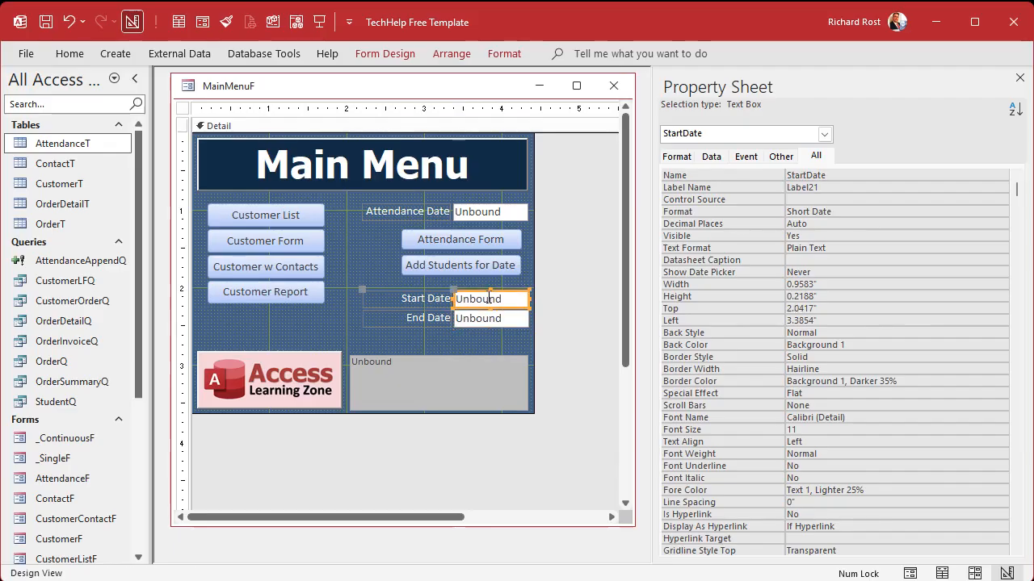
pyautogui.click(711, 155)
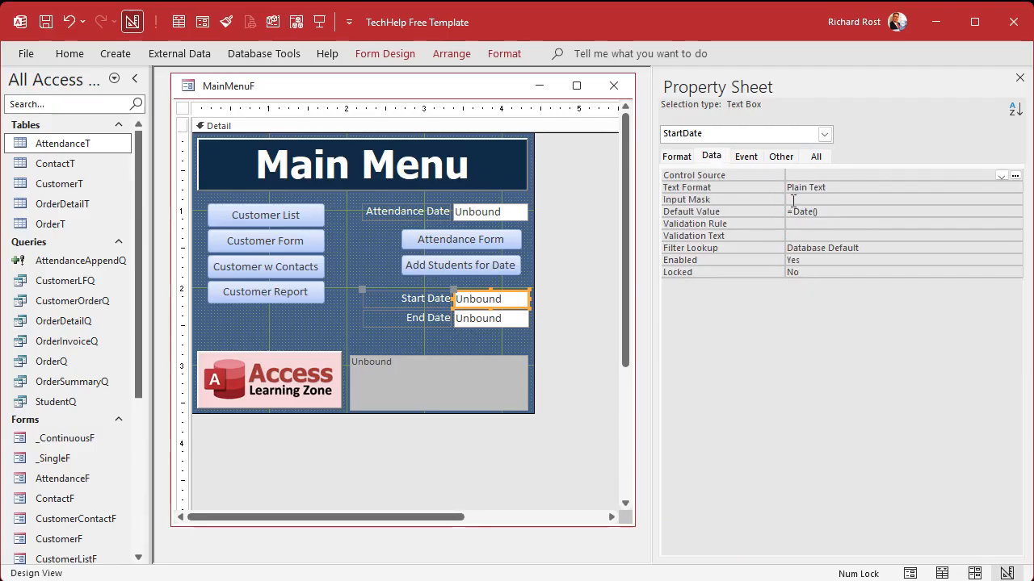
# Set default values =Date()-7 for StartDate and =Date() for EndDate.
pyautogui.click(880, 210)
pyautogui.write('-7')
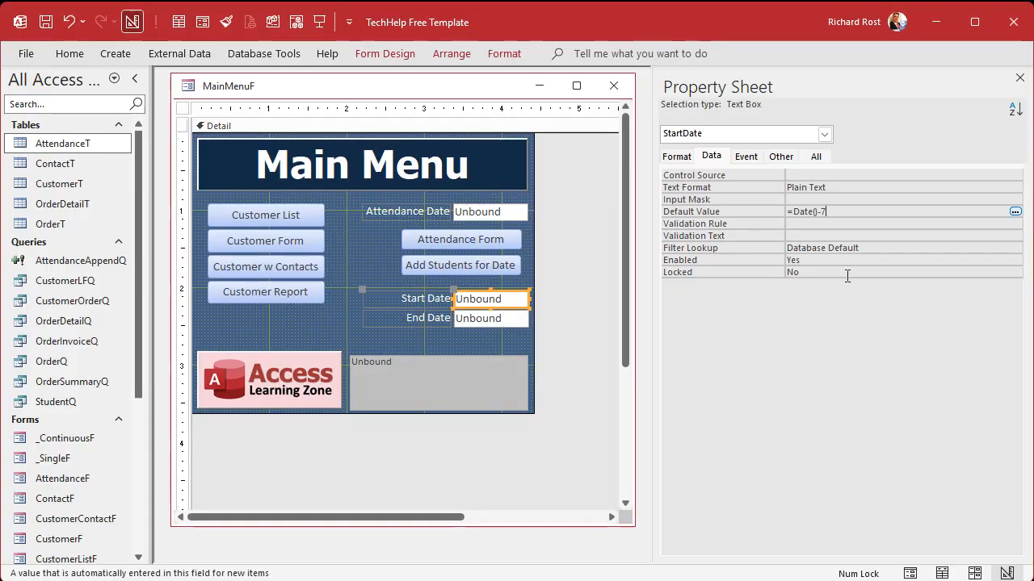
pyautogui.click(489, 318)
pyautogui.write('=Date()+1')
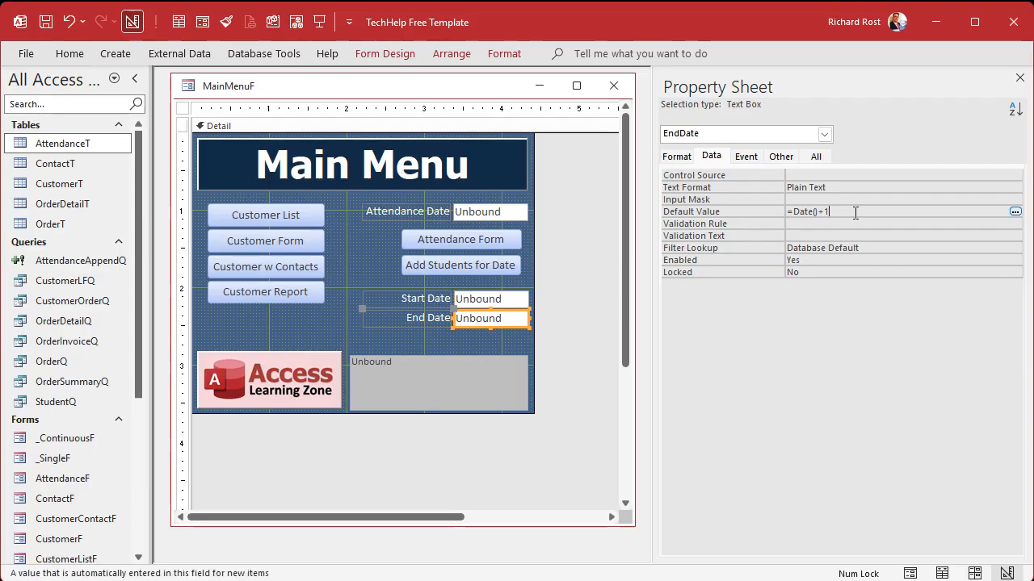
pyautogui.press('BackSpace')
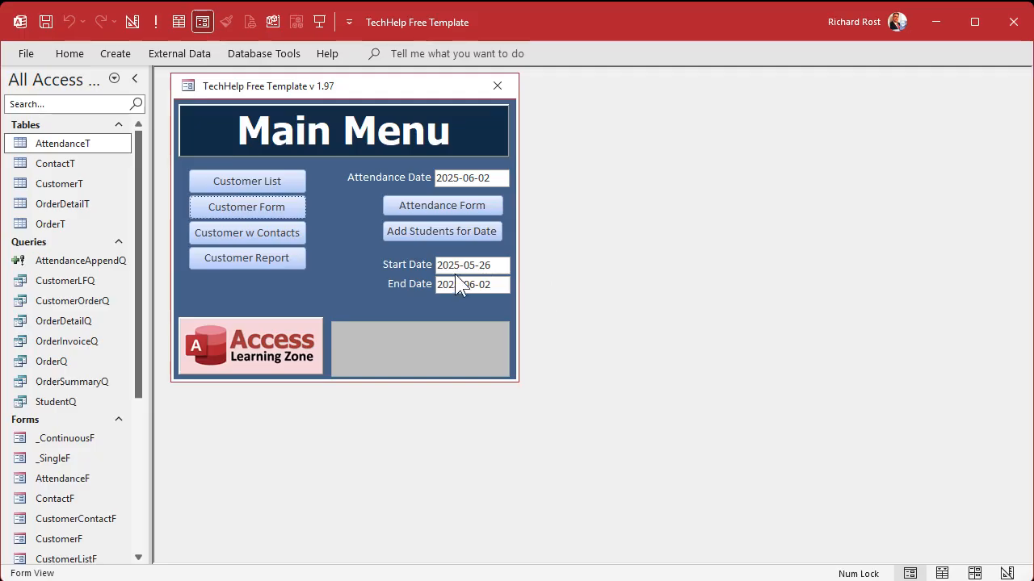
# Start a new query in design view containing AttendanceT and the StudentQ query.
pyautogui.click(115, 54)
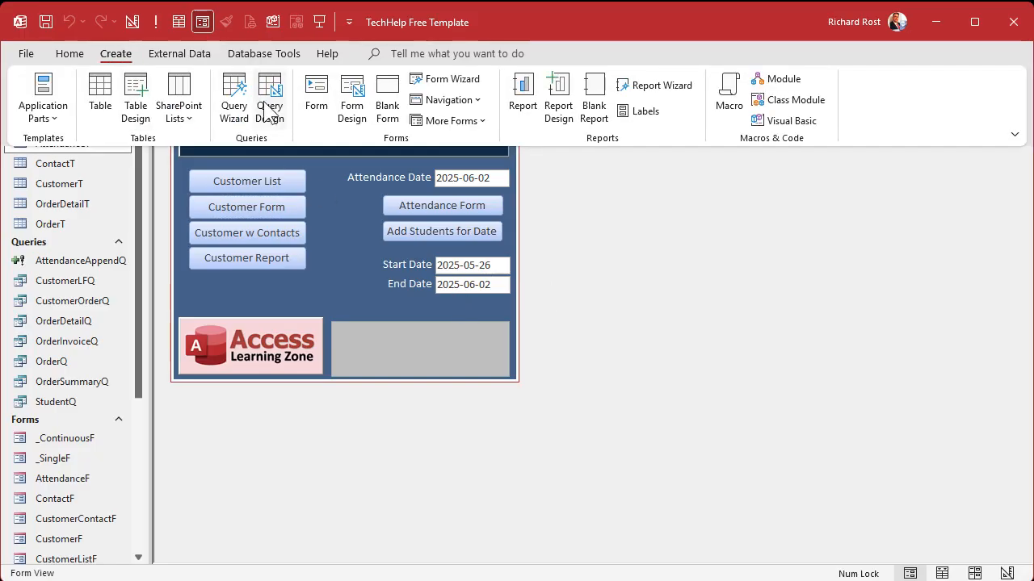
pyautogui.click(270, 94)
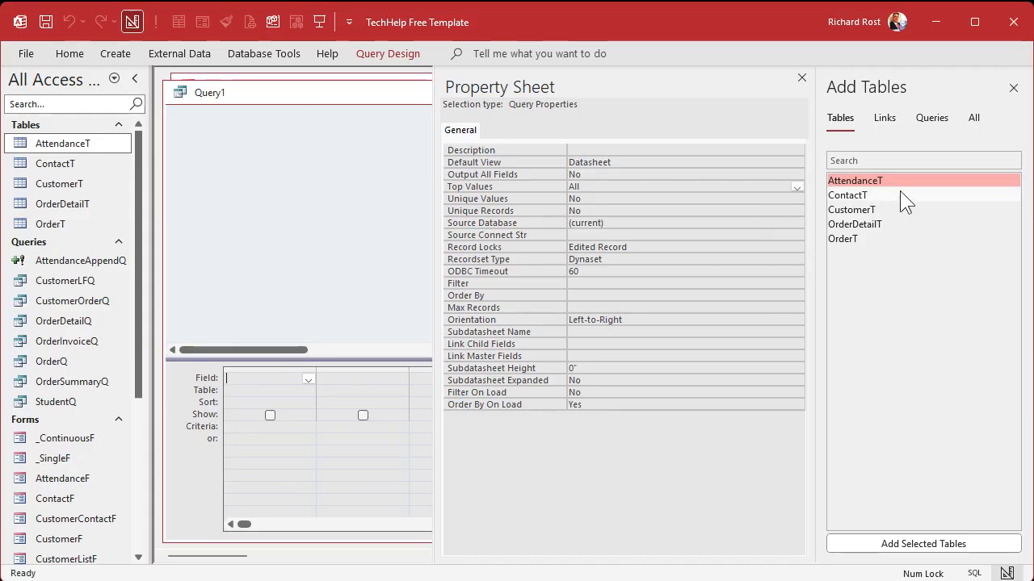
pyautogui.doubleClick(856, 181)
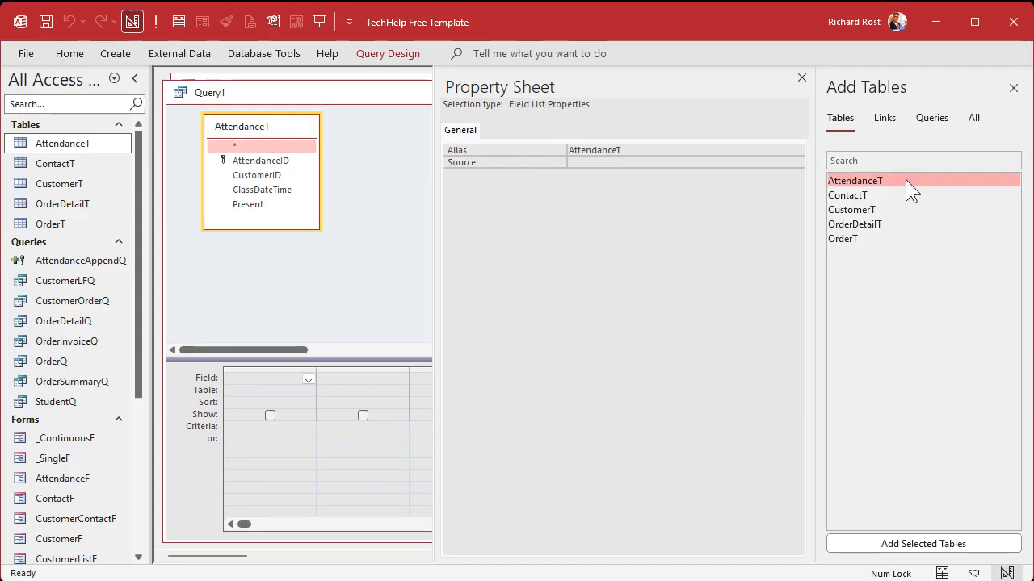
pyautogui.click(931, 118)
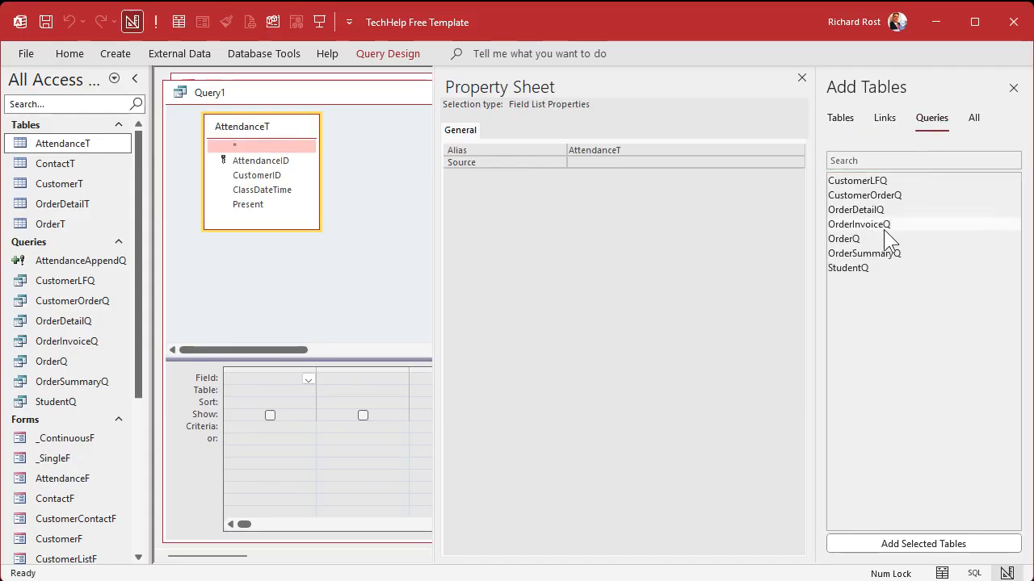
pyautogui.doubleClick(848, 268)
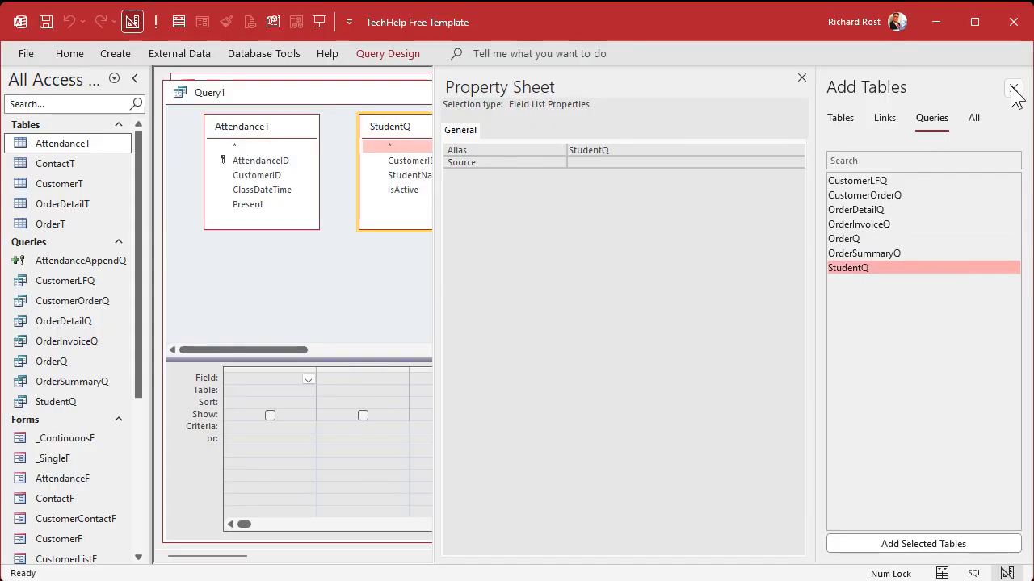
pyautogui.click(1011, 82)
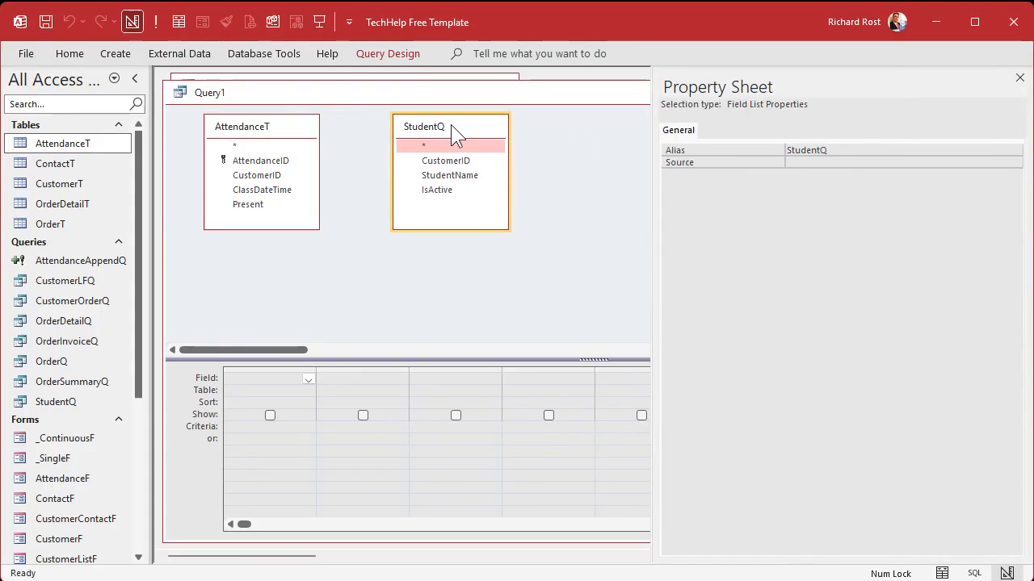
# Join AttendanceT to StudentQ on CustomerID.
pyautogui.click(257, 175)
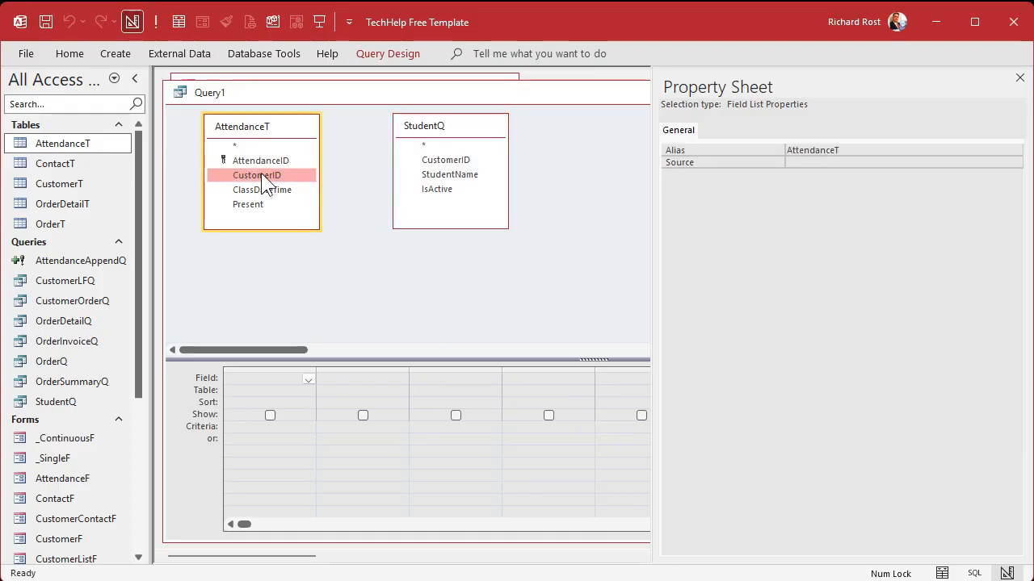
pyautogui.moveTo(433, 132)
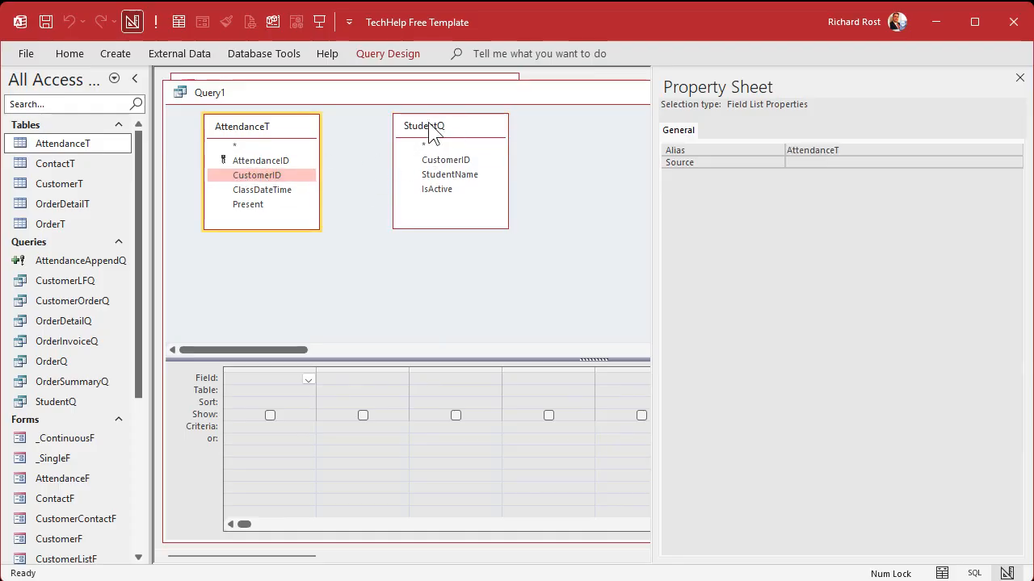
pyautogui.click(1017, 77)
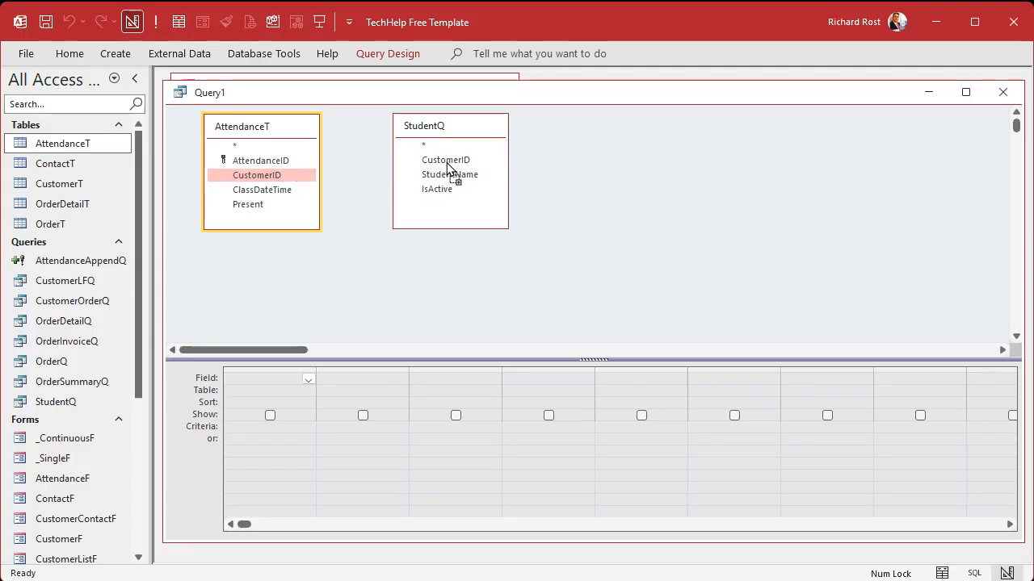
pyautogui.moveTo(257, 175); pyautogui.dragTo(446, 160)
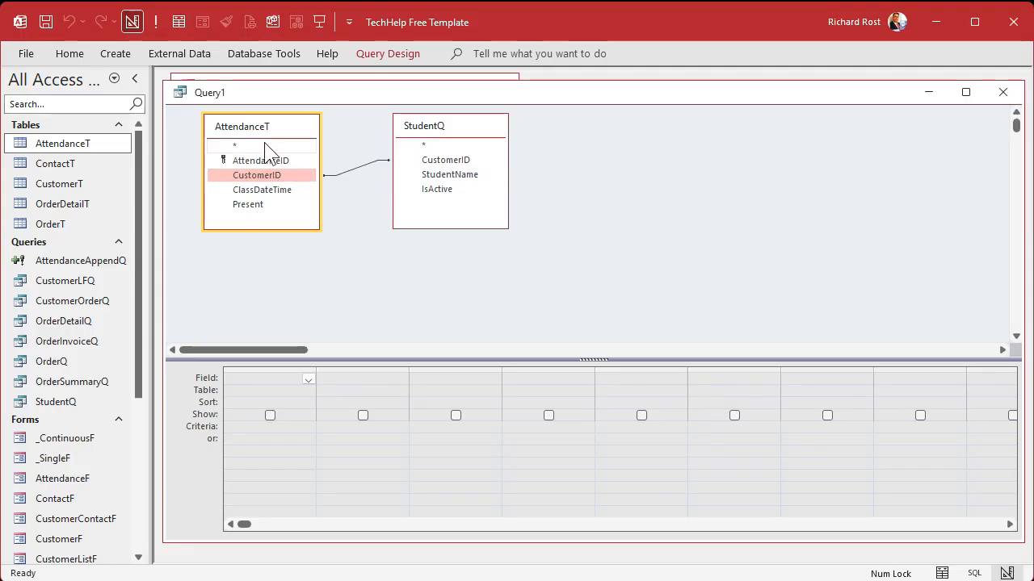
pyautogui.click(433, 144)
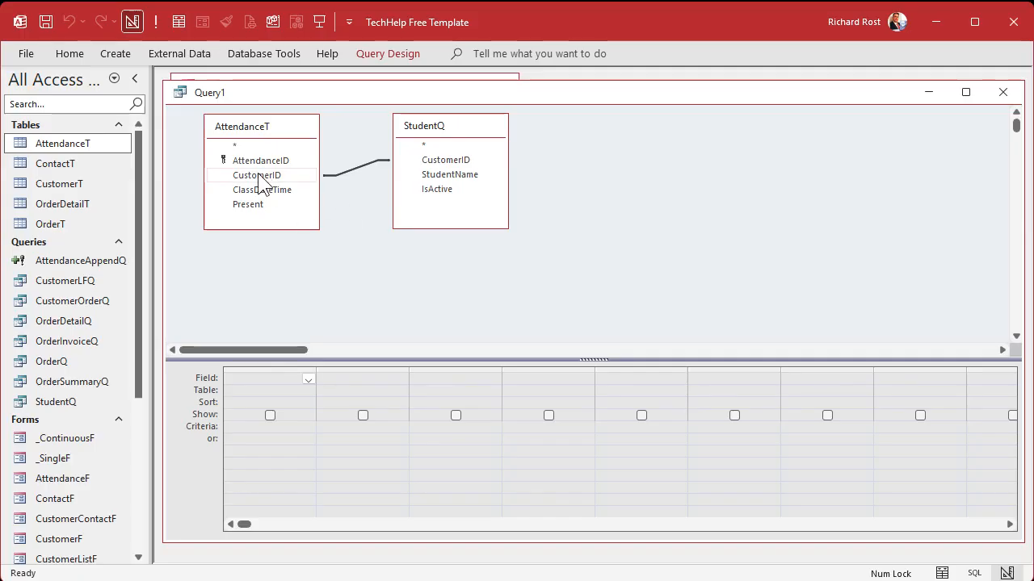
# Add CustomerID, ClassDateTime and Present from AttendanceT to the query grid.
pyautogui.doubleClick(257, 175)
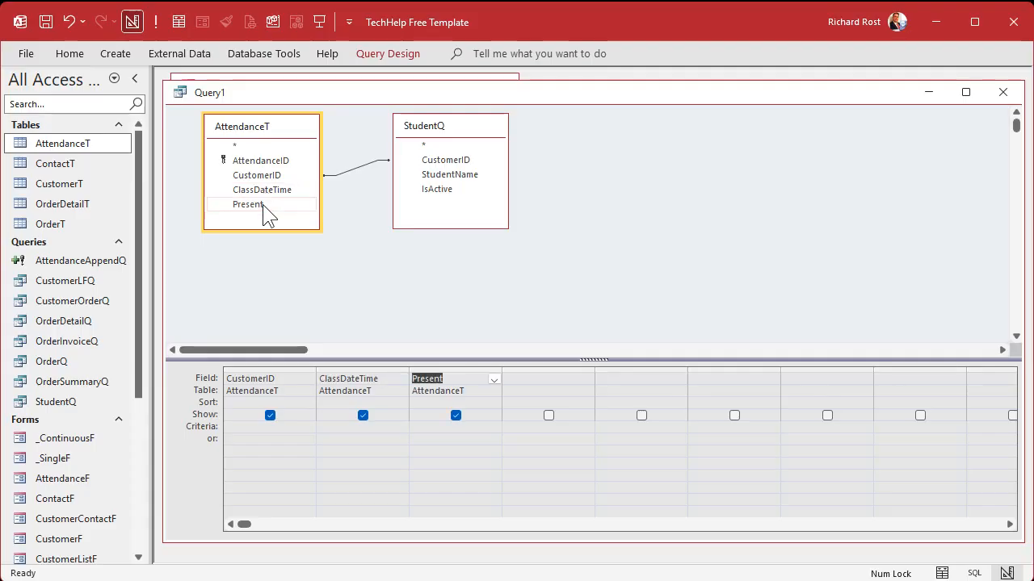
pyautogui.click(449, 174)
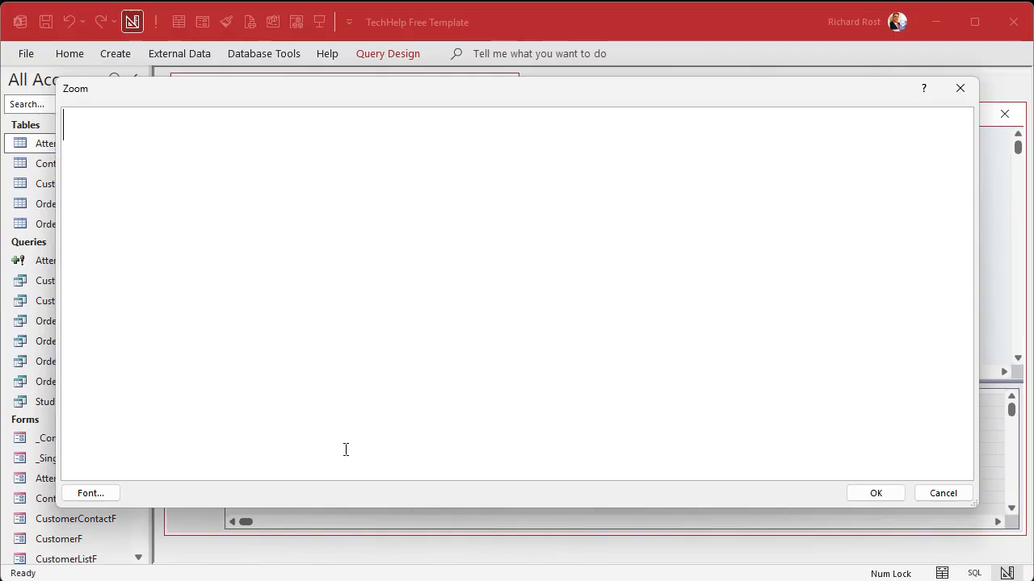
# Set ClassDateTime criteria to >=Forms!MainMenuF!StartDate AND <Forms!MainMenuF!EndDate+1.
pyautogui.write('>=Form')
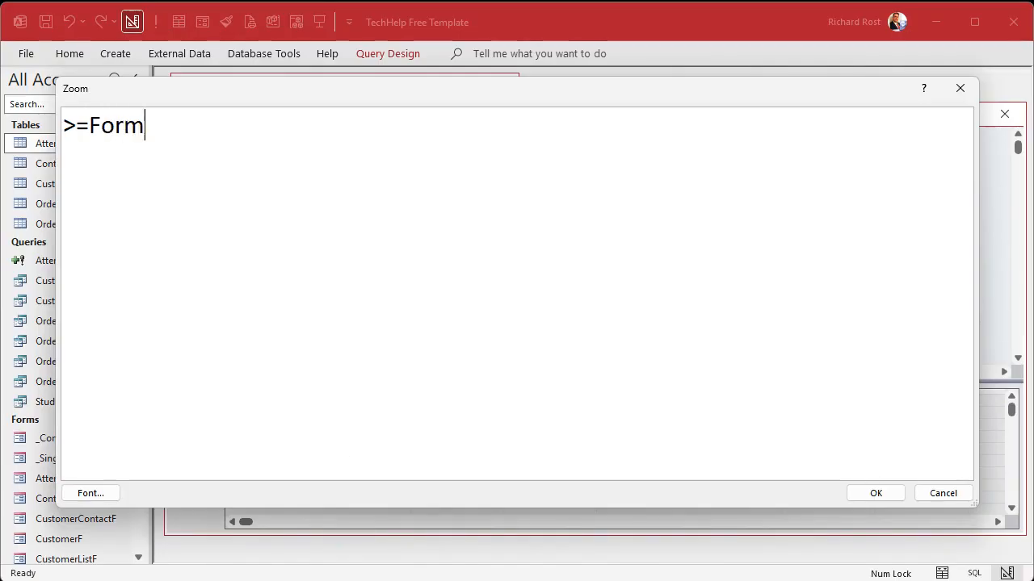
pyautogui.write('s!MainMen')
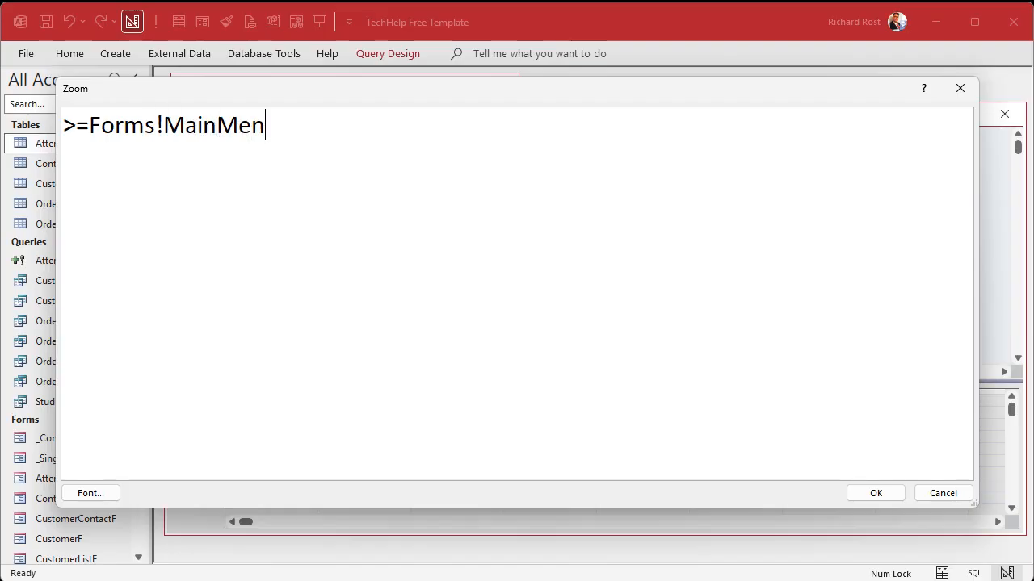
pyautogui.write('uF!Star')
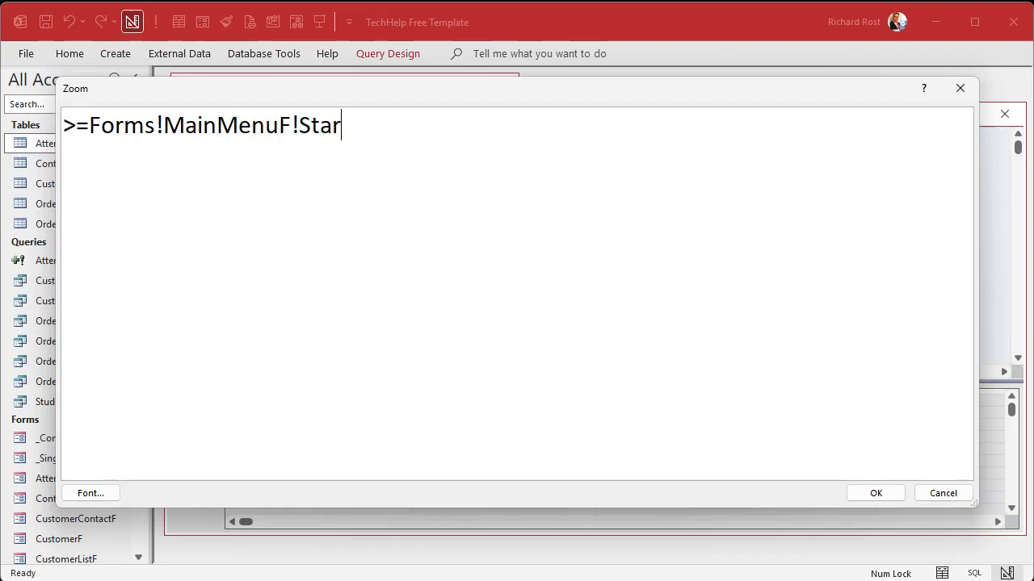
pyautogui.write('tDate AND')
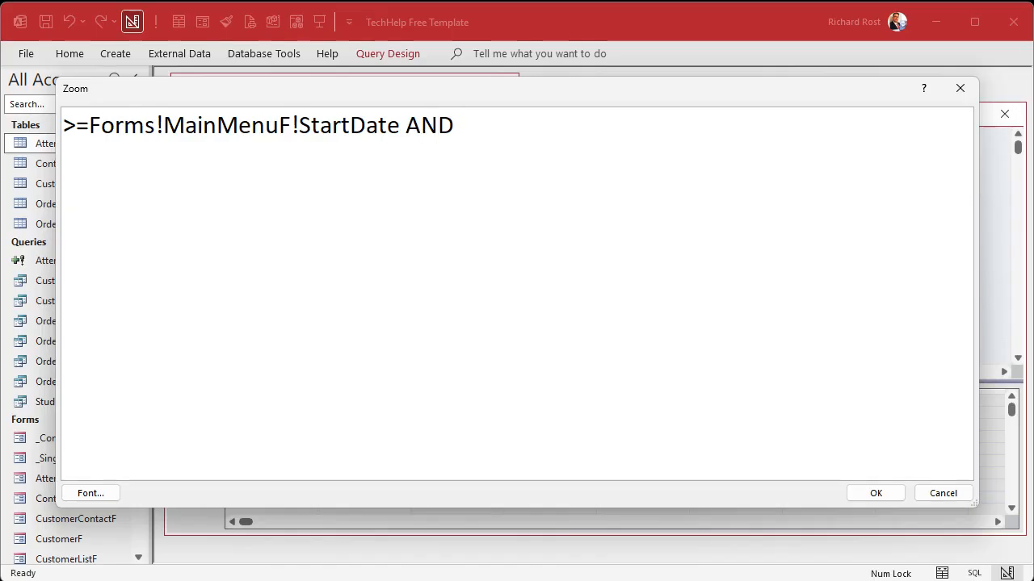
pyautogui.write('<')
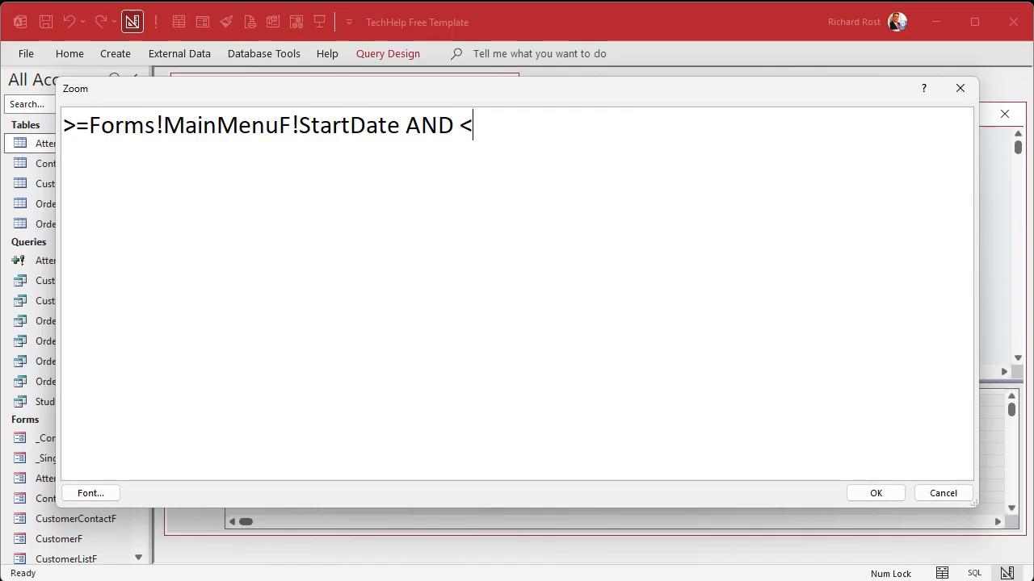
pyautogui.write('Forms')
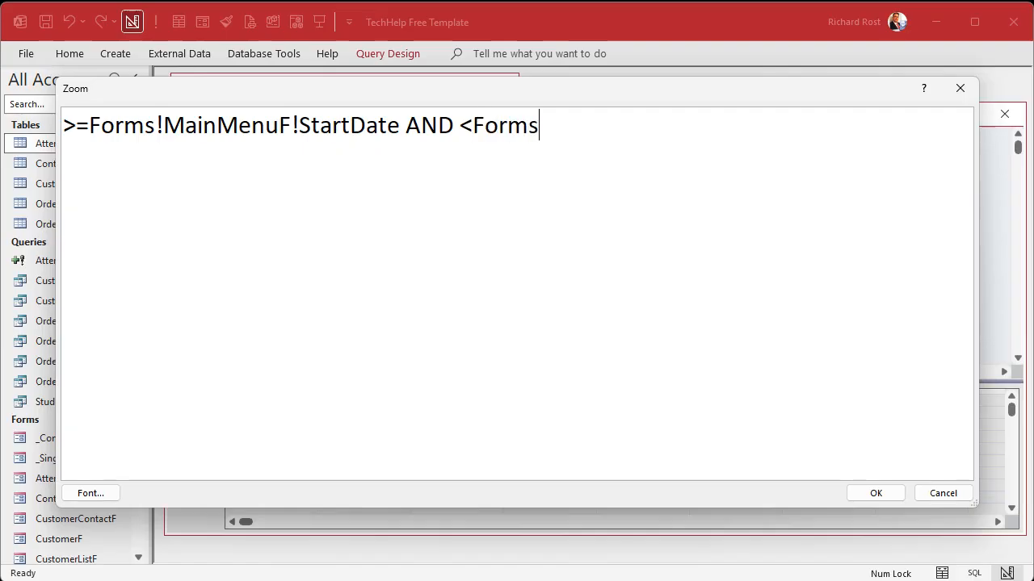
pyautogui.write('!MainMenuF')
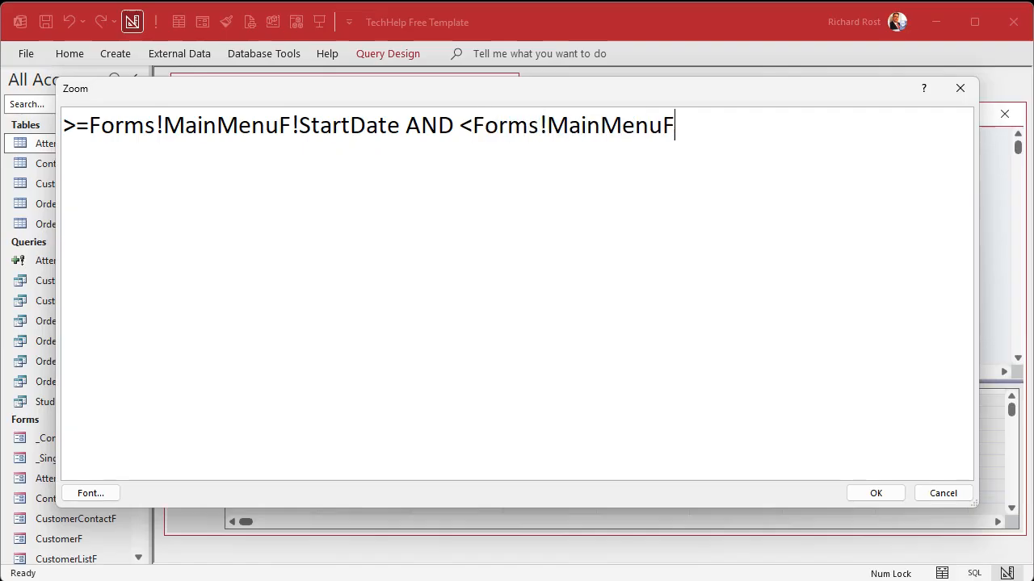
pyautogui.write('!EndDate')
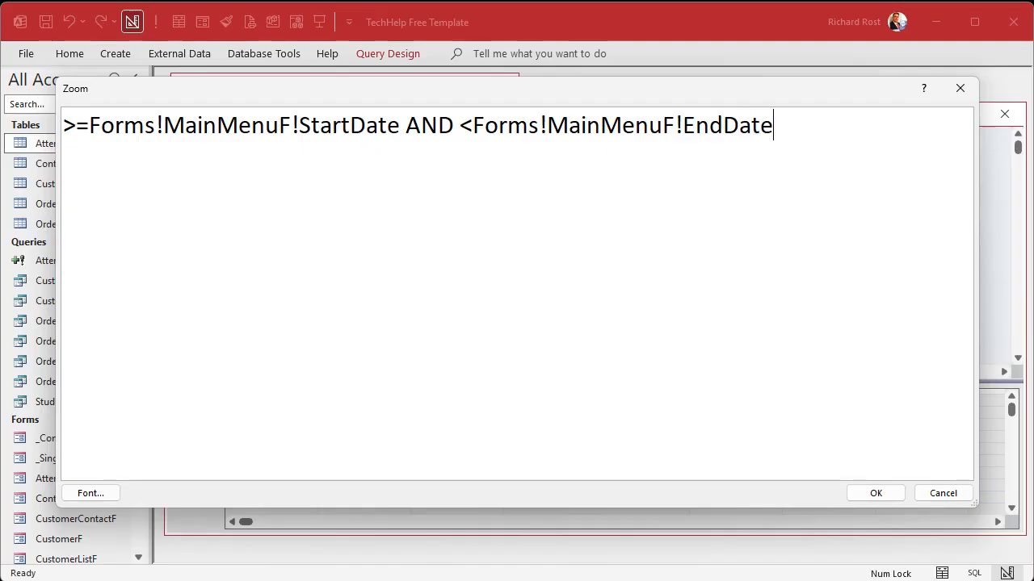
pyautogui.write('+1')
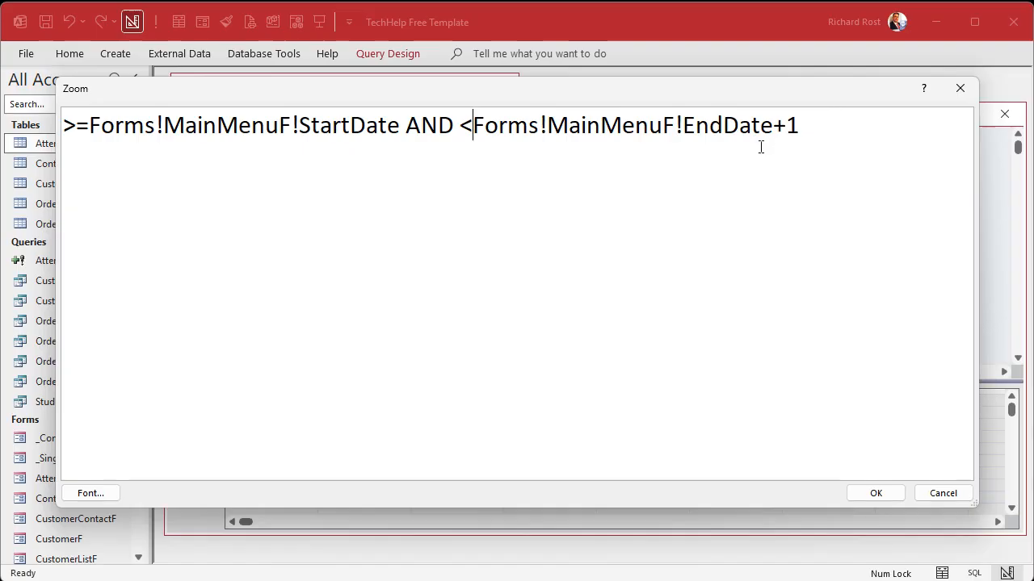
pyautogui.click(875, 494)
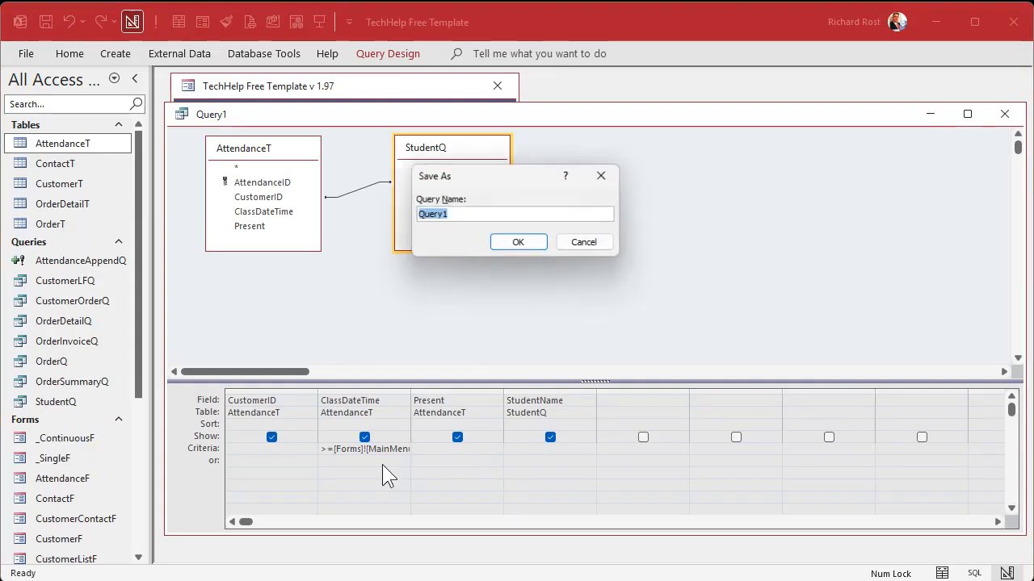
# Save the query as AttendanceQ.
pyautogui.write('AttendanceQ')
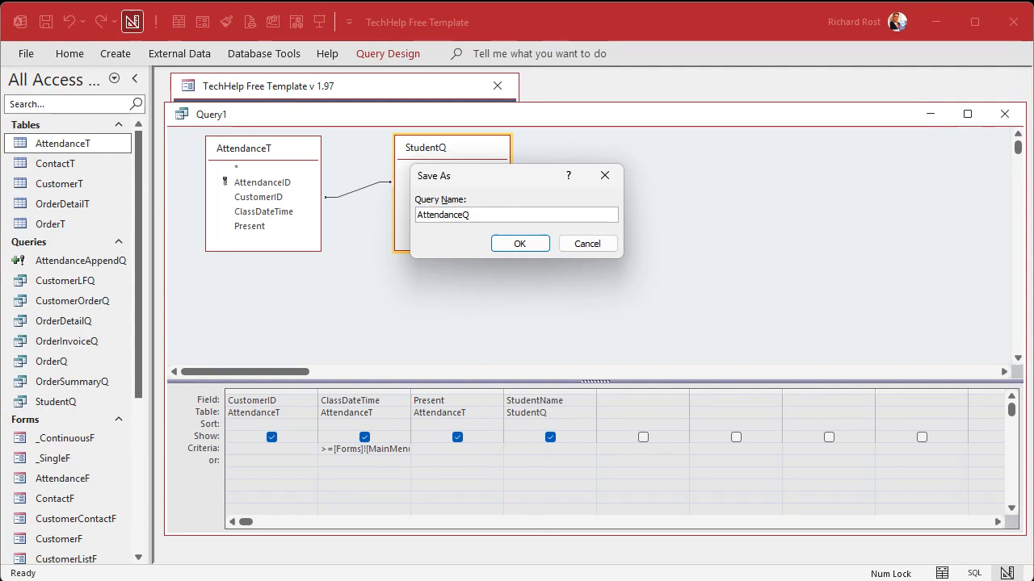
pyautogui.click(520, 242)
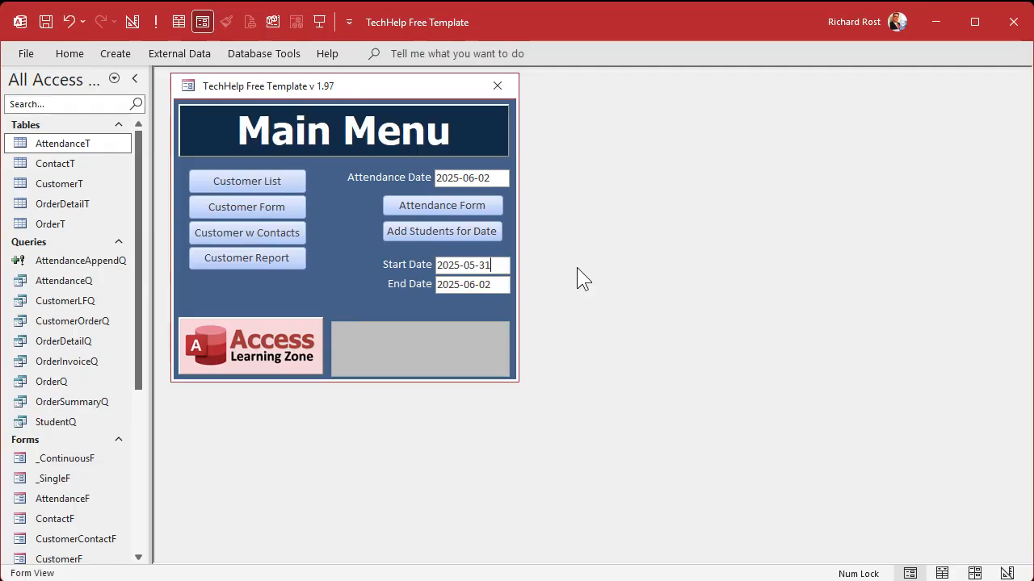
# Set the Main Menu Start Date to 2025-05-26 for a range through 2025-06-02.
pyautogui.click(472, 284)
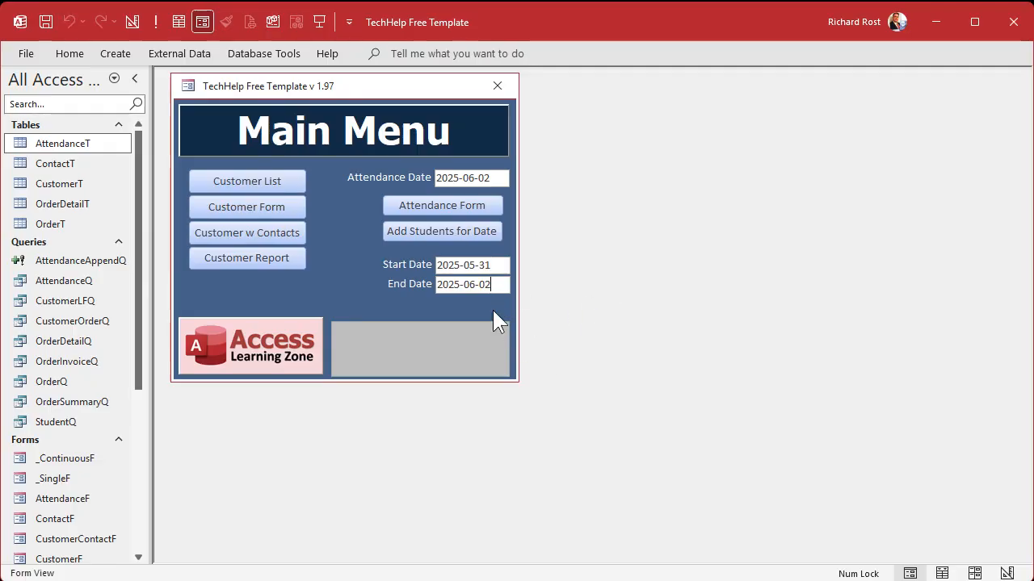
pyautogui.click(494, 264)
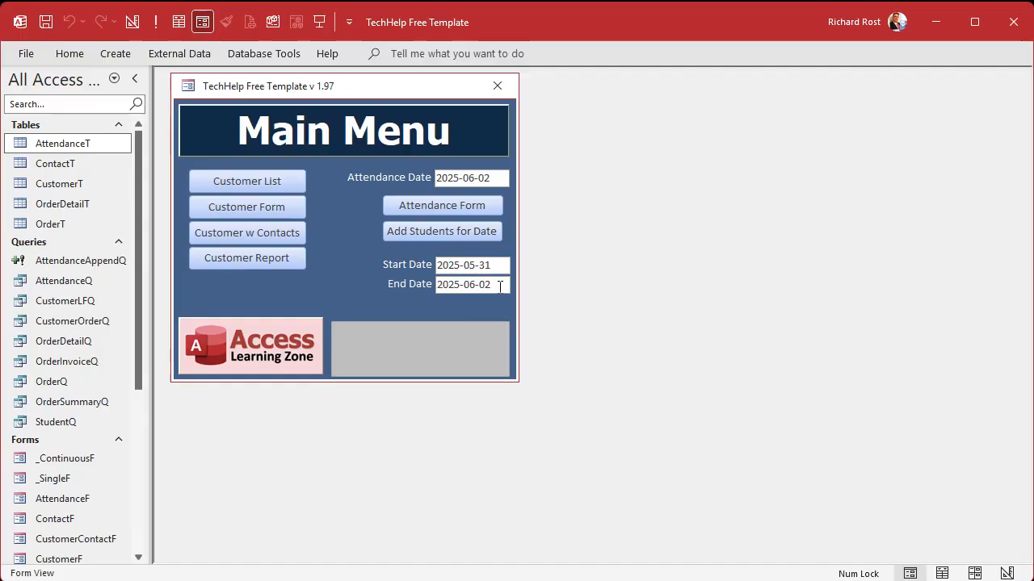
pyautogui.moveTo(459, 235)
pyautogui.write('26')
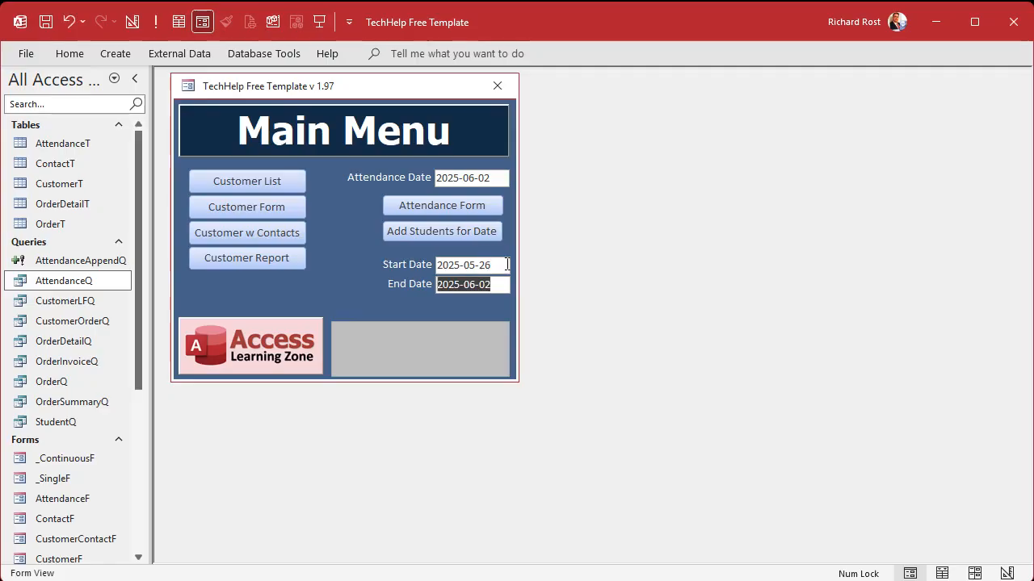
pyautogui.doubleClick(65, 281)
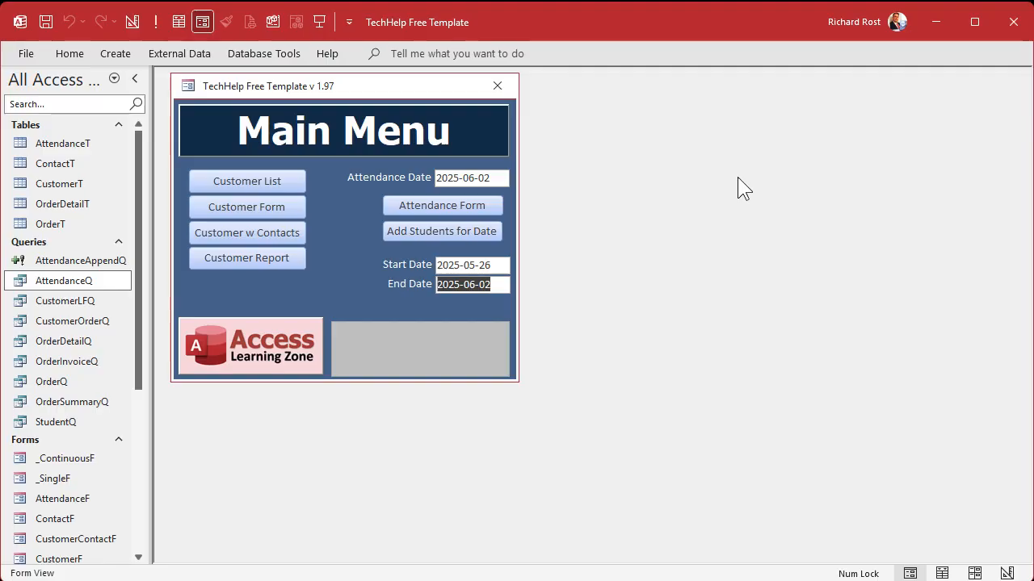
pyautogui.moveTo(465, 32)
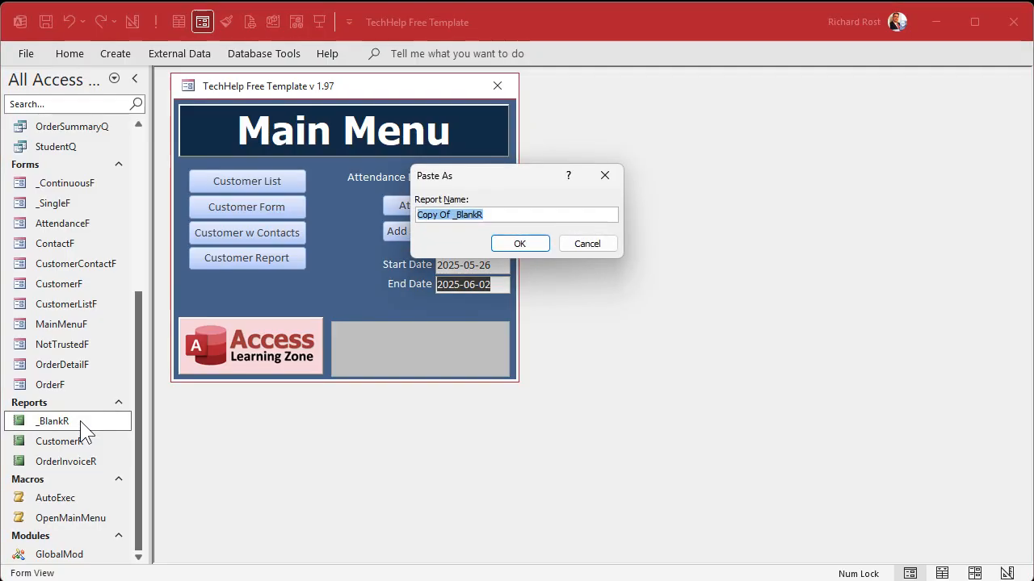
# Paste the copied _BlankR as AttendanceR and open it in design view.
pyautogui.write('Attendanc')
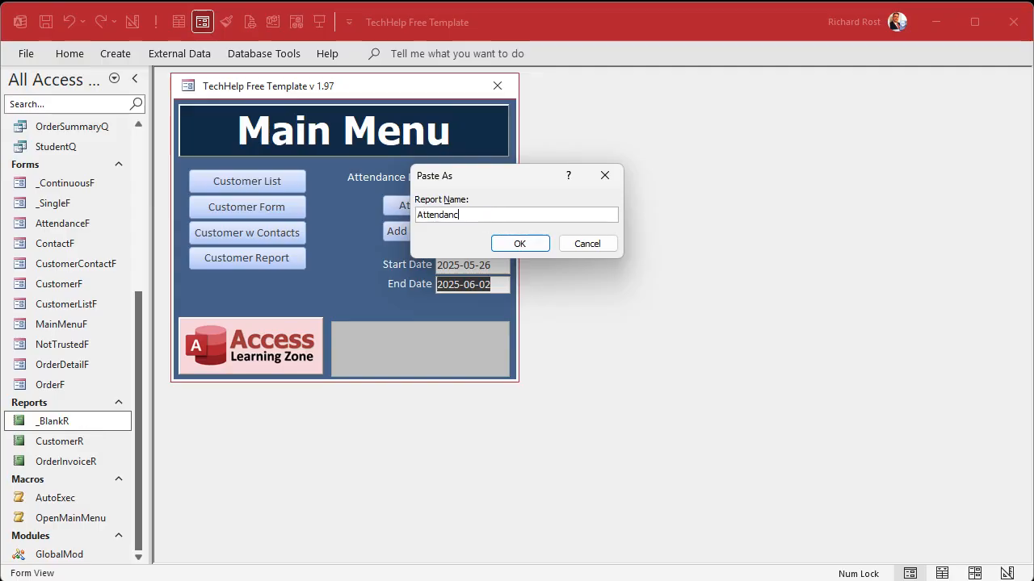
pyautogui.click(520, 242)
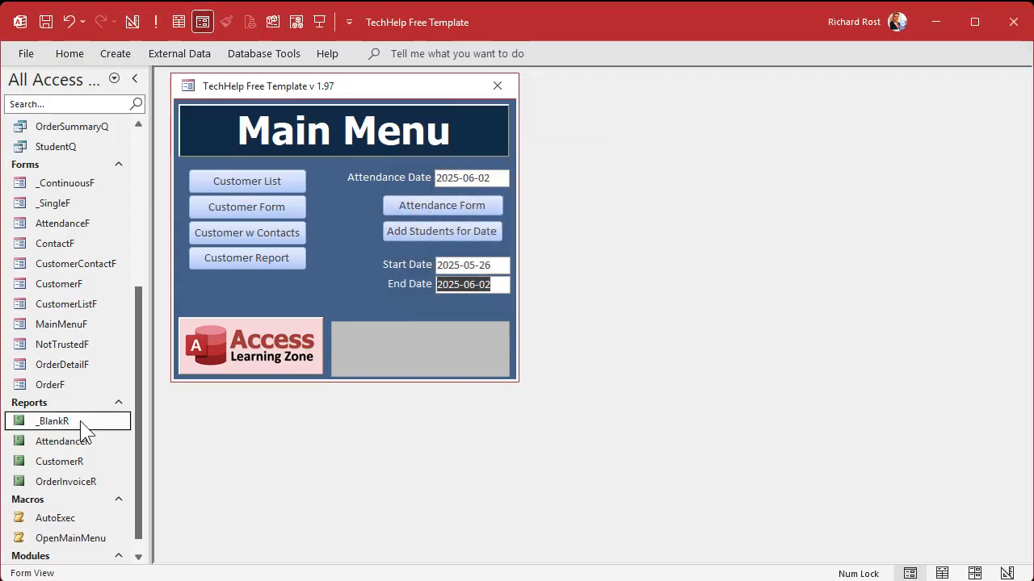
pyautogui.click(63, 441)
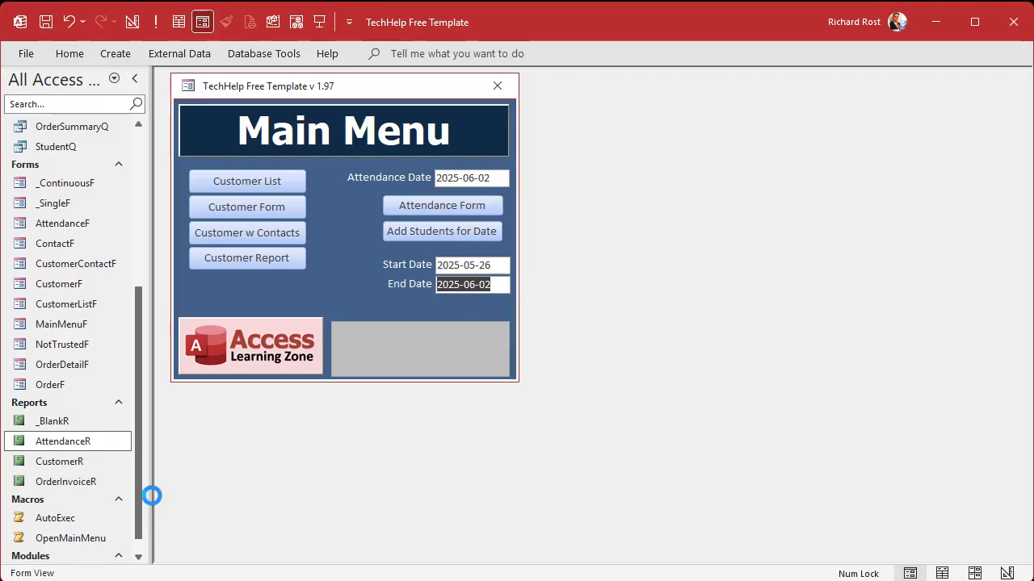
pyautogui.doubleClick(62, 441)
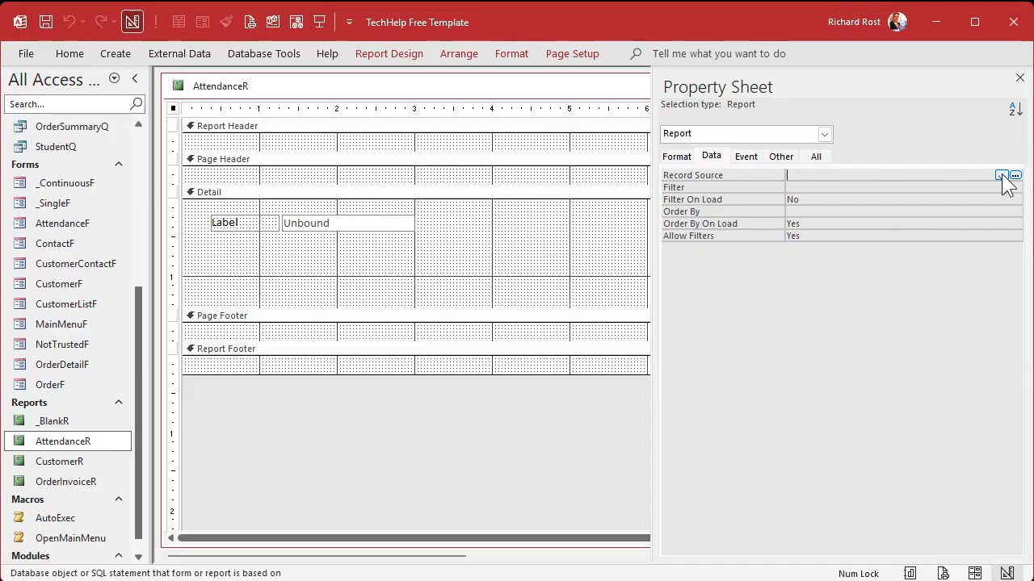
# Set AttendanceR's Record Source to AttendanceQ and close the Property Sheet.
pyautogui.click(1001, 176)
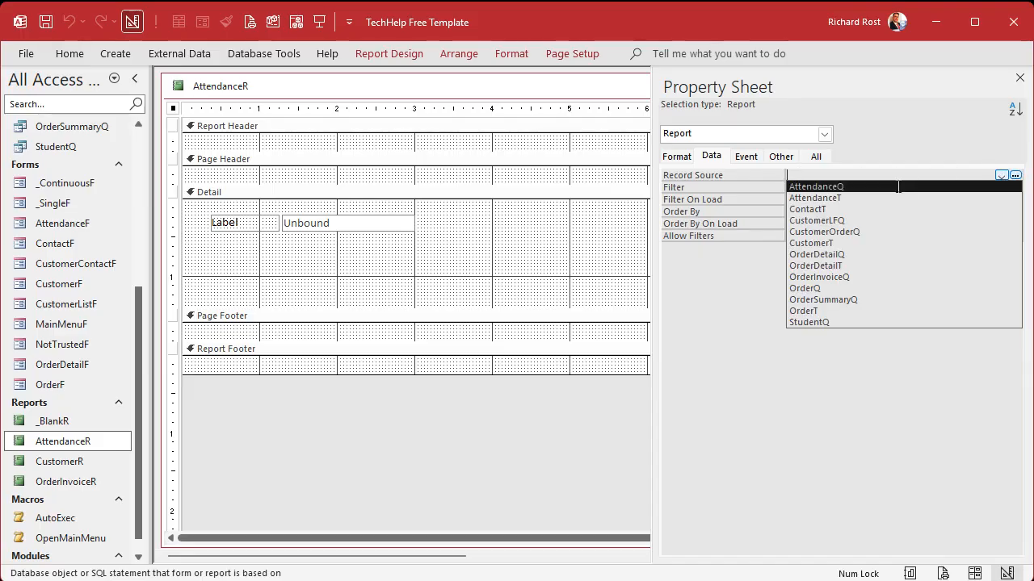
pyautogui.click(814, 186)
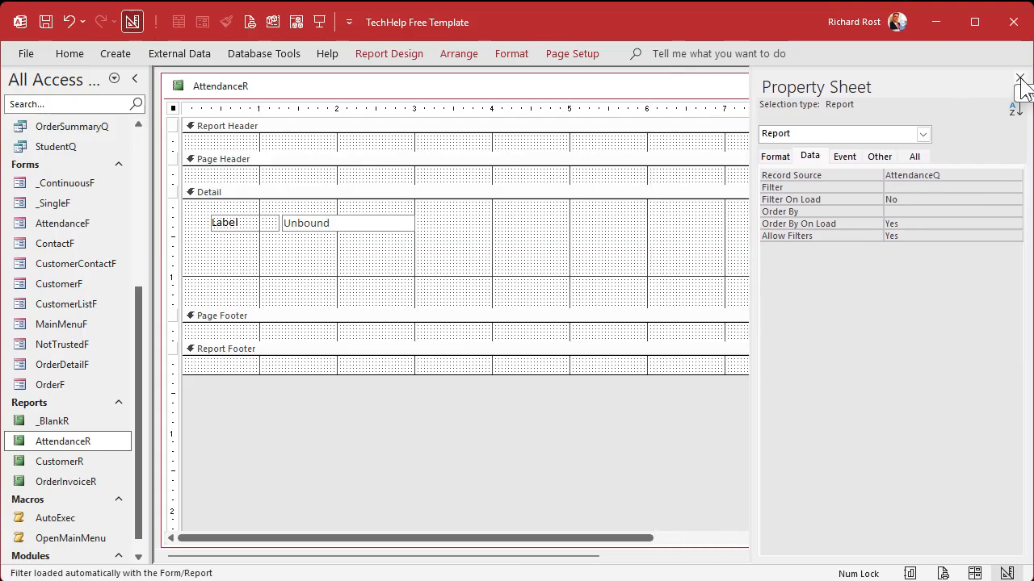
pyautogui.click(1021, 76)
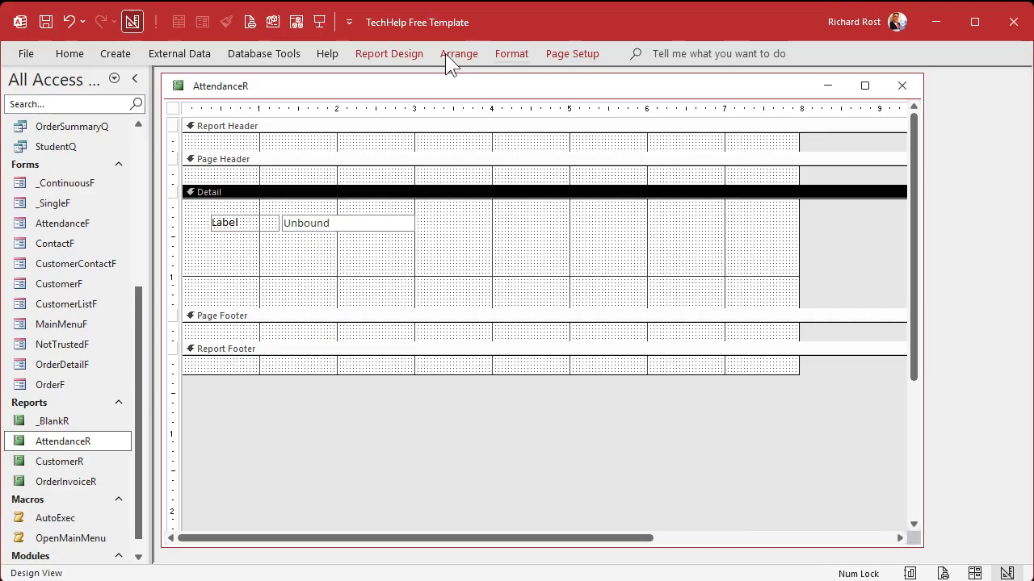
pyautogui.click(387, 53)
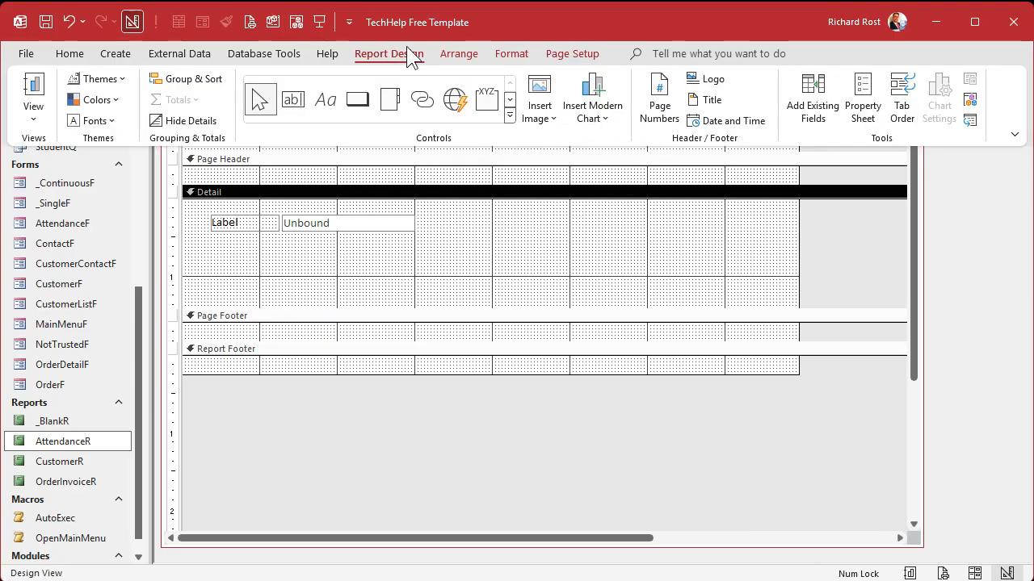
# Show the Field List and delete the stray unbound text box and its label from Detail.
pyautogui.click(814, 97)
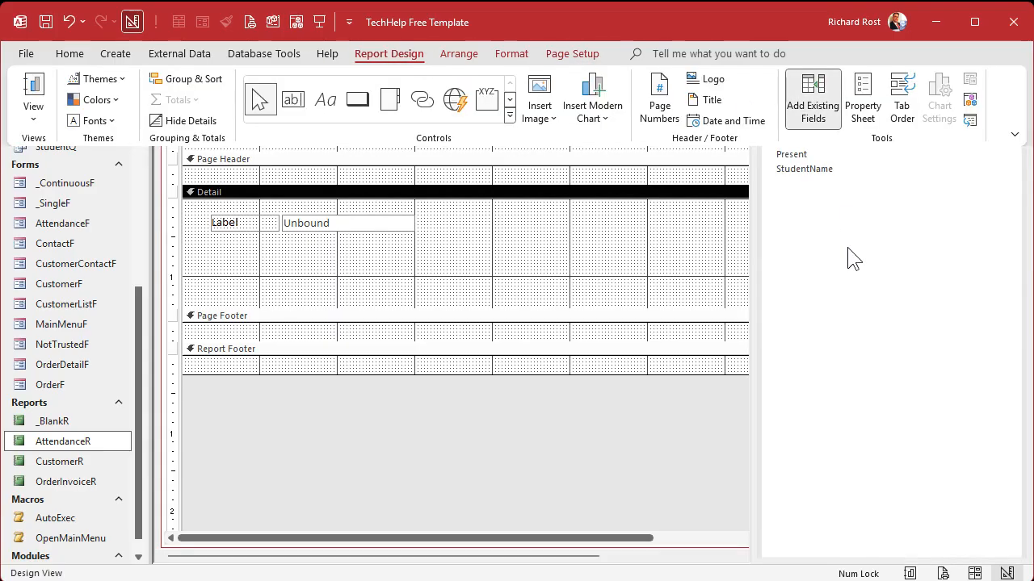
pyautogui.click(813, 97)
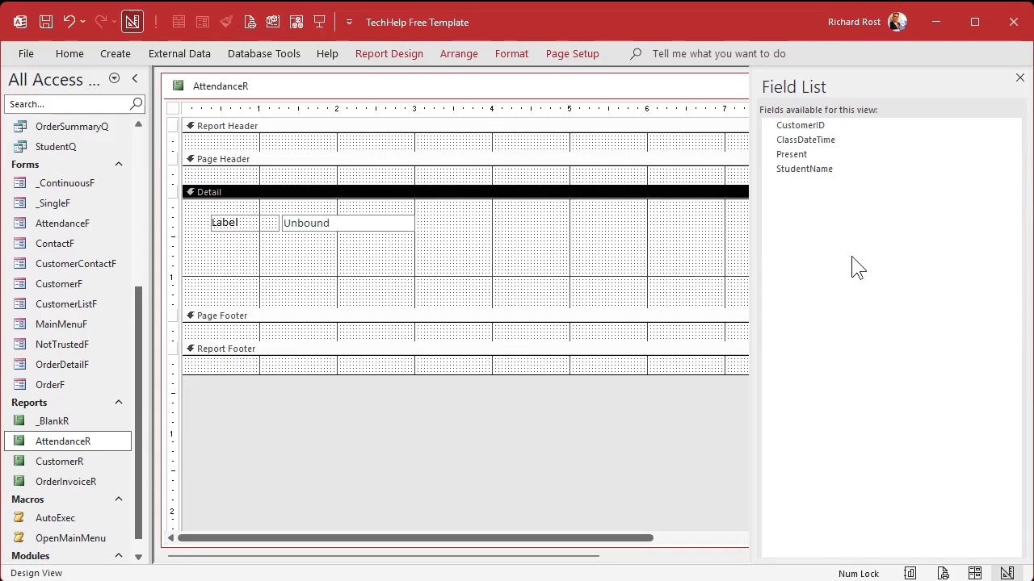
pyautogui.click(331, 223)
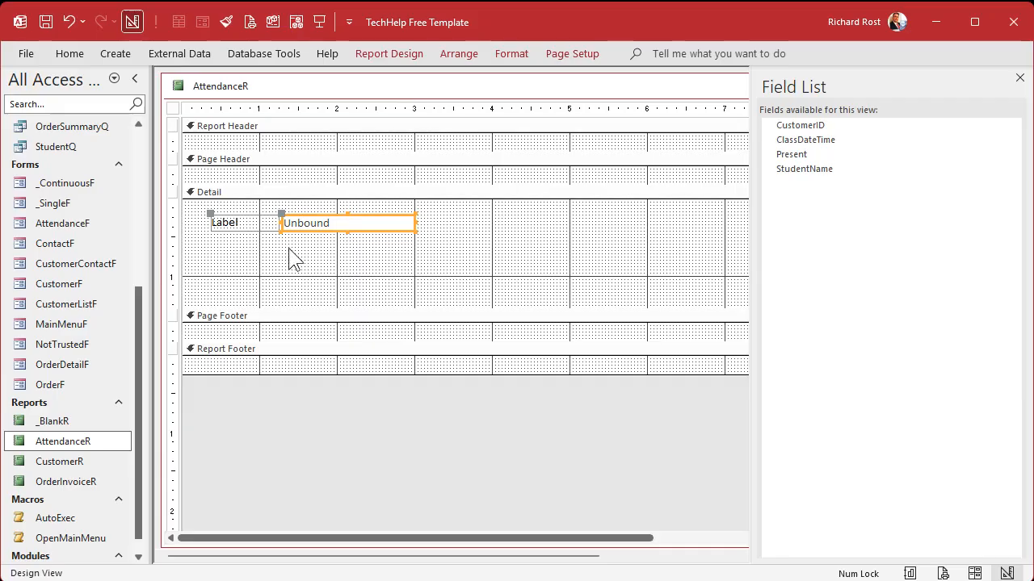
pyautogui.press('Delete')
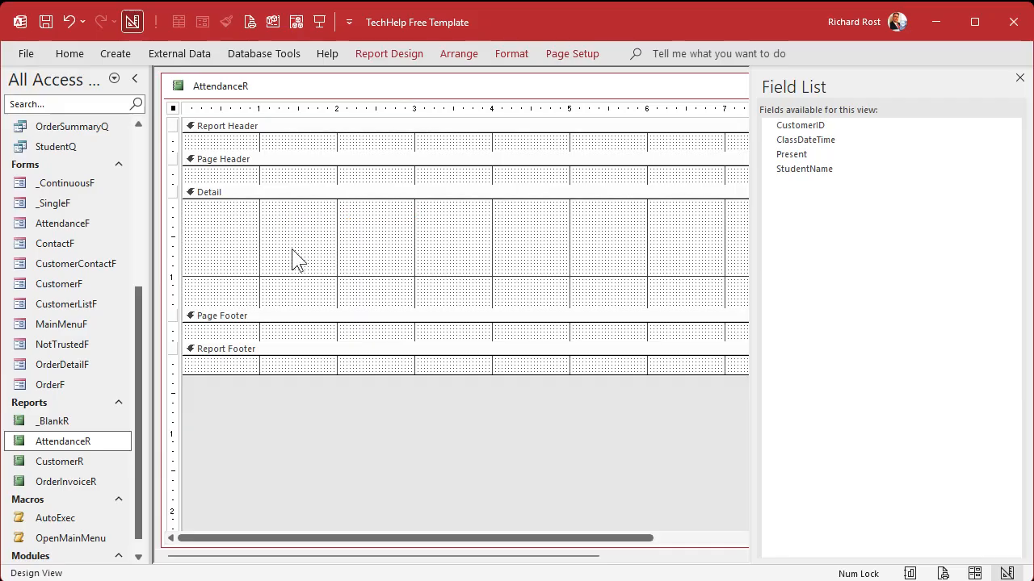
# Add the ClassDateTime, StudentName and Present fields from the Field List into the Detail section.
pyautogui.click(801, 126)
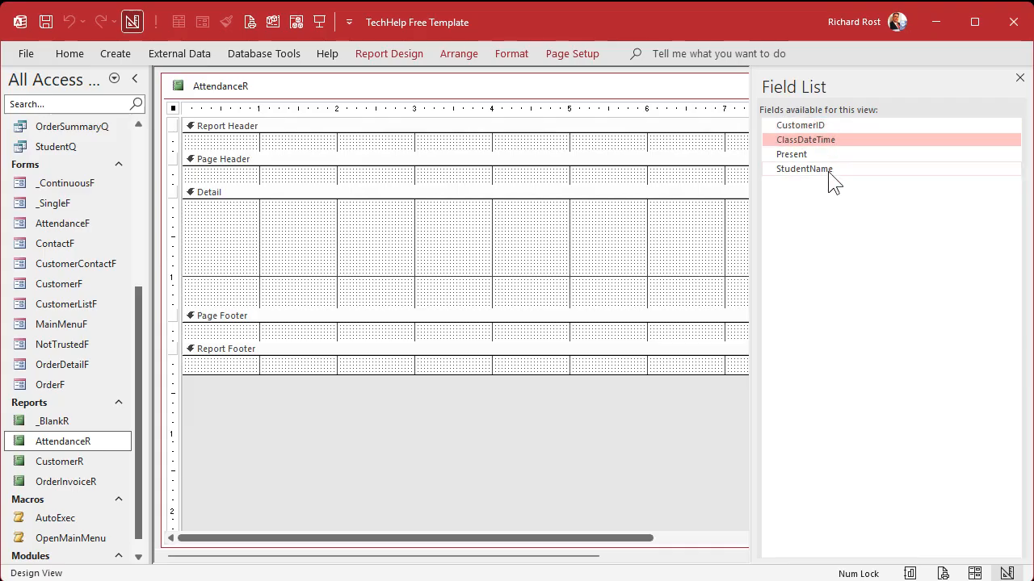
pyautogui.click(801, 170)
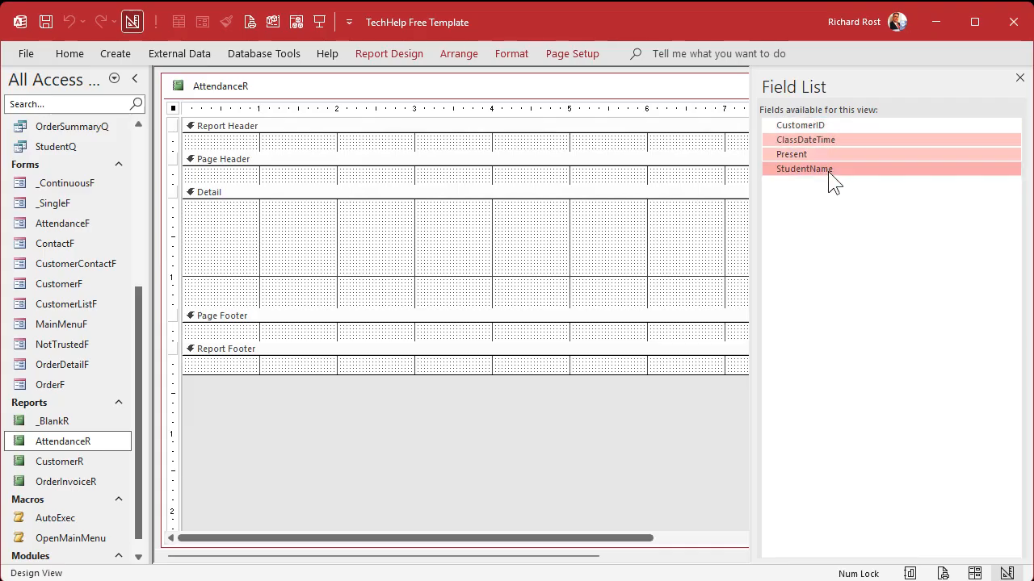
pyautogui.click(804, 139)
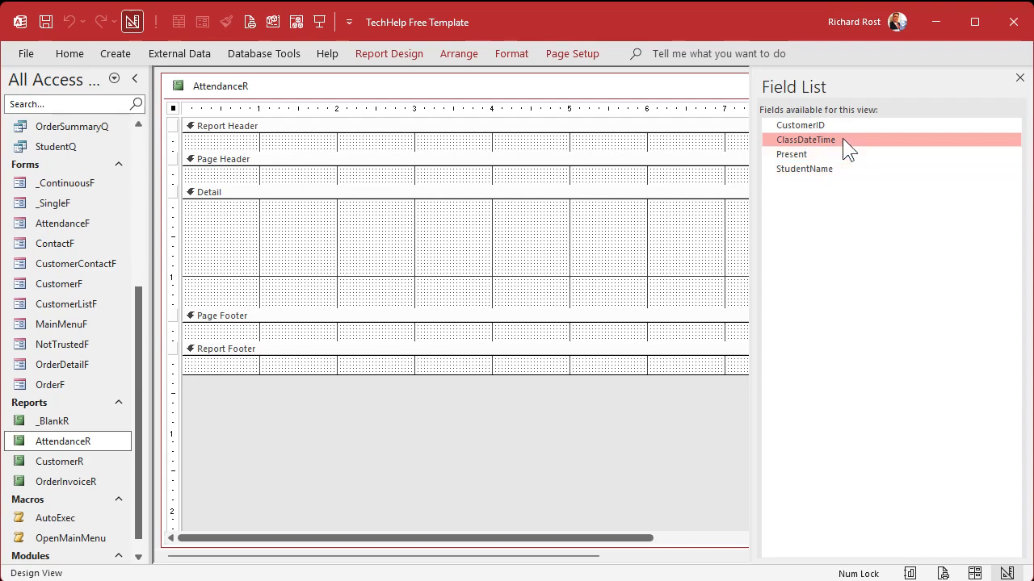
pyautogui.click(804, 169)
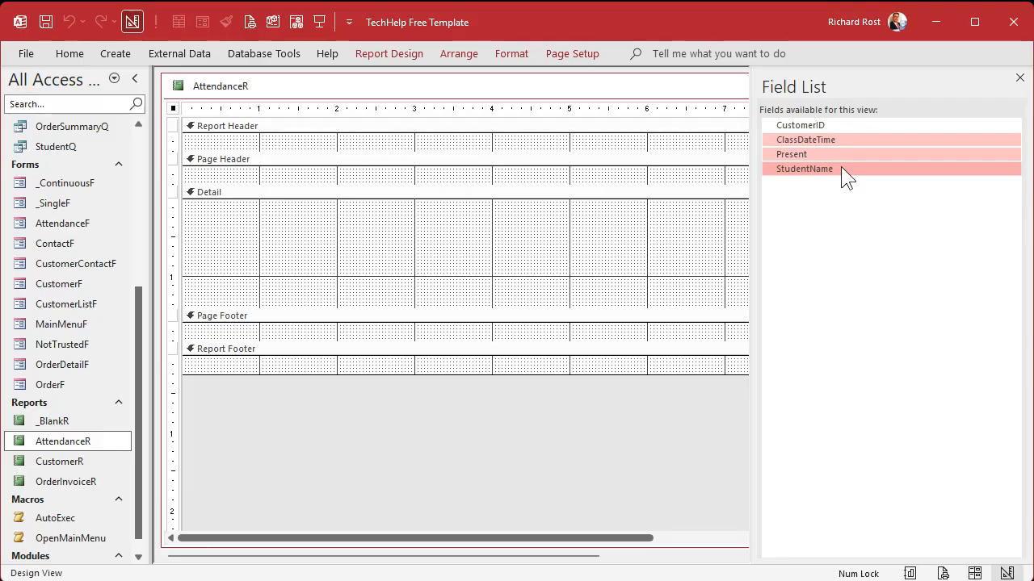
pyautogui.moveTo(808, 153); pyautogui.dragTo(380, 251)
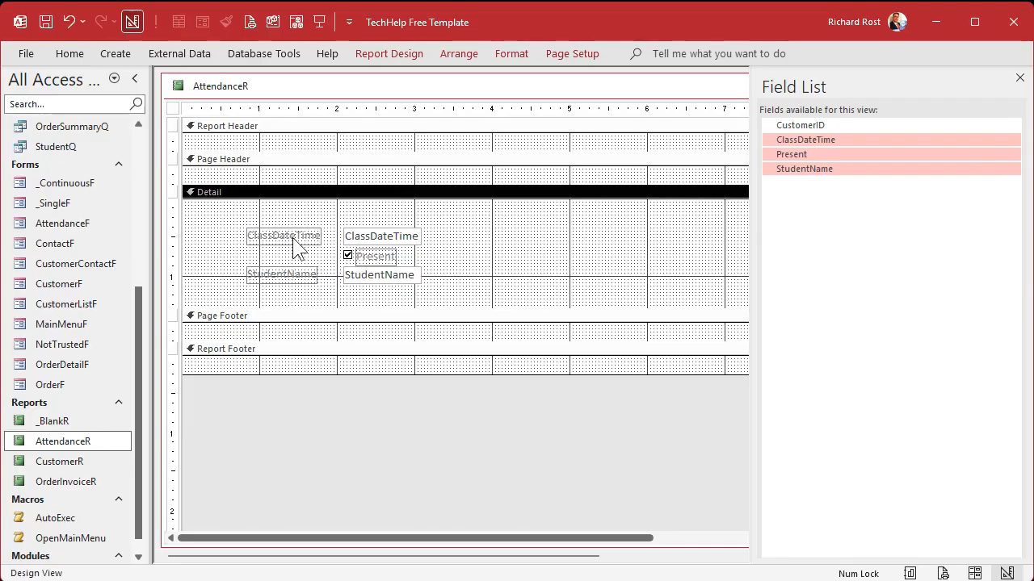
# Arrange date, name and Present in one row and shrink the Detail section to fit.
pyautogui.moveTo(284, 236); pyautogui.dragTo(223, 210)
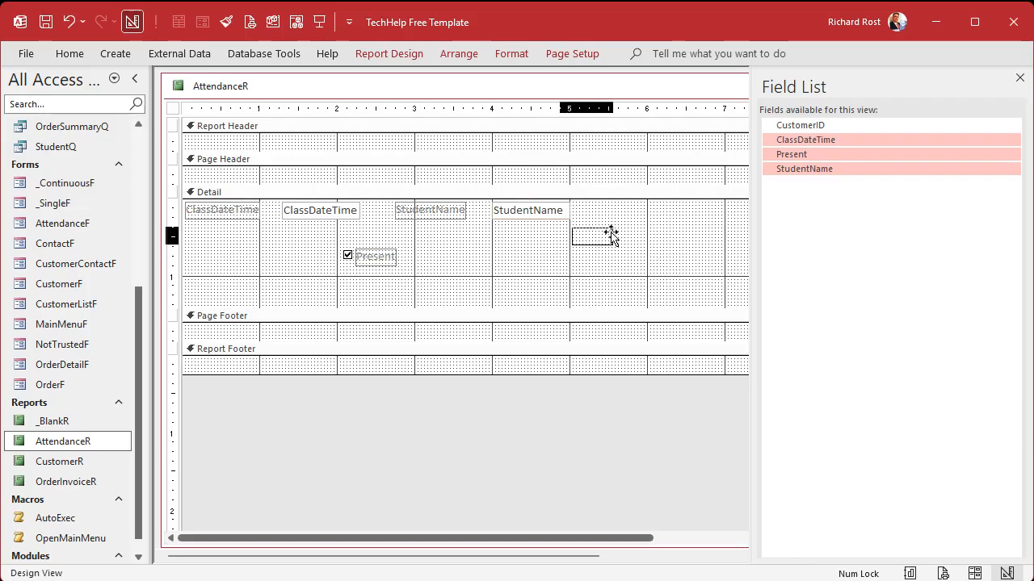
pyautogui.moveTo(374, 256); pyautogui.dragTo(652, 209)
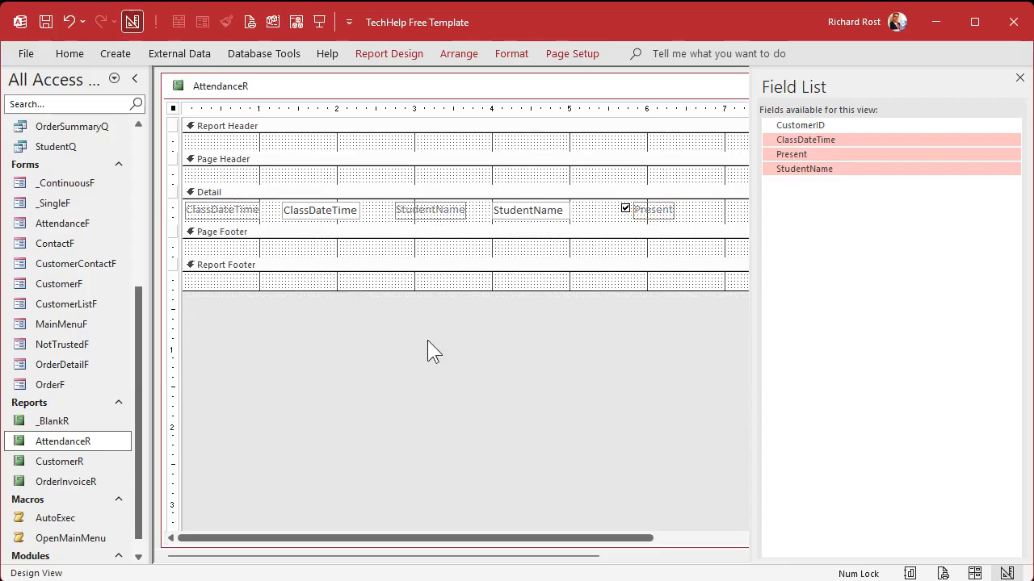
pyautogui.moveTo(302, 95)
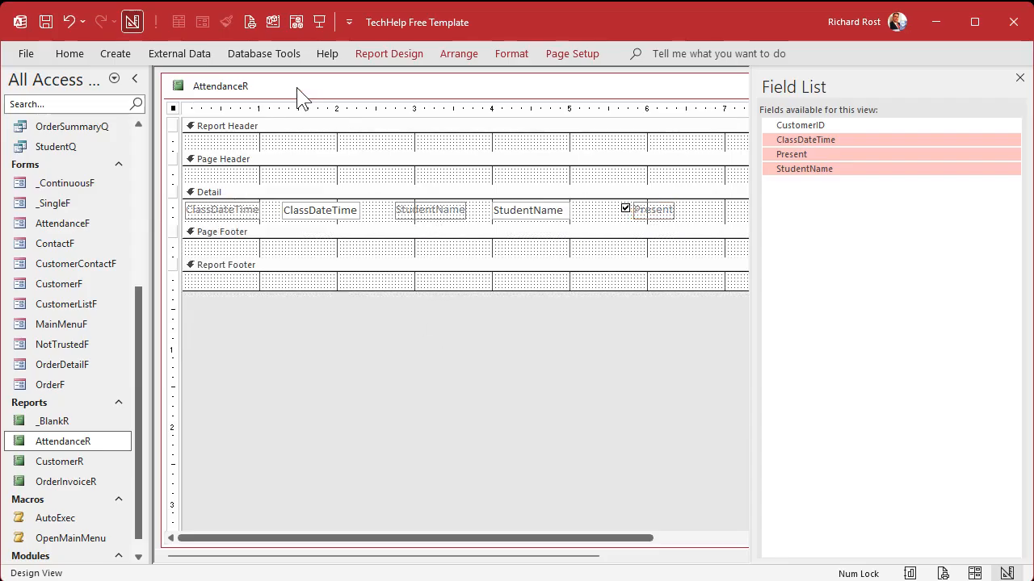
pyautogui.rightClick(220, 86)
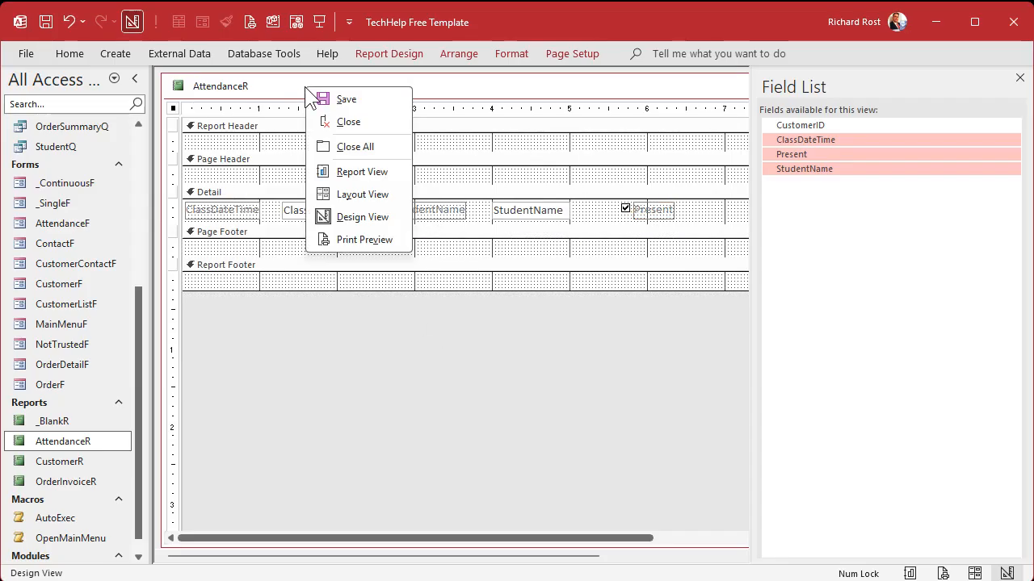
pyautogui.click(369, 240)
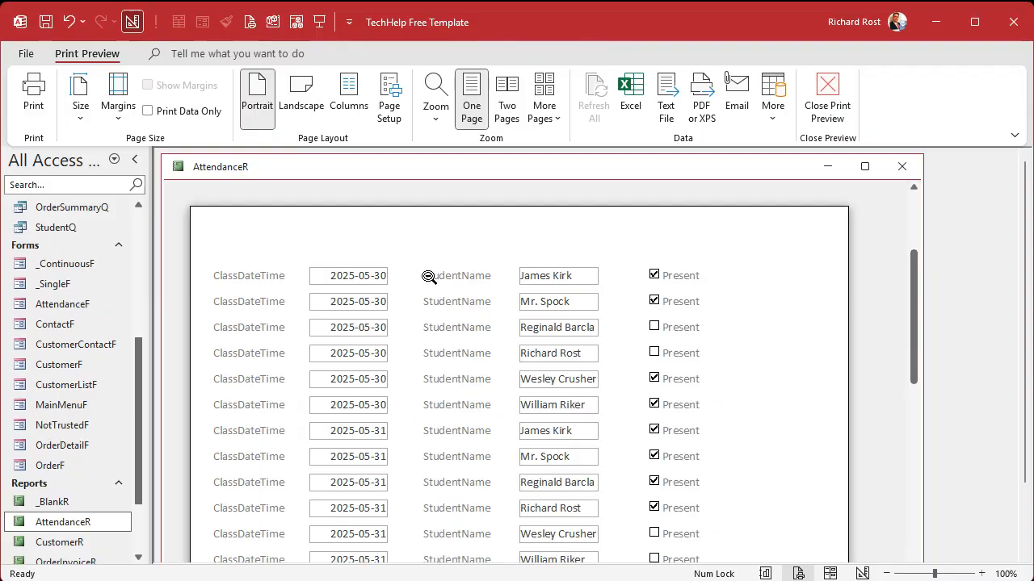
pyautogui.moveTo(410, 174)
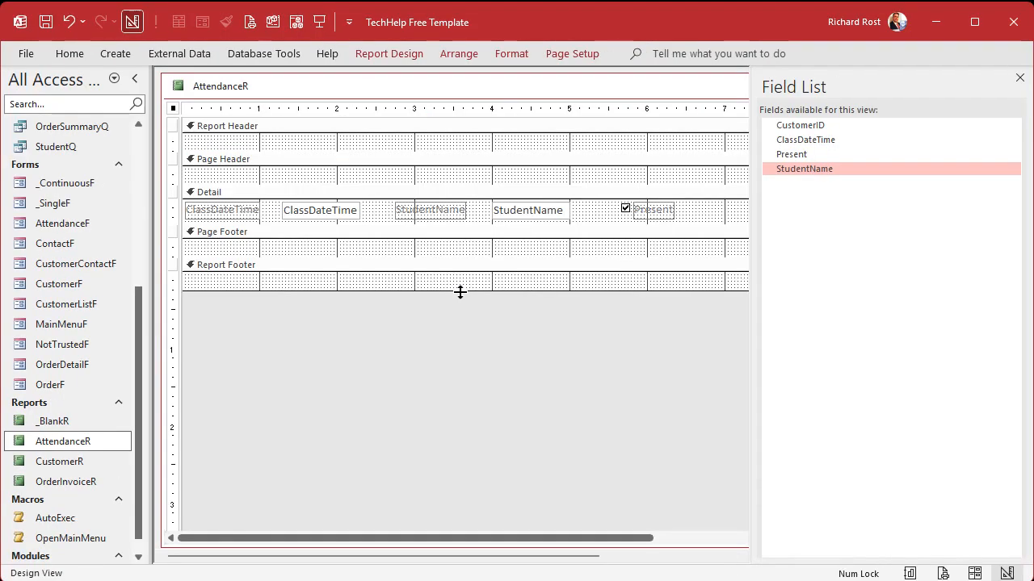
# Make the ClassDateTime and StudentName box outlines transparent and switch to Print Preview.
pyautogui.click(226, 160)
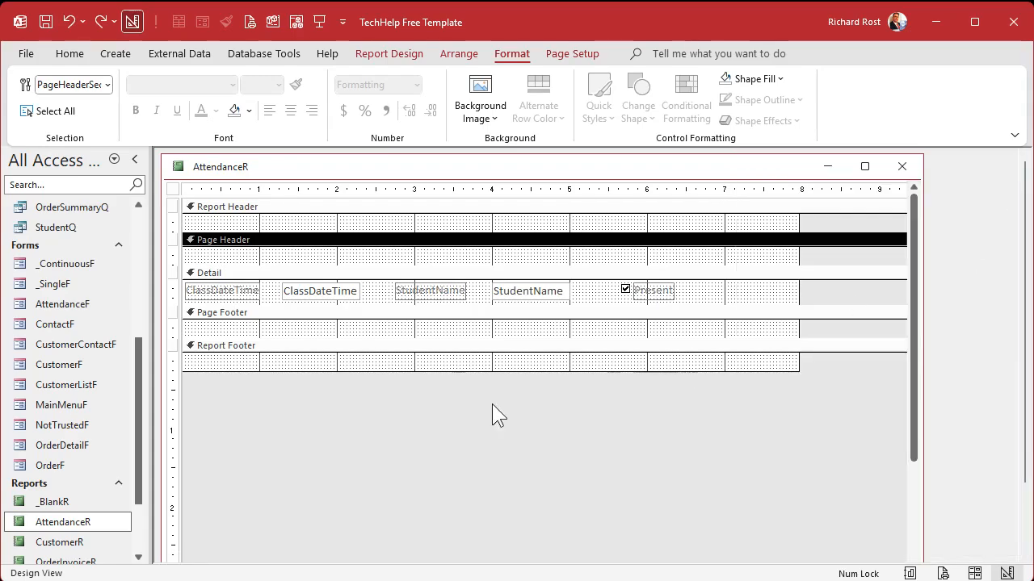
pyautogui.click(319, 290)
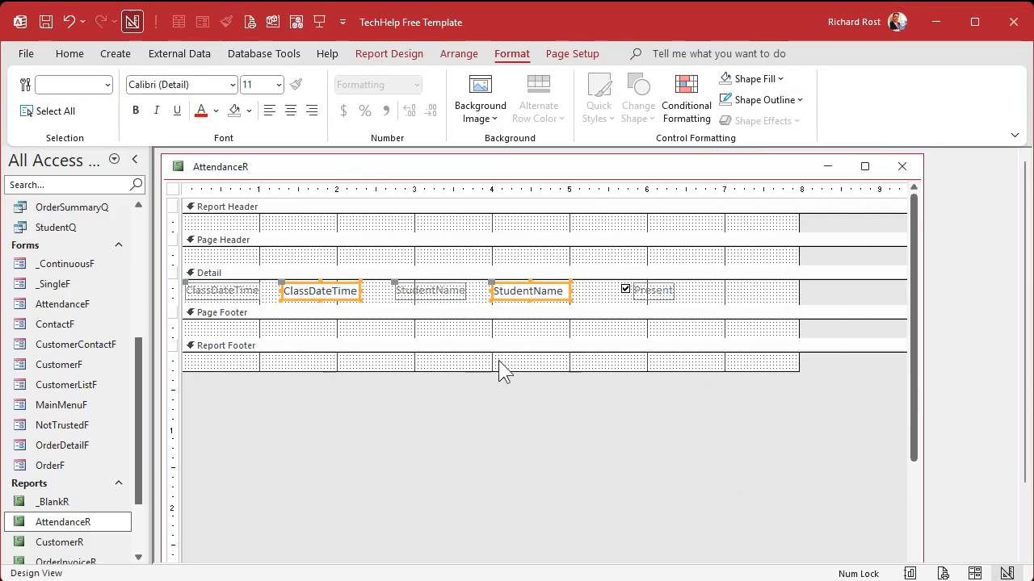
pyautogui.click(223, 312)
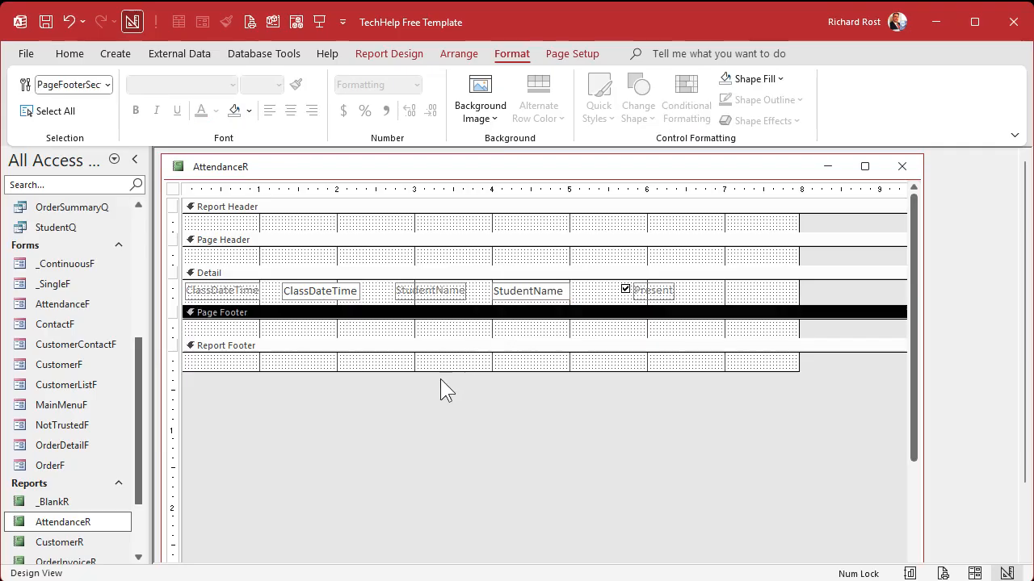
pyautogui.moveTo(251, 25)
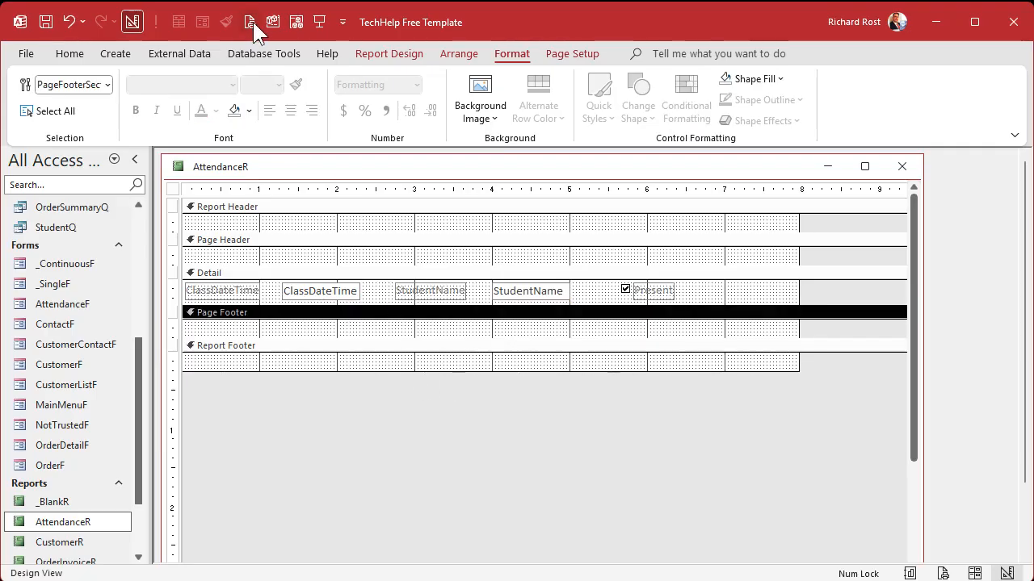
pyautogui.click(249, 23)
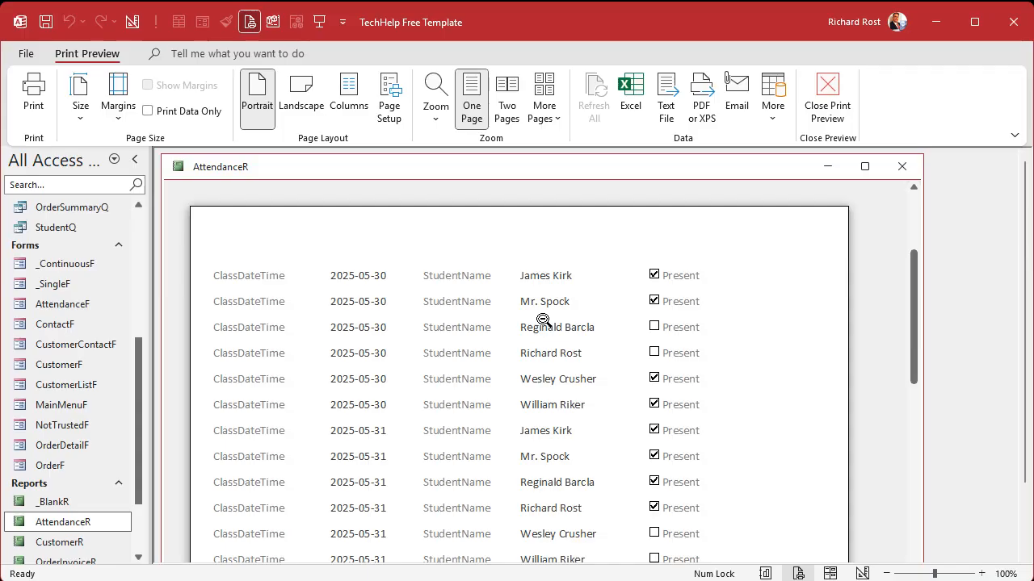
pyautogui.moveTo(520, 417)
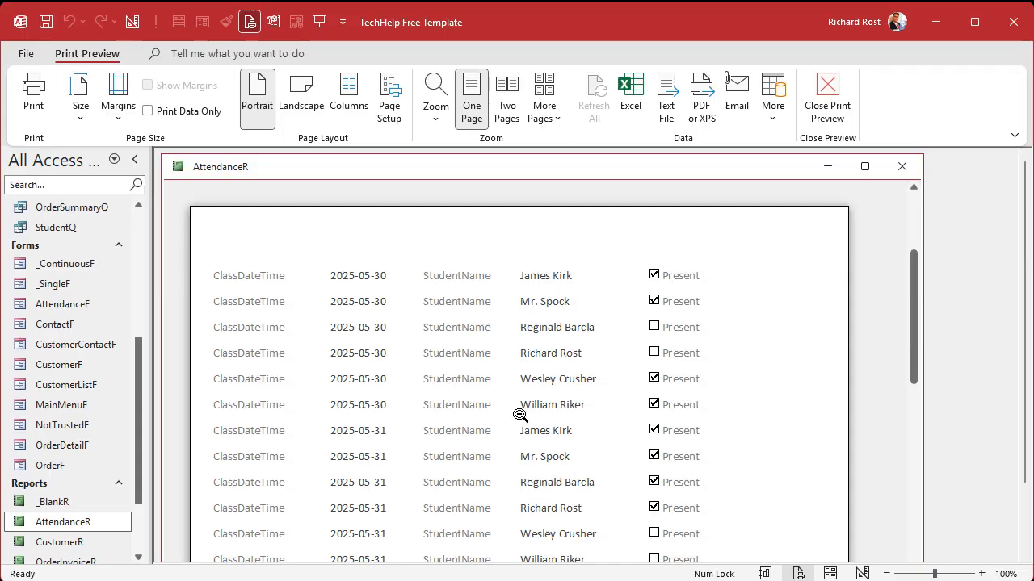
pyautogui.moveTo(495, 416)
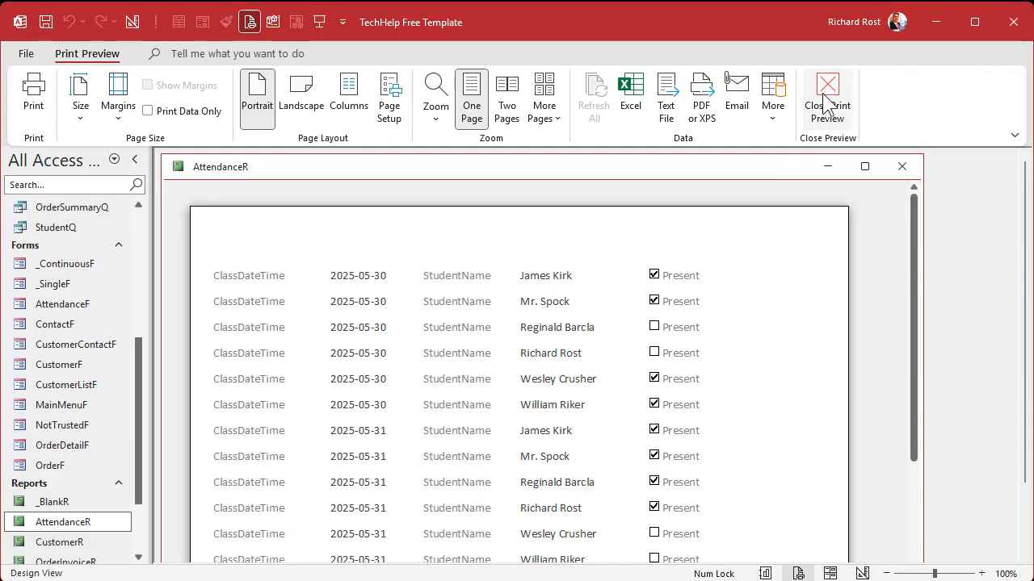
# Close Print Preview and return to AttendanceR's design with StudentName selected.
pyautogui.click(827, 92)
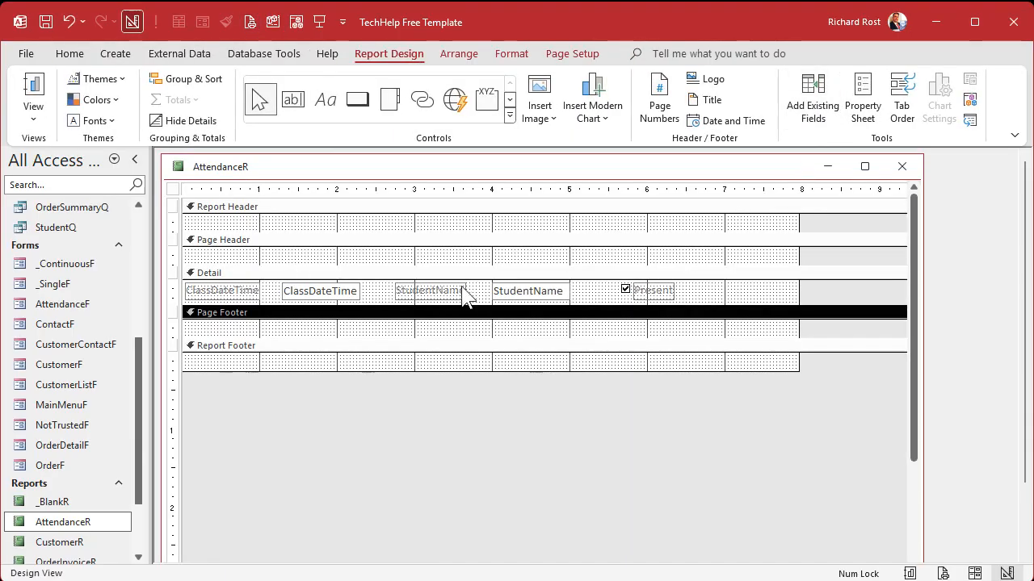
pyautogui.click(526, 291)
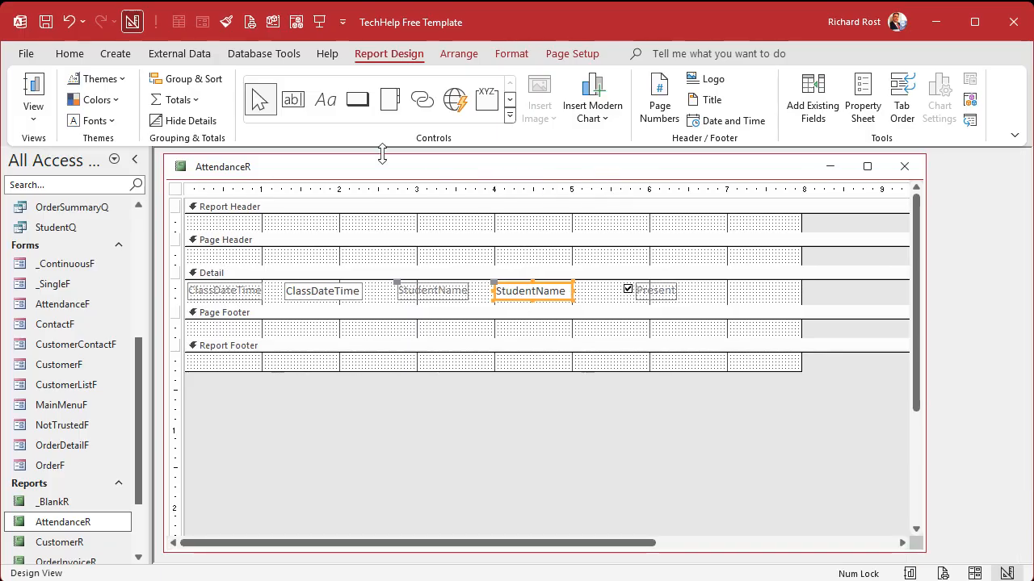
# Add a CustomerID group, smallest to largest, with both a header and a footer section.
pyautogui.click(180, 77)
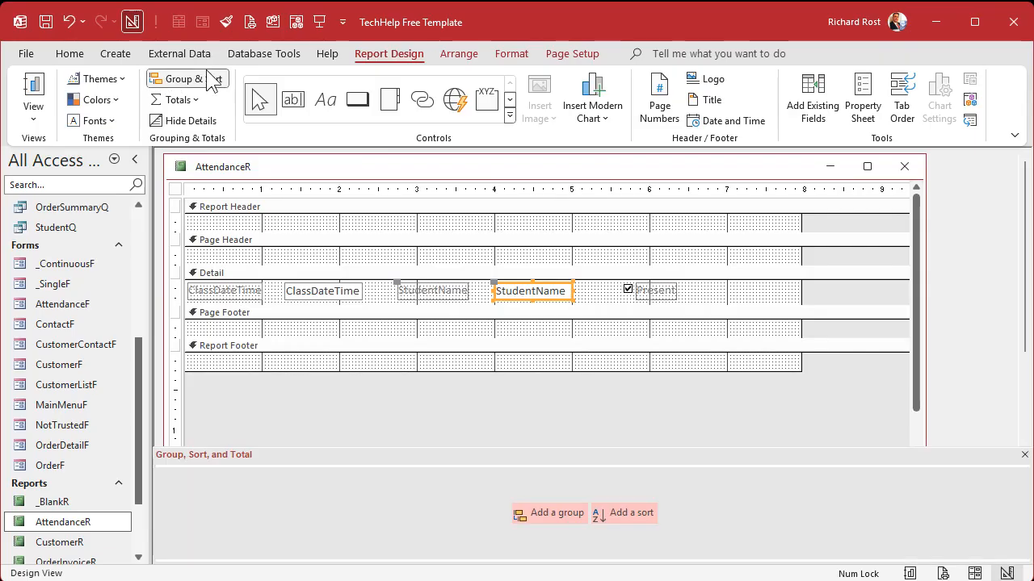
pyautogui.click(552, 513)
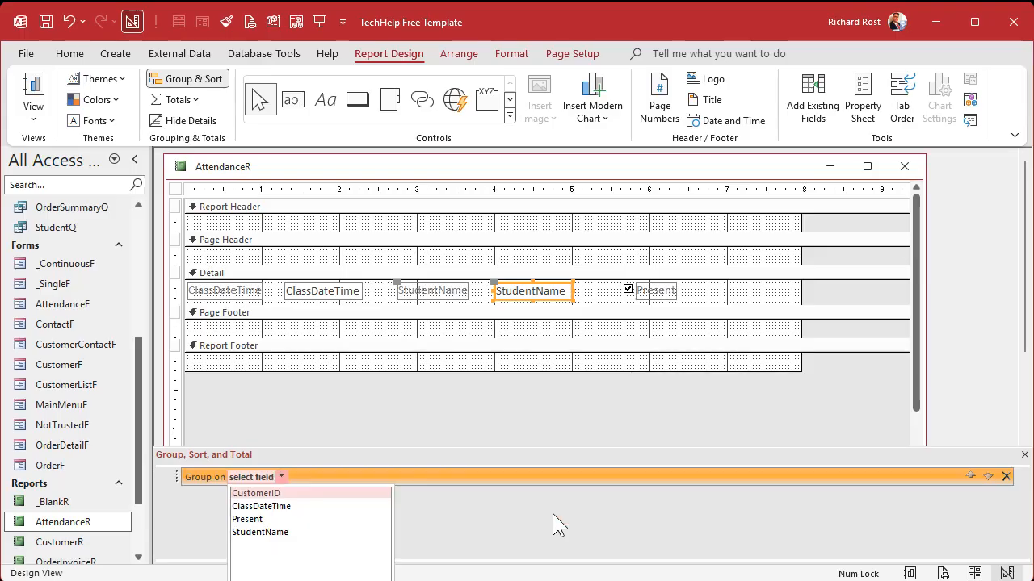
pyautogui.click(256, 493)
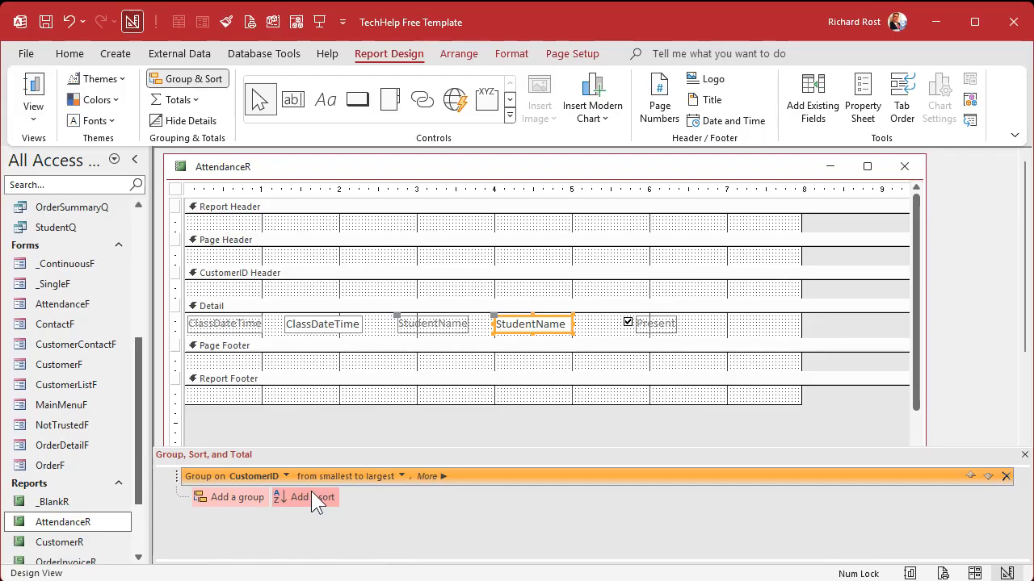
pyautogui.moveTo(349, 287)
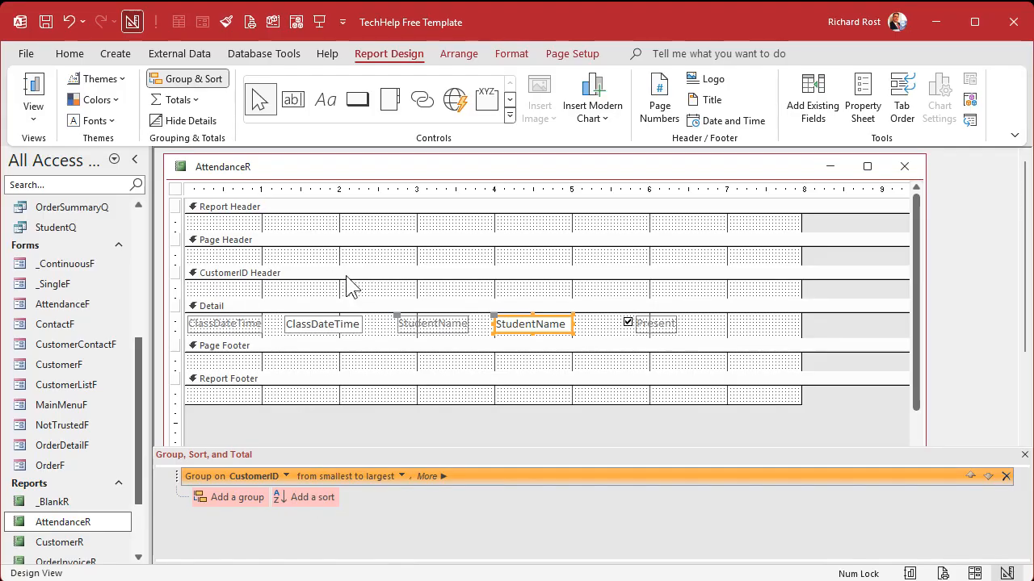
pyautogui.click(426, 477)
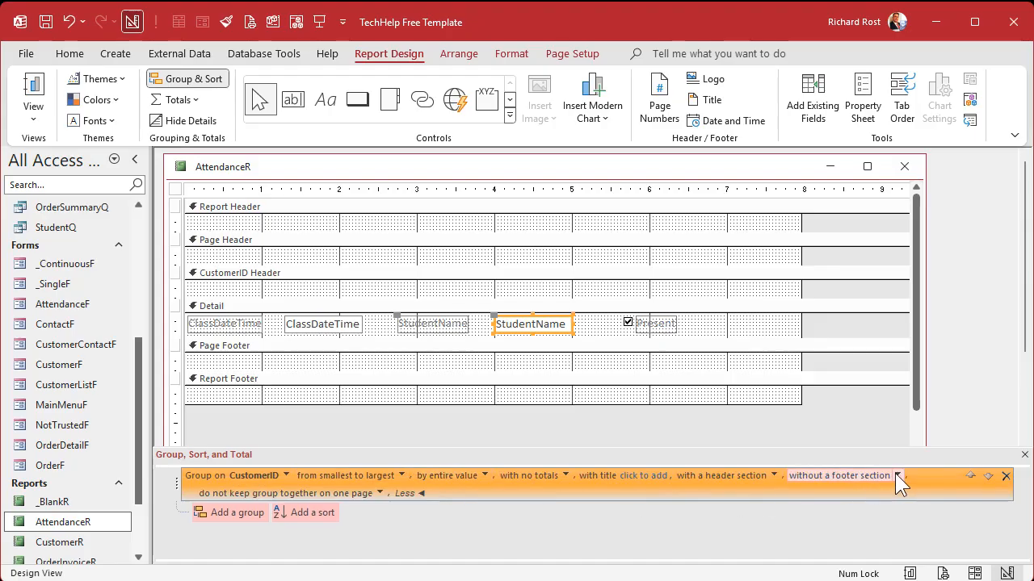
pyautogui.click(898, 475)
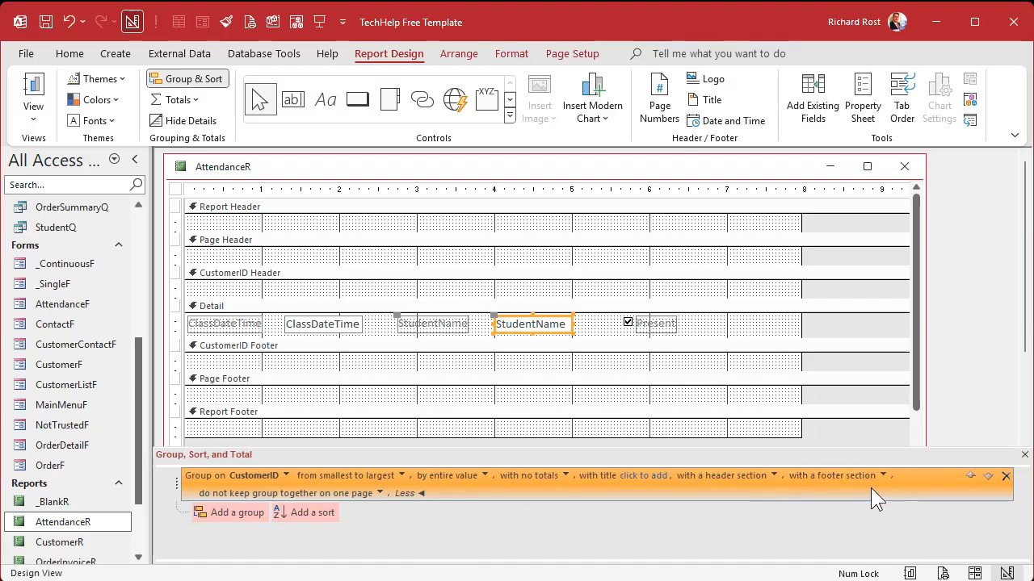
pyautogui.moveTo(307, 229)
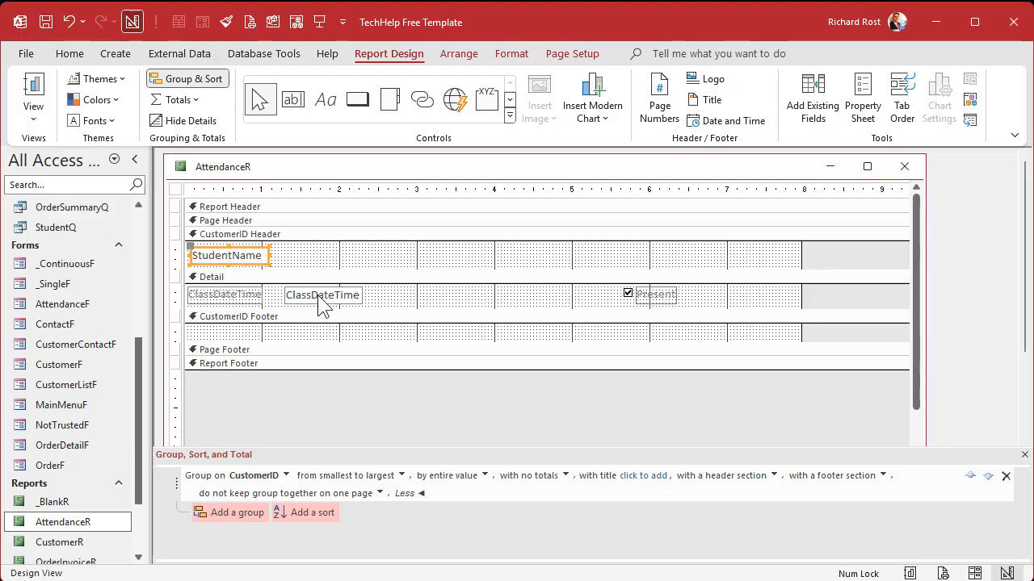
pyautogui.moveTo(245, 307)
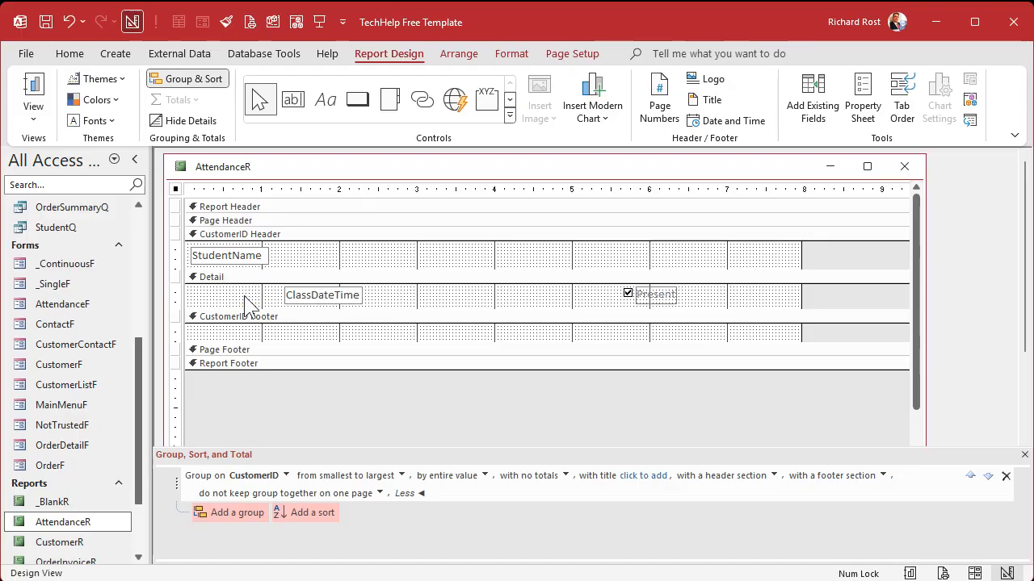
pyautogui.moveTo(340, 308)
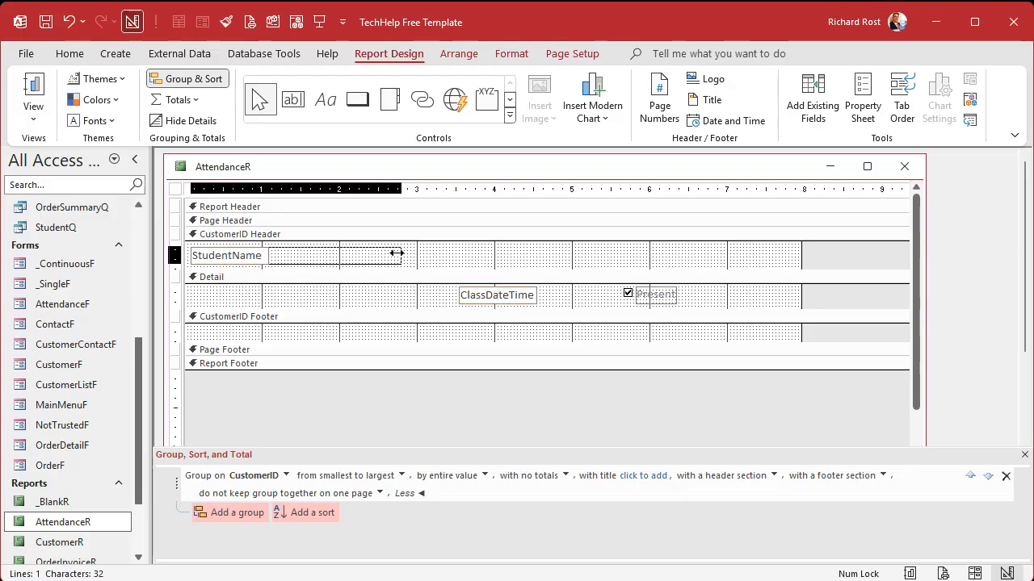
# Move the Class Date Time label into the CustomerID header, duplicate it as 'Present', and close the grouping pane.
pyautogui.click(497, 294)
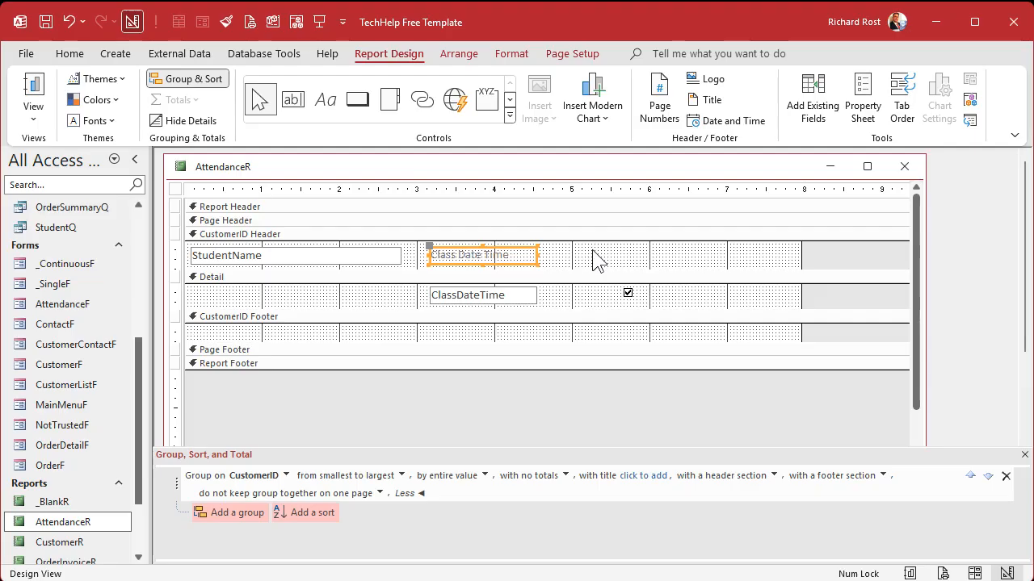
pyautogui.click(242, 234)
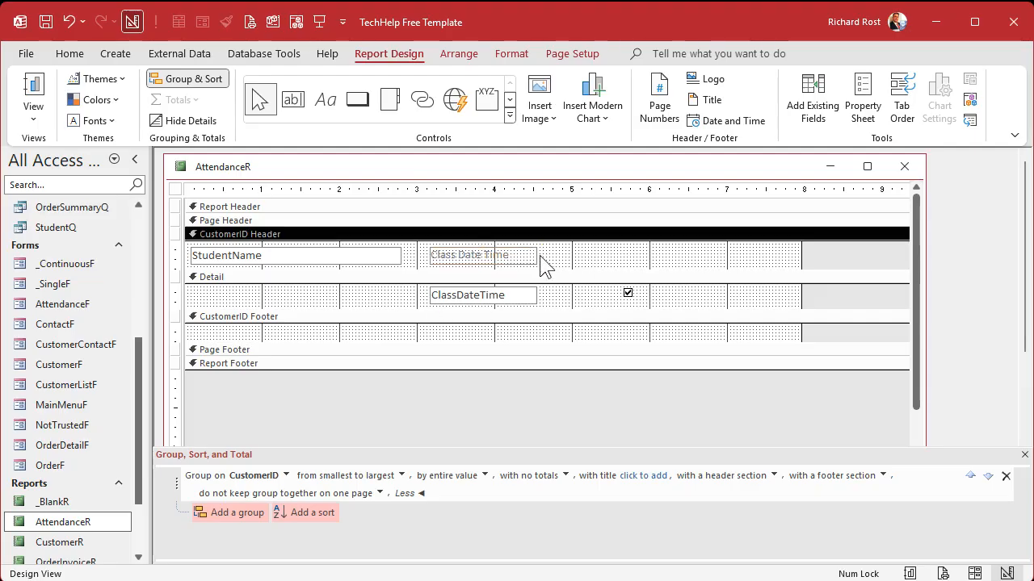
pyautogui.click(468, 255)
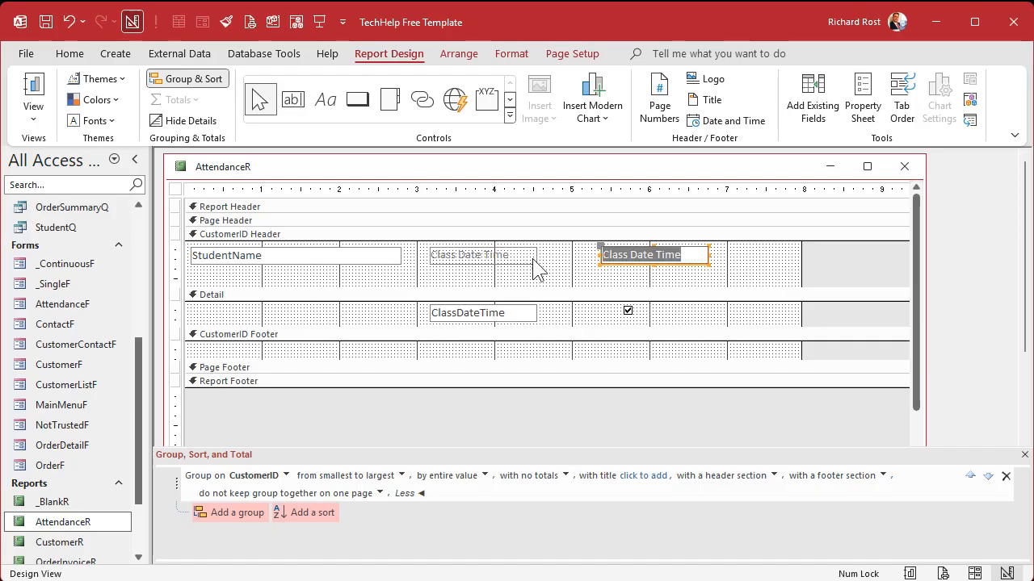
pyautogui.write('Present')
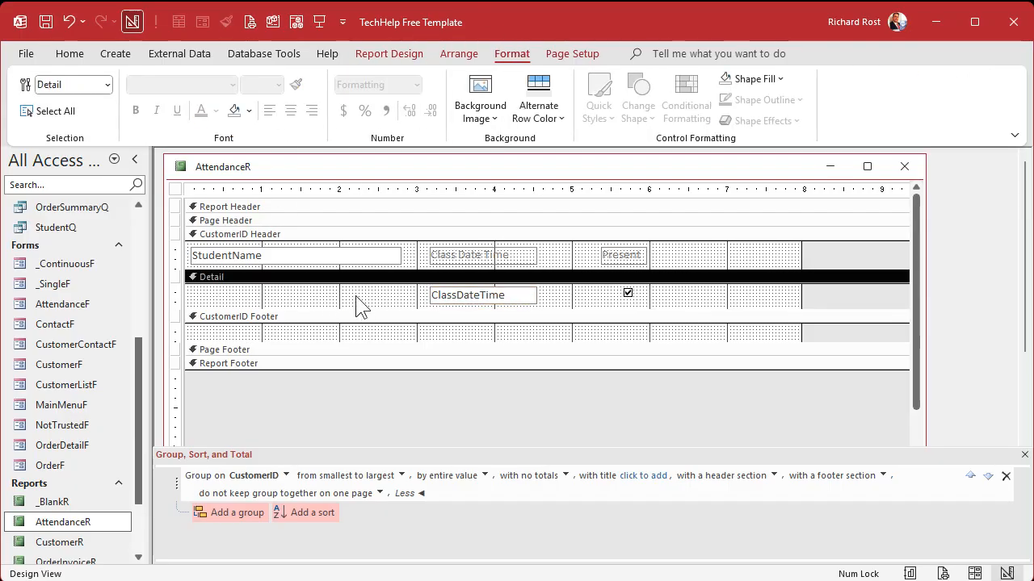
pyautogui.moveTo(577, 476)
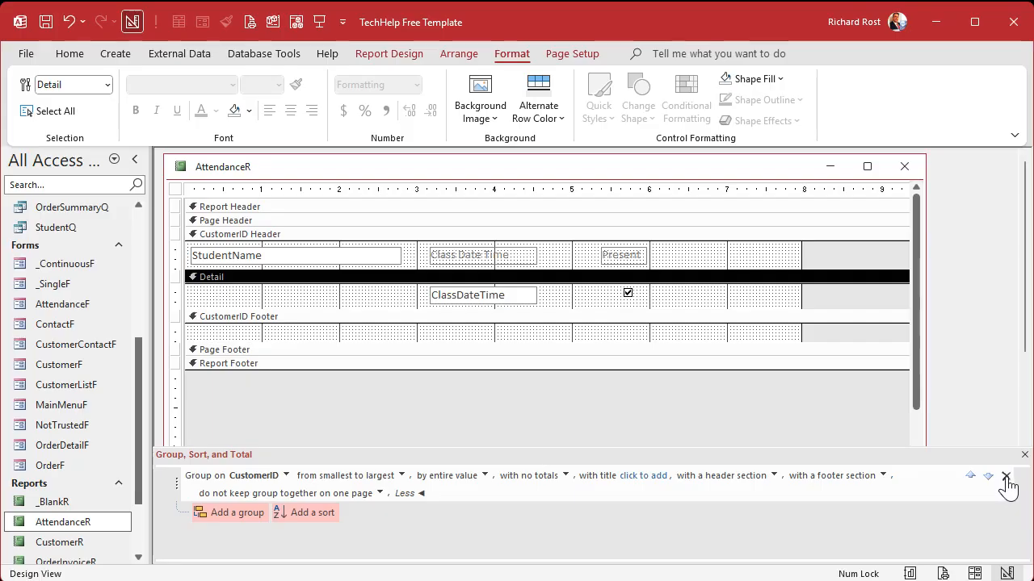
pyautogui.moveTo(1004, 478)
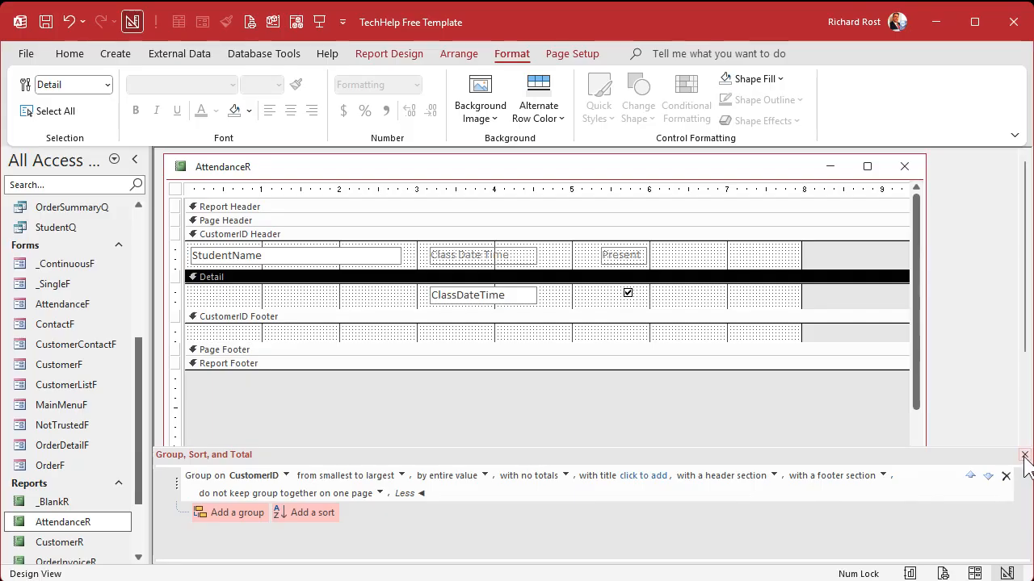
pyautogui.click(1024, 453)
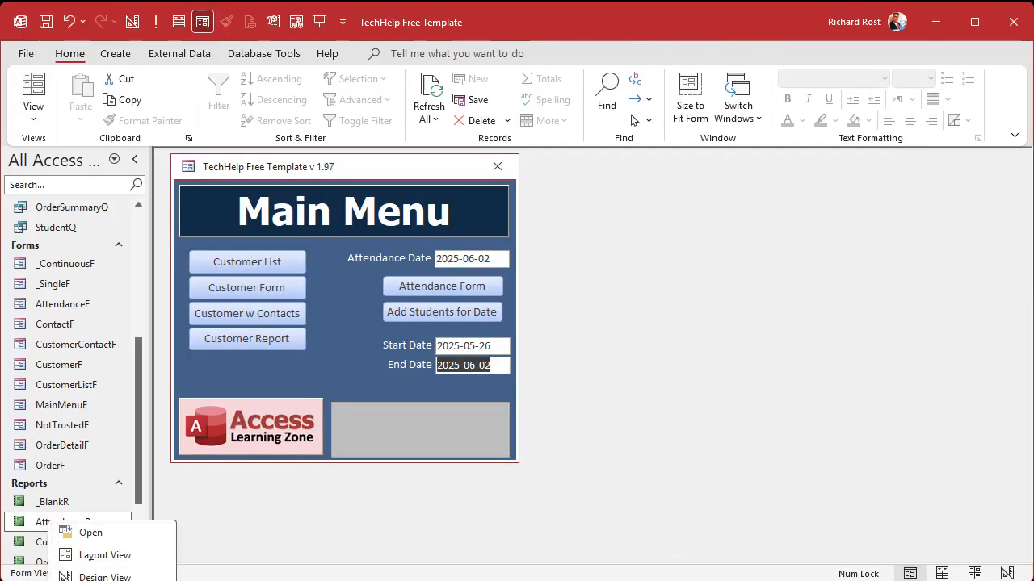
# Open AttendanceR from the Navigation Pane to view it grouped by student in Print Preview.
pyautogui.click(90, 533)
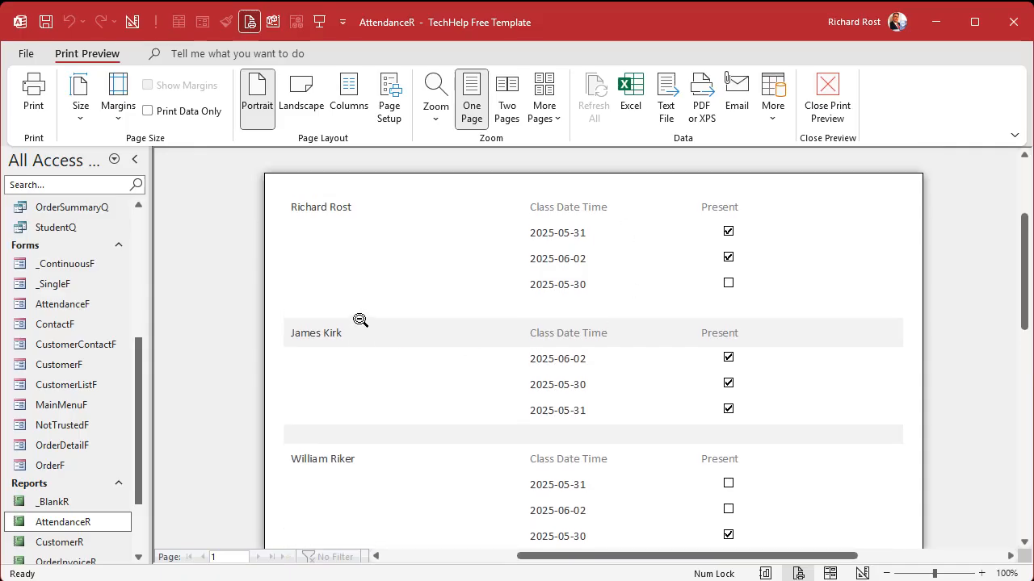
pyautogui.moveTo(444, 446)
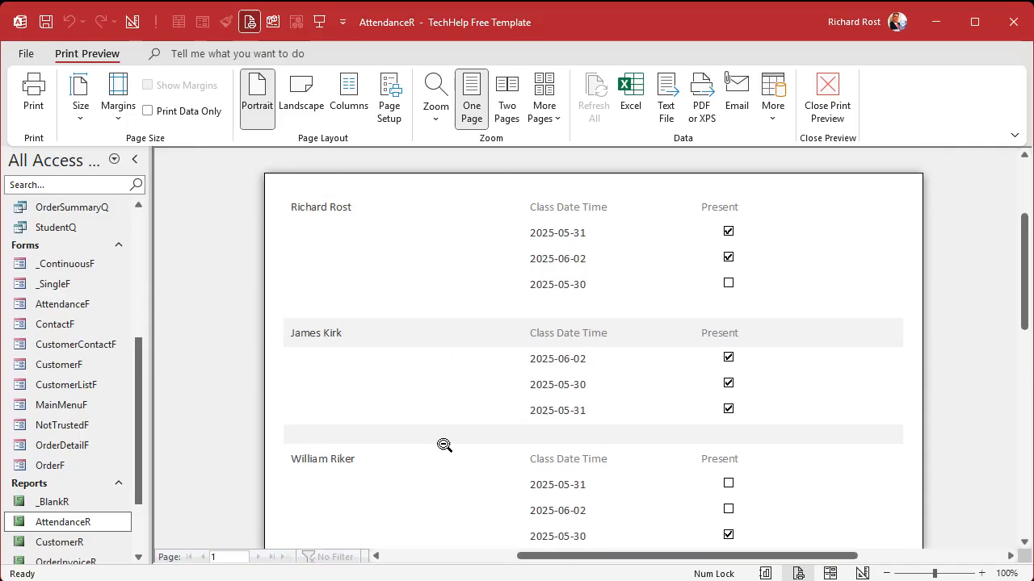
pyautogui.moveTo(647, 337)
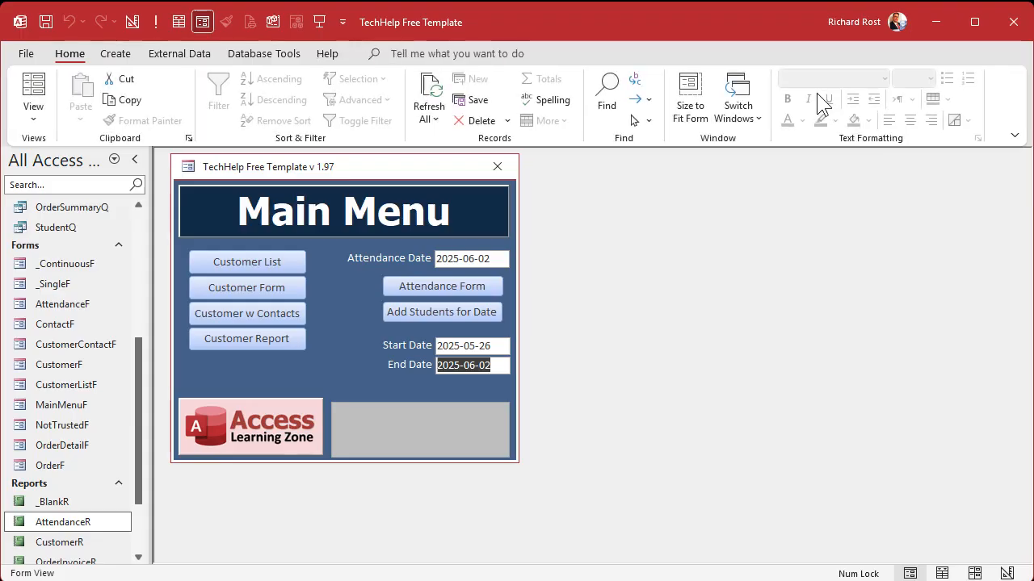
# In Design View, set the group header's Alternate Back Color to No Color and shade the CustomerID footer gray.
pyautogui.rightClick(63, 516)
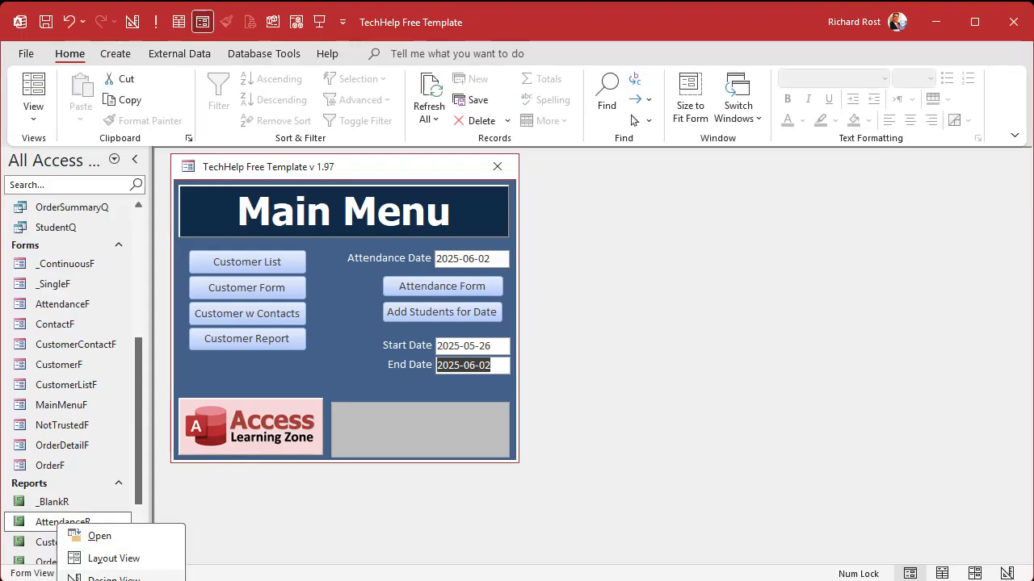
pyautogui.click(129, 575)
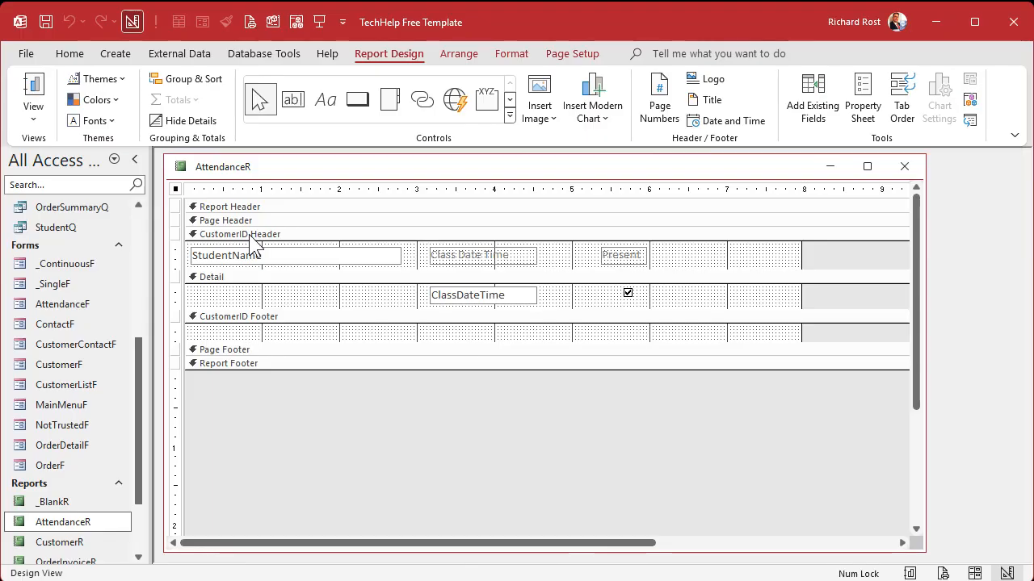
pyautogui.click(862, 97)
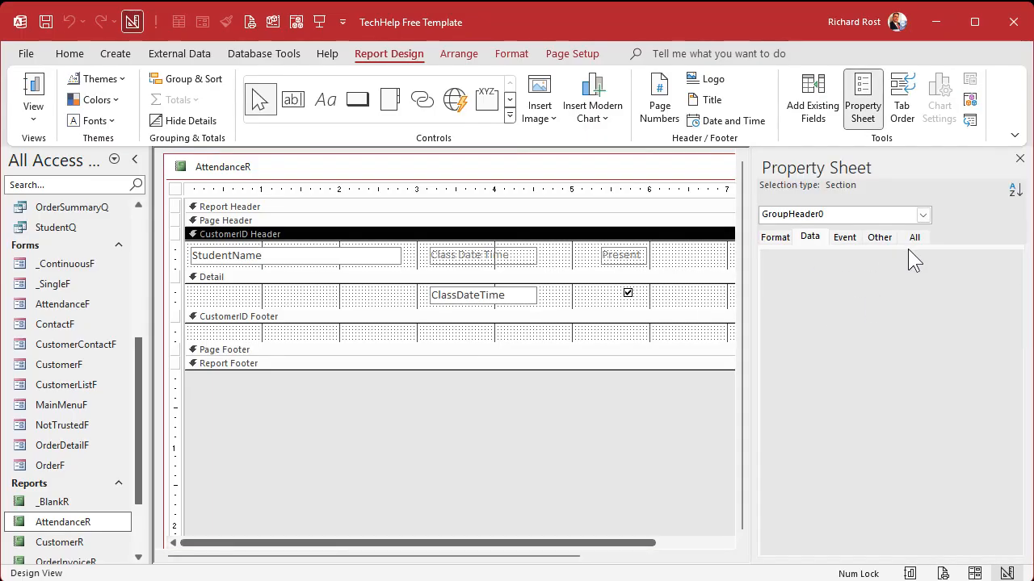
pyautogui.click(775, 235)
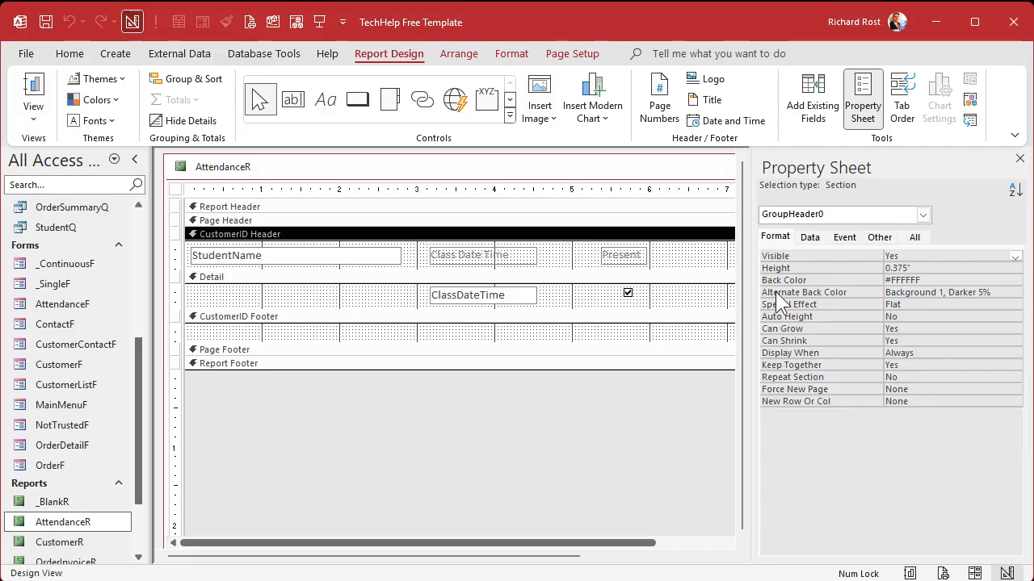
pyautogui.click(1011, 293)
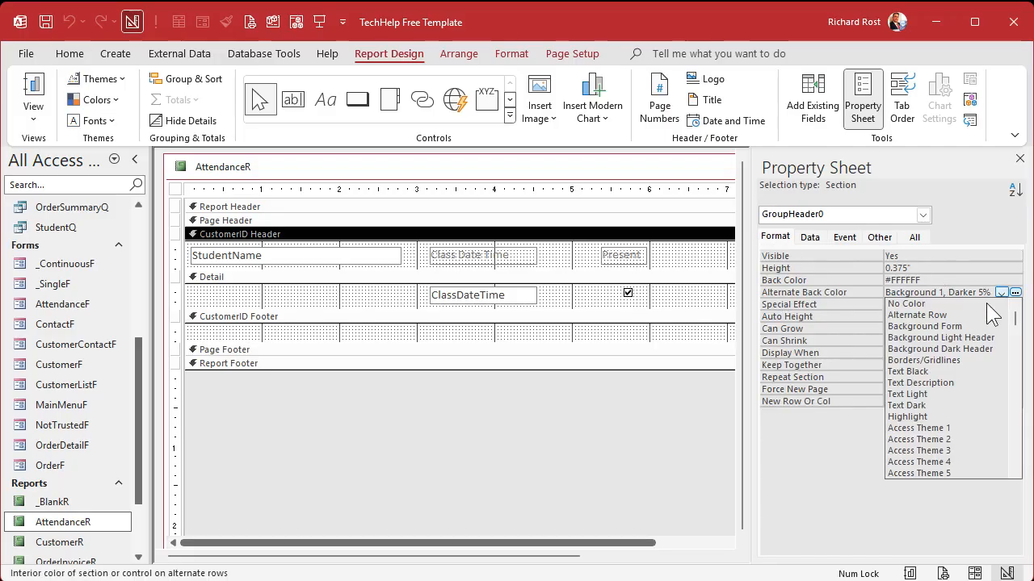
pyautogui.click(908, 304)
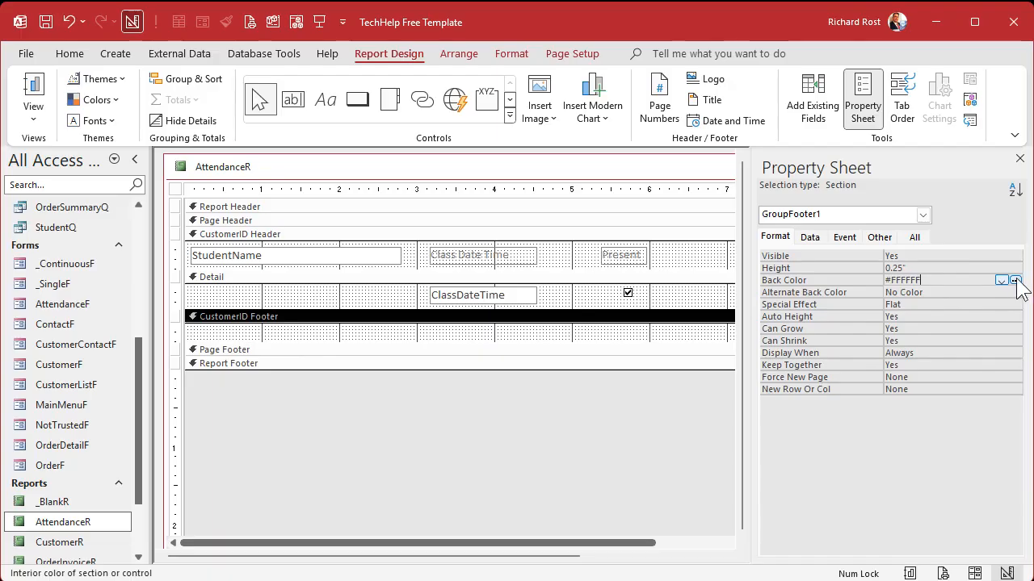
pyautogui.click(1015, 281)
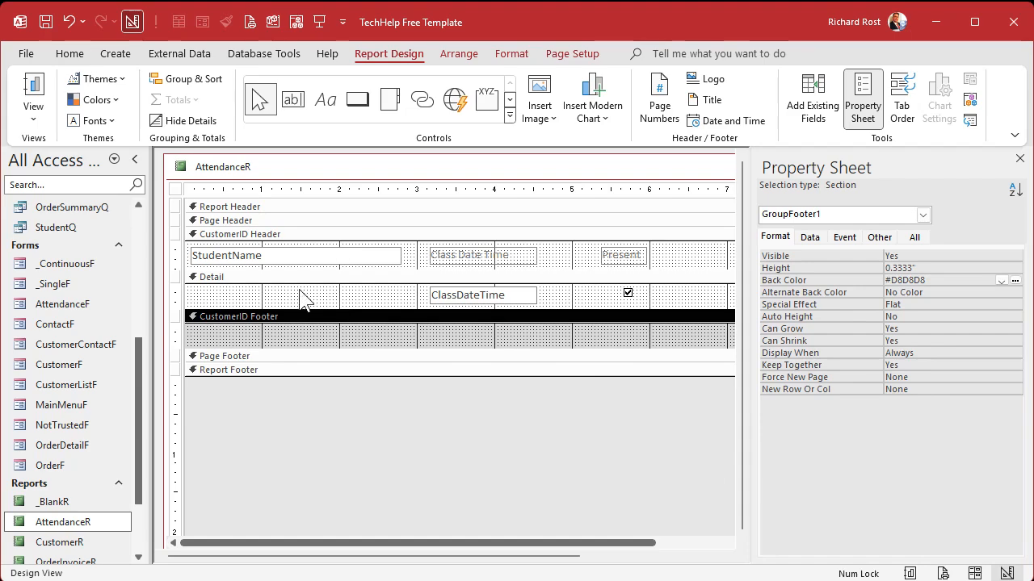
pyautogui.moveTo(336, 244)
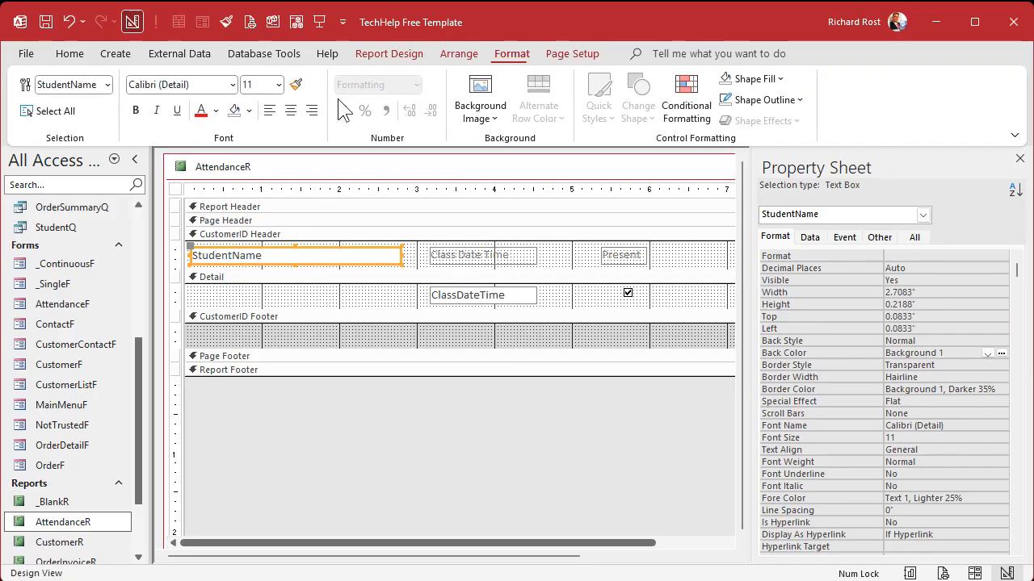
# Make StudentName bold at 14 pt and hide the Property Sheet.
pyautogui.click(135, 110)
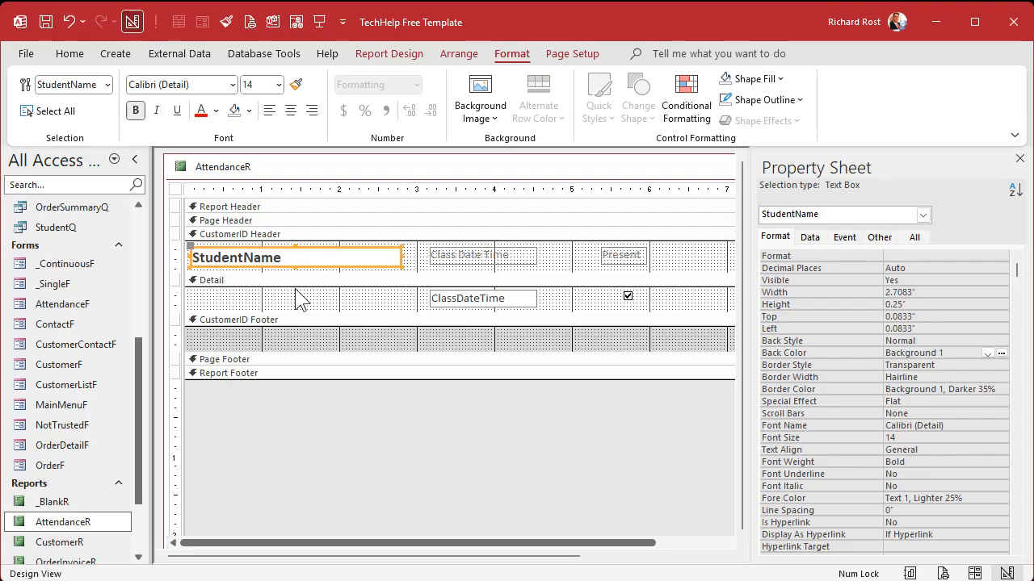
pyautogui.moveTo(1017, 171)
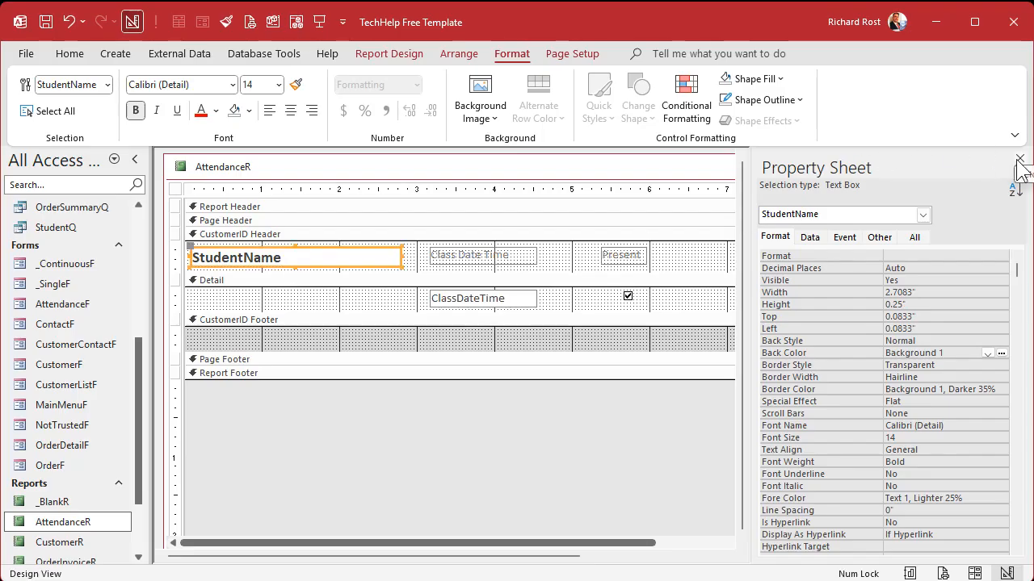
pyautogui.click(1018, 158)
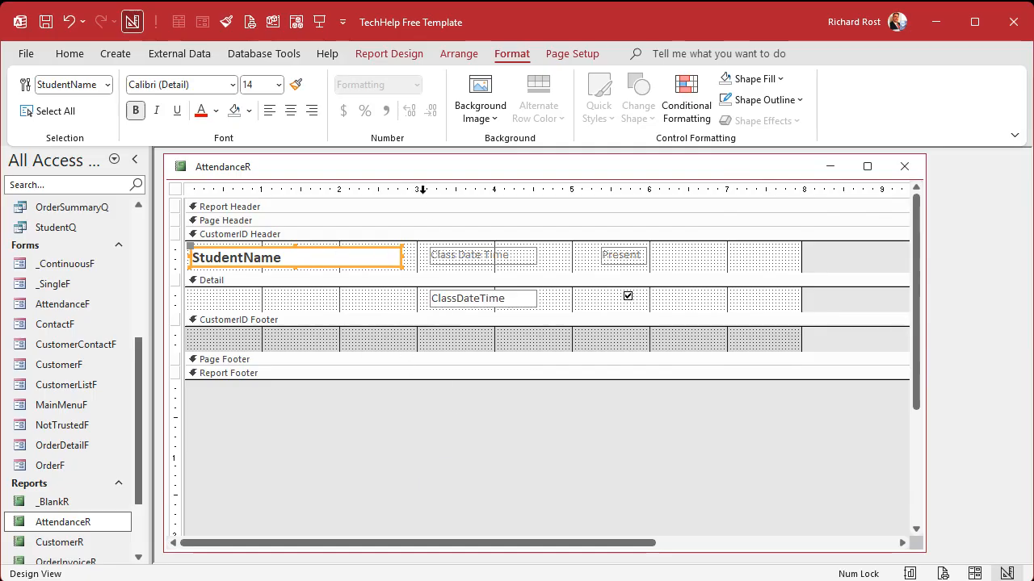
pyautogui.moveTo(283, 40)
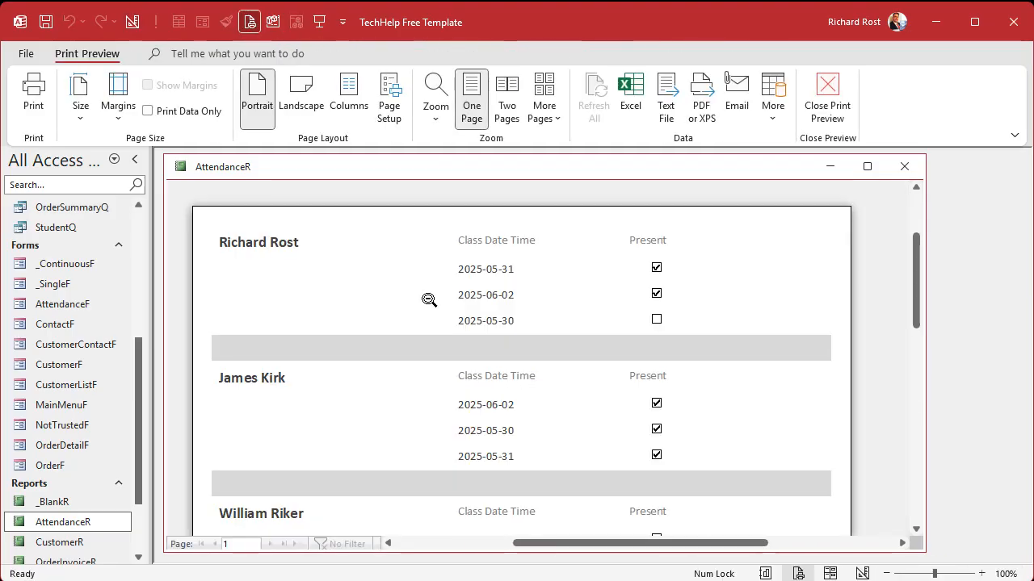
pyautogui.moveTo(443, 278)
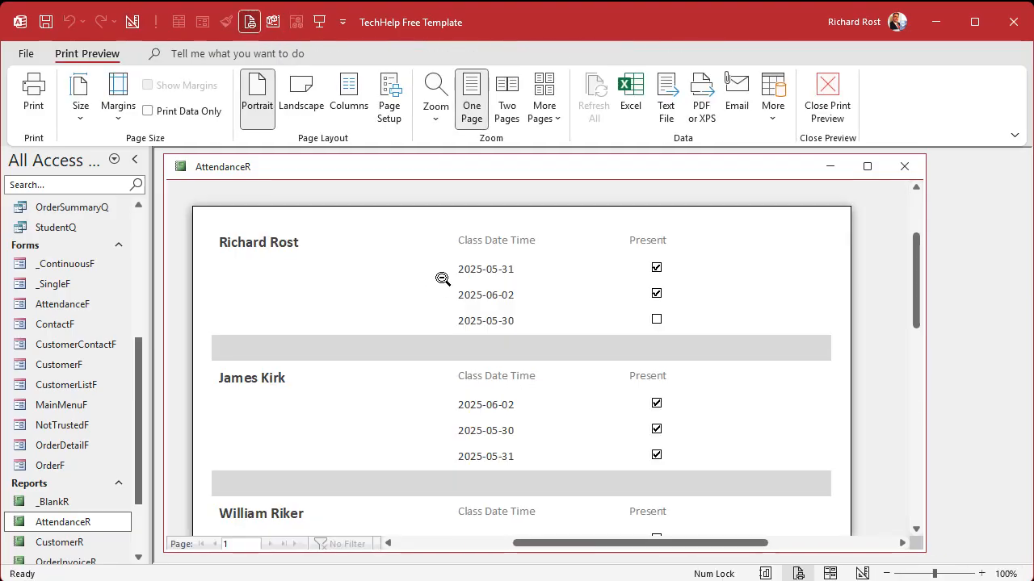
# Toggle through Design View back to Print Preview and zoom to One Page showing all six students.
pyautogui.scroll(-3)
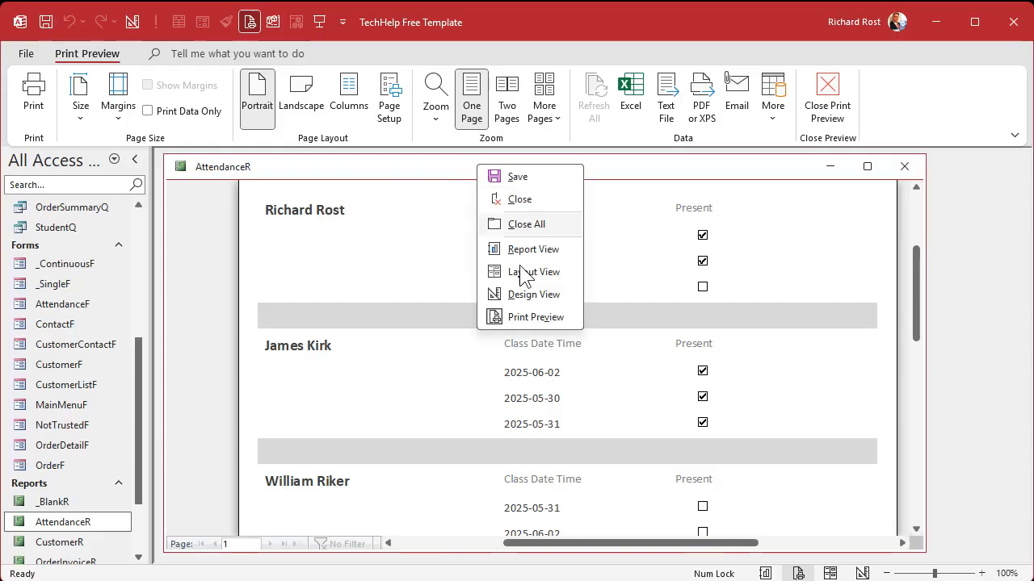
pyautogui.click(533, 294)
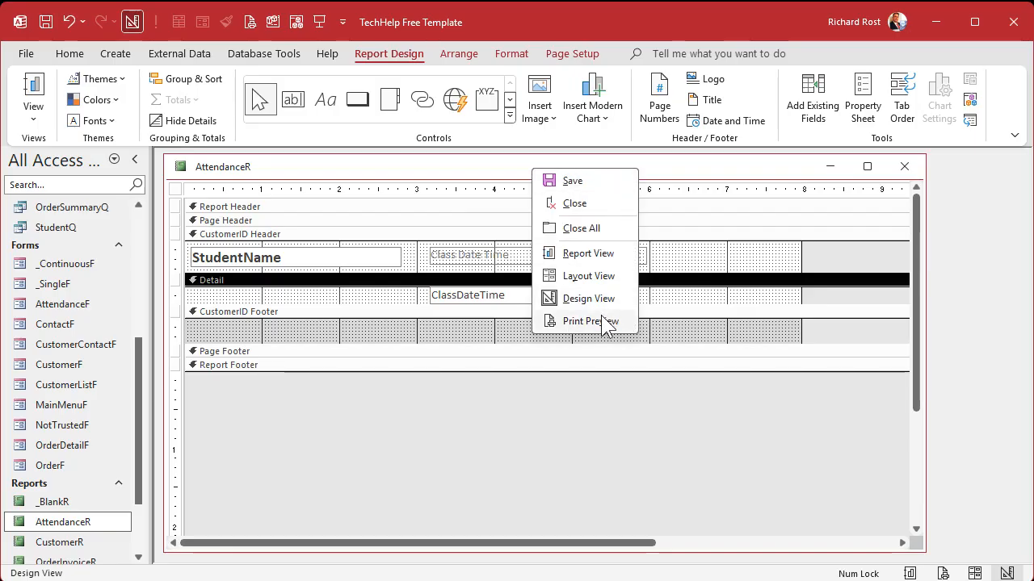
pyautogui.click(588, 319)
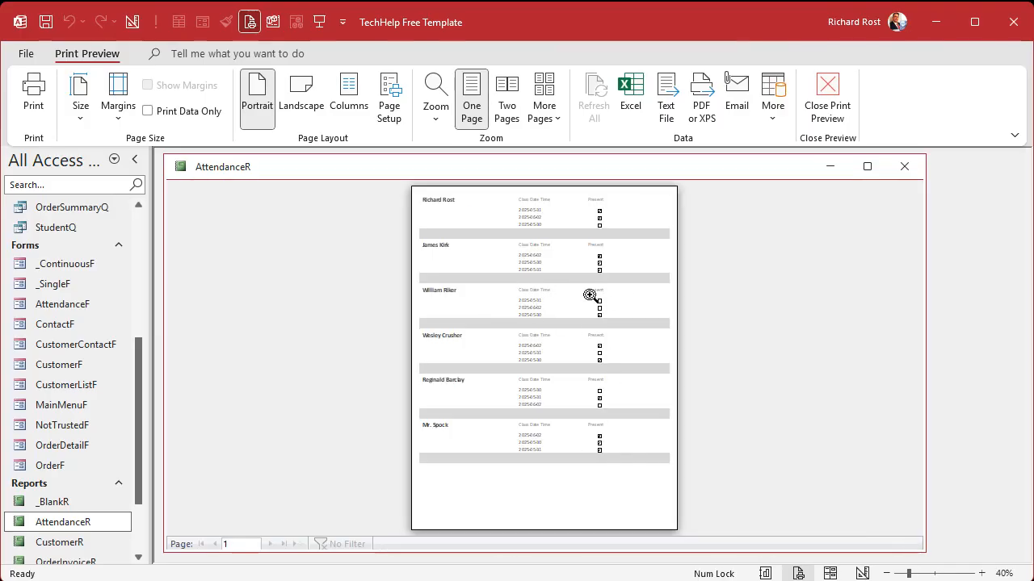
pyautogui.moveTo(568, 257)
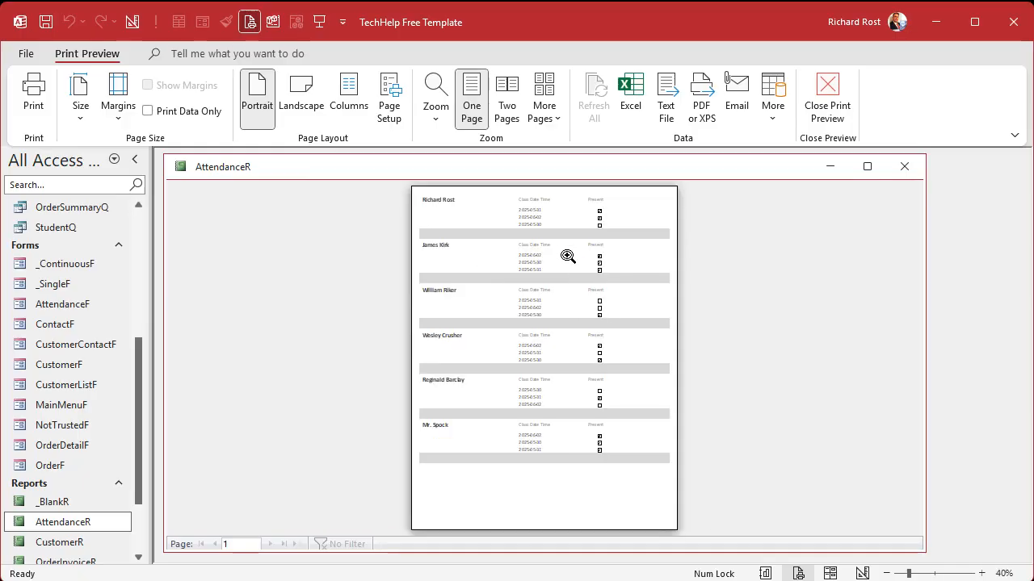
pyautogui.click(567, 257)
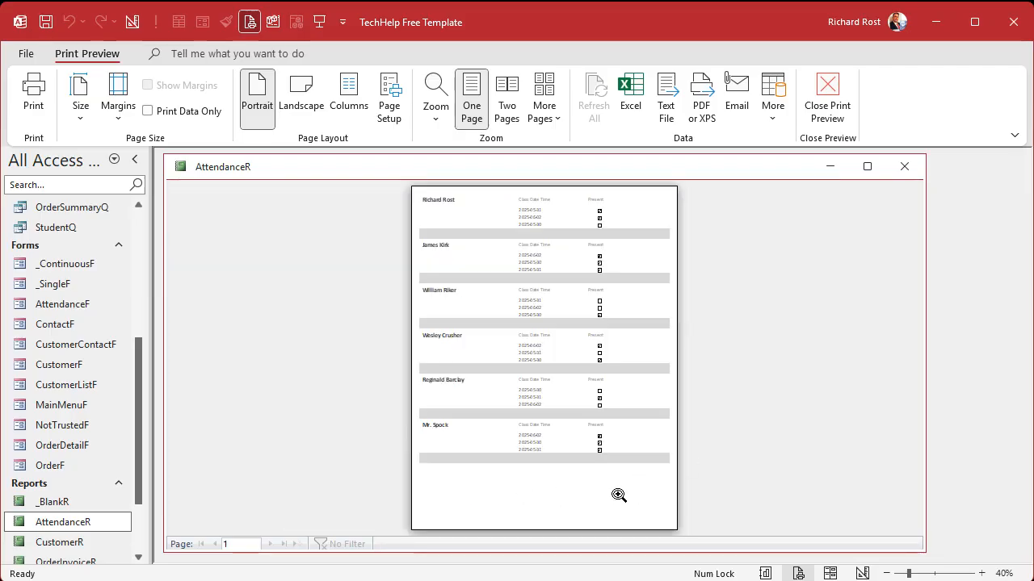
pyautogui.moveTo(575, 357)
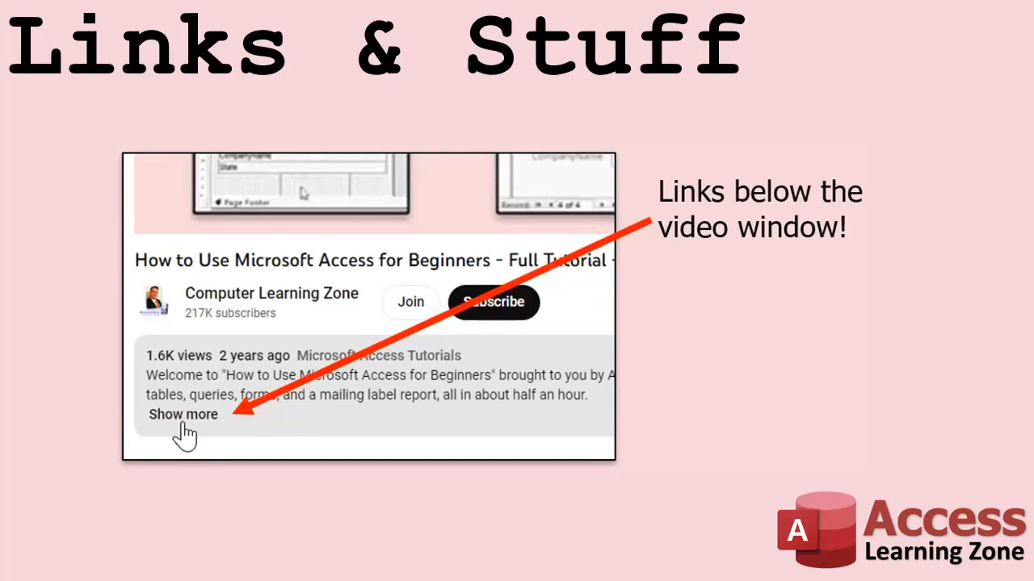
pyautogui.moveTo(179, 459)
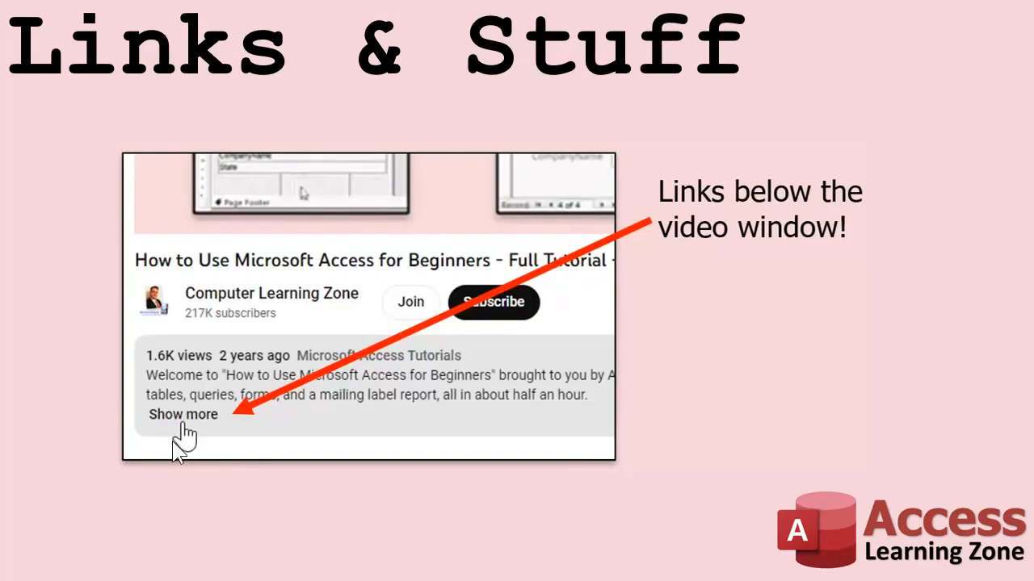